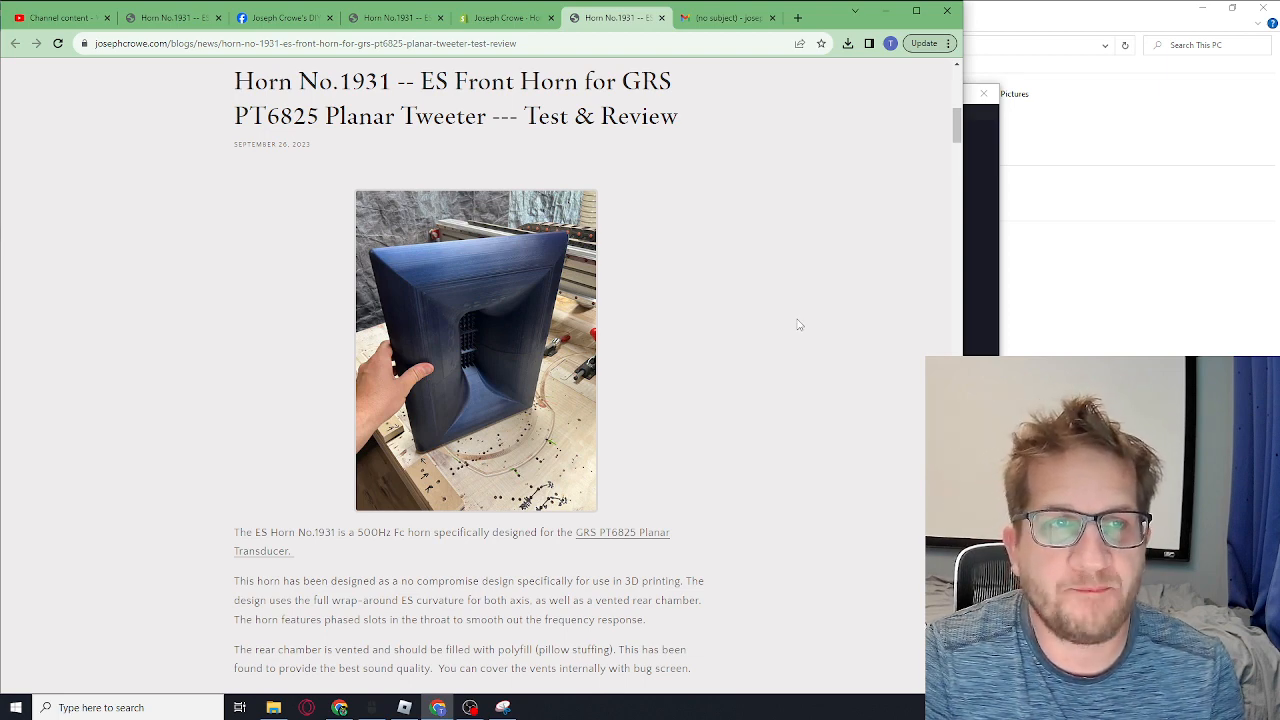
pyautogui.moveTo(793, 304)
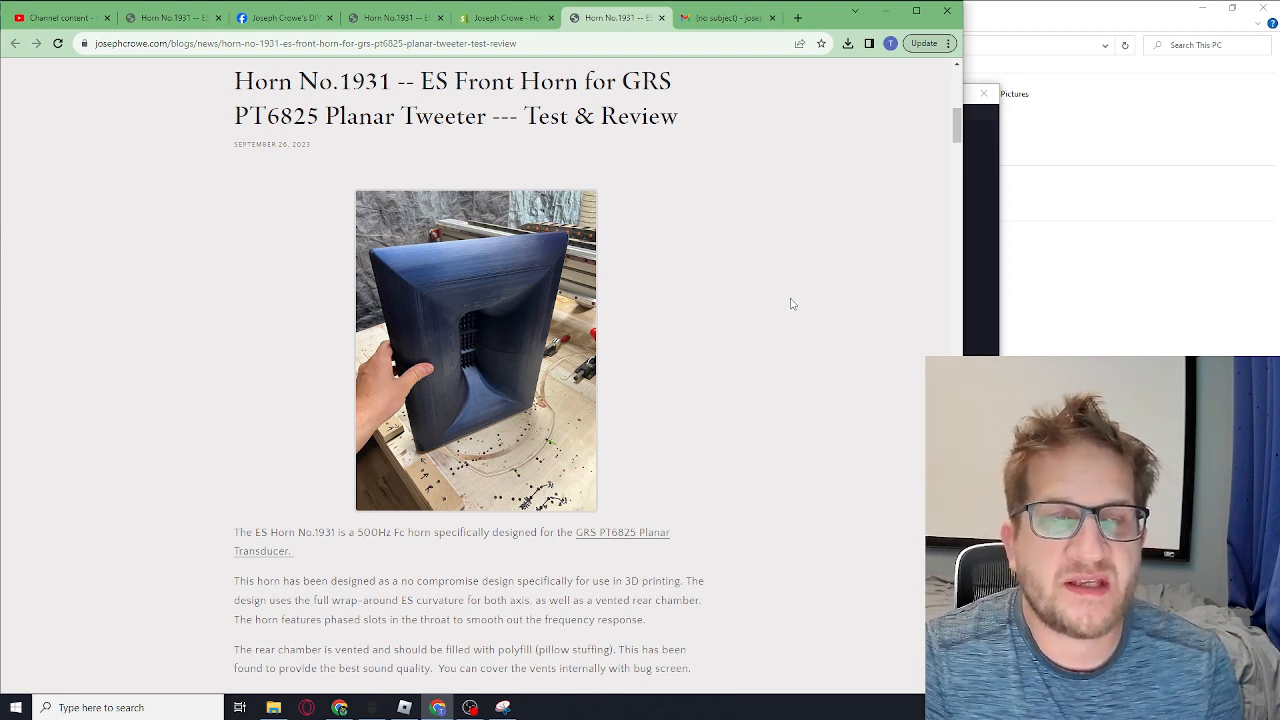
pyautogui.moveTo(765, 279)
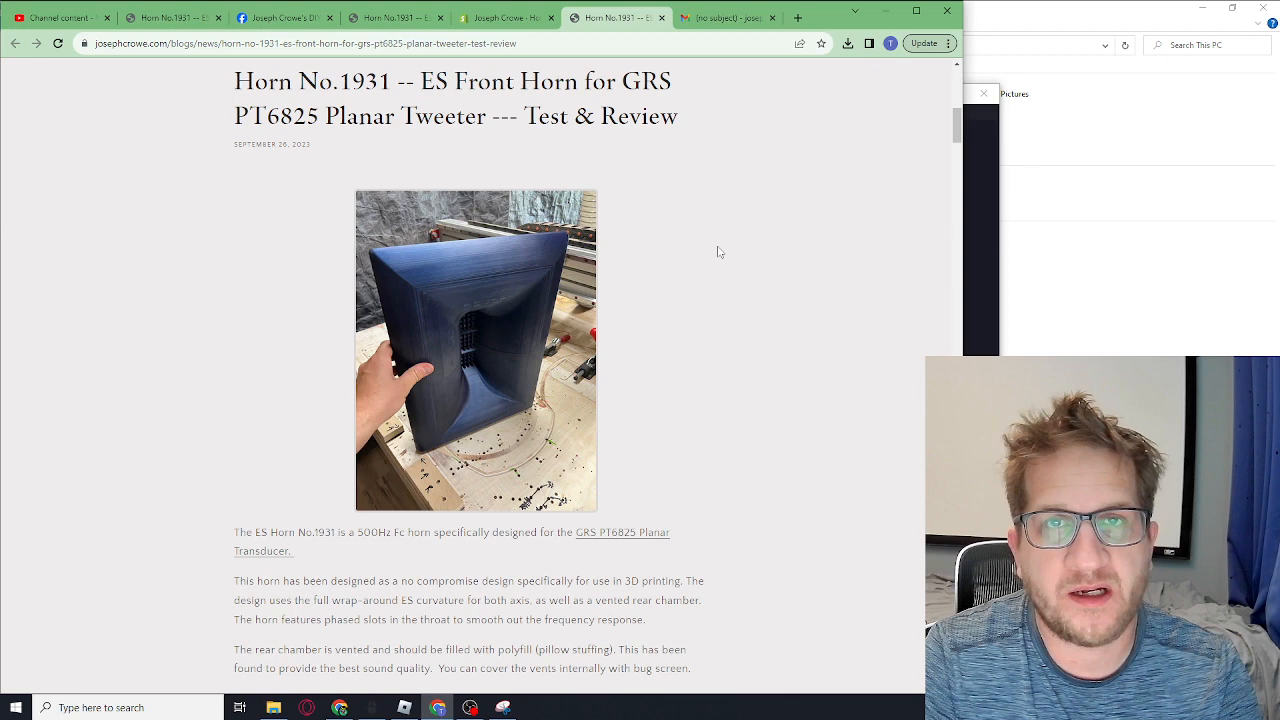
pyautogui.moveTo(715, 245)
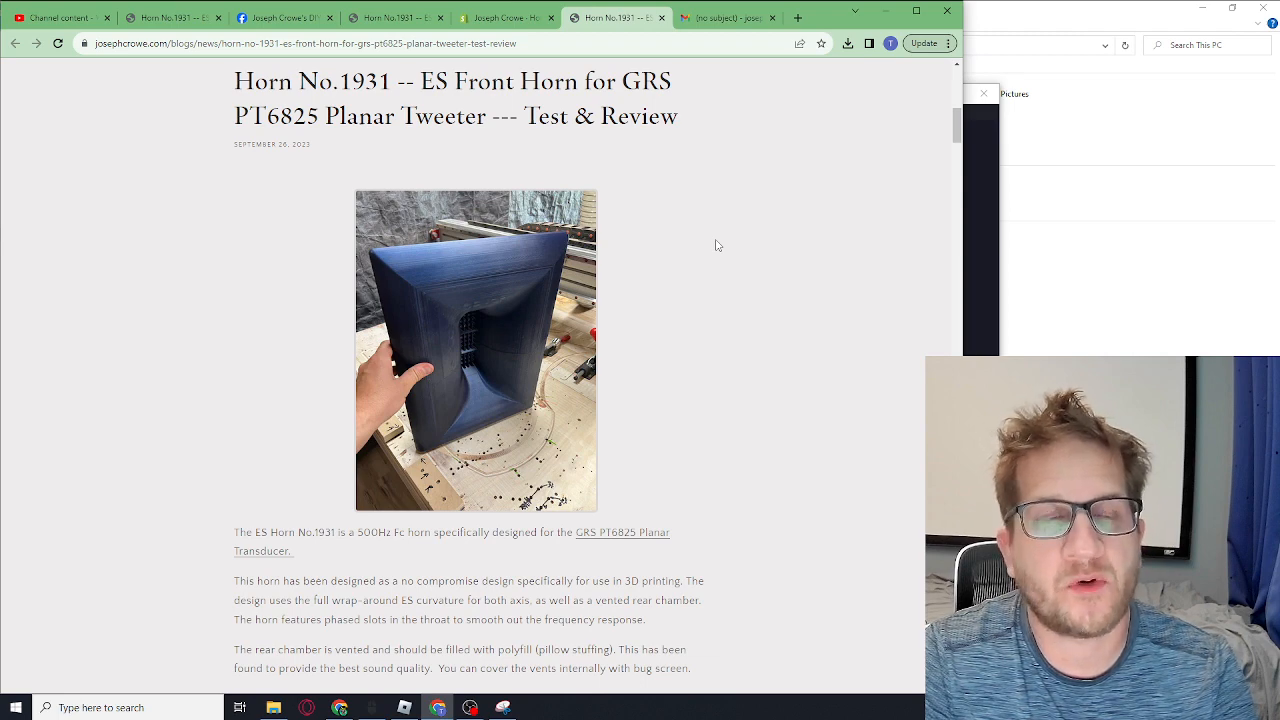
pyautogui.moveTo(727, 239)
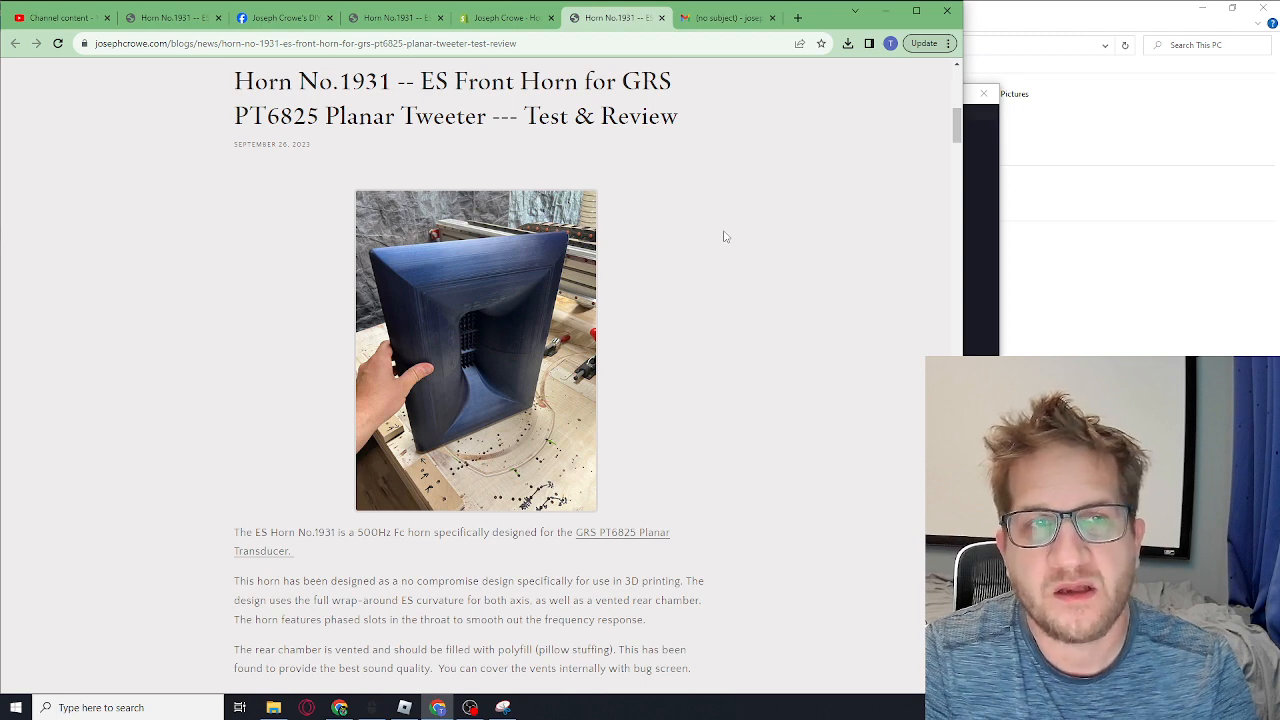
pyautogui.moveTo(686, 217)
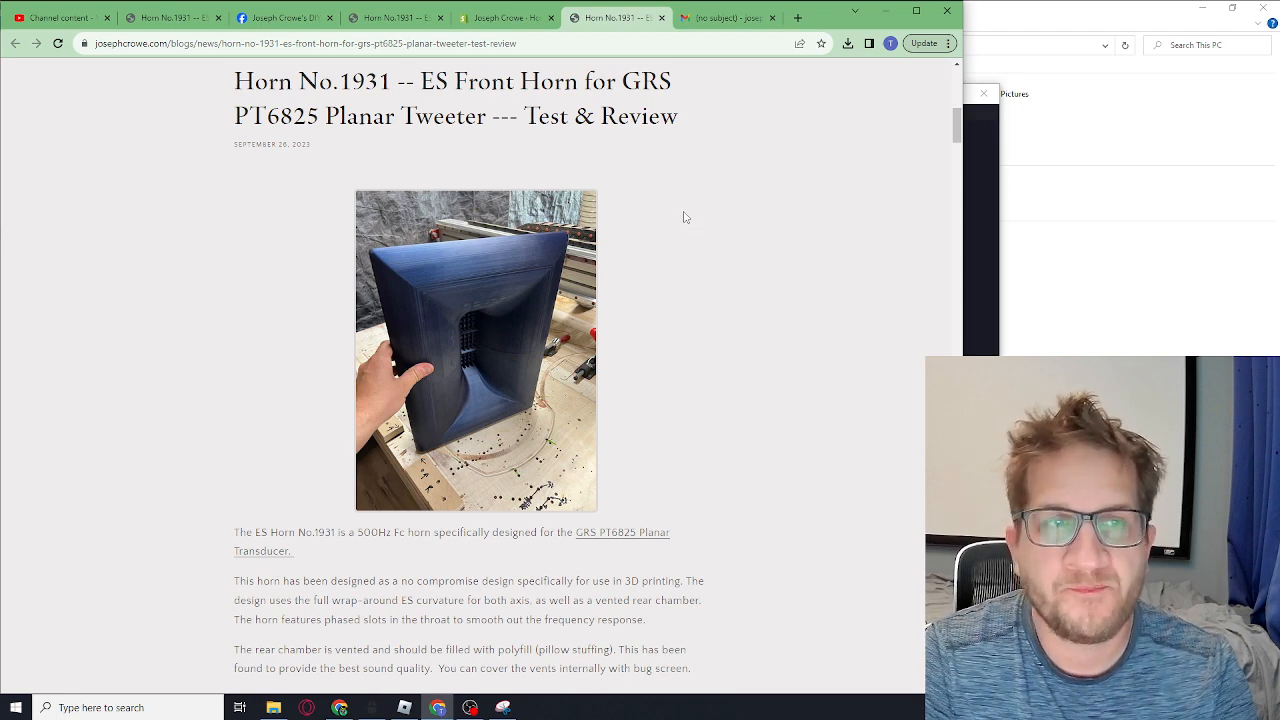
pyautogui.moveTo(684, 211)
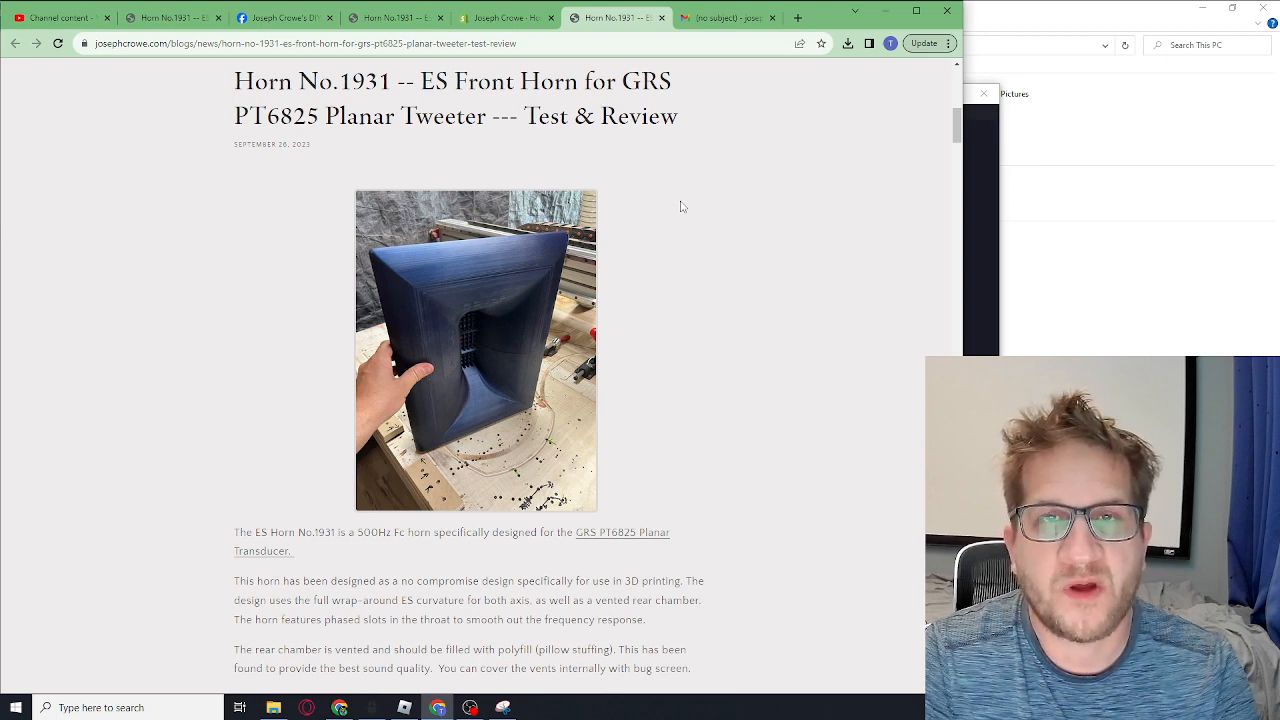
pyautogui.moveTo(598, 315)
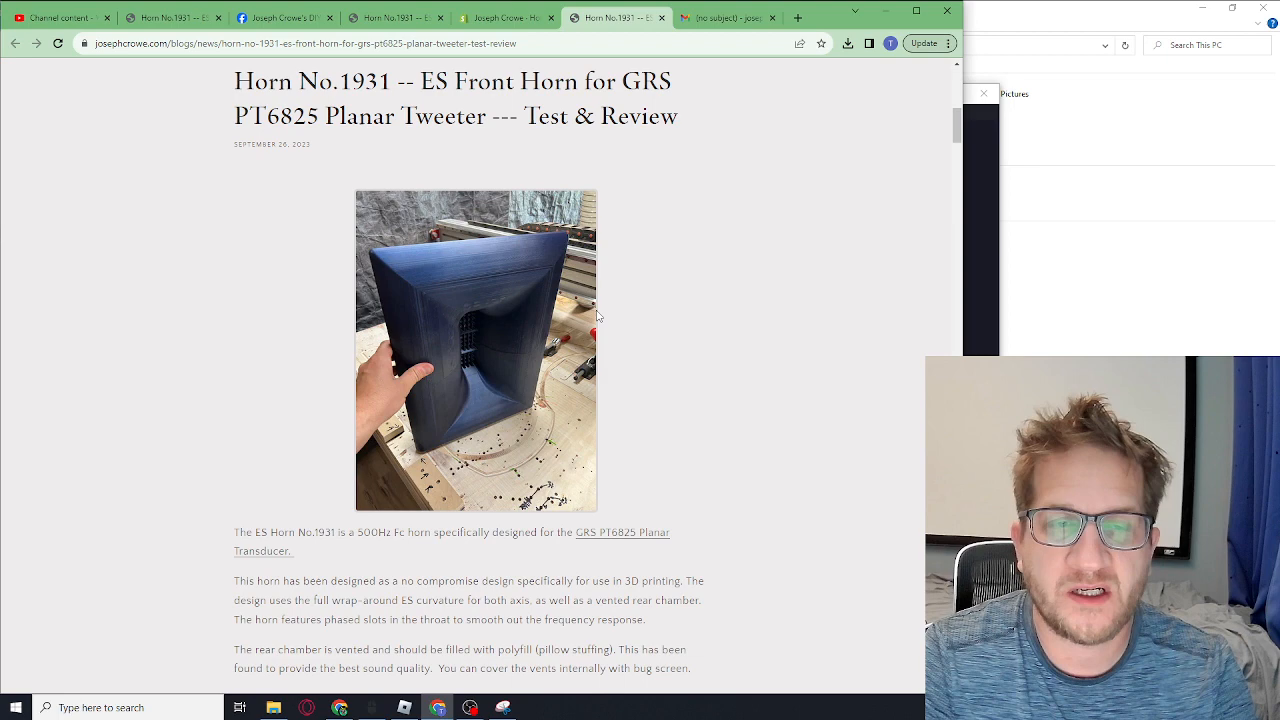
pyautogui.moveTo(508, 295)
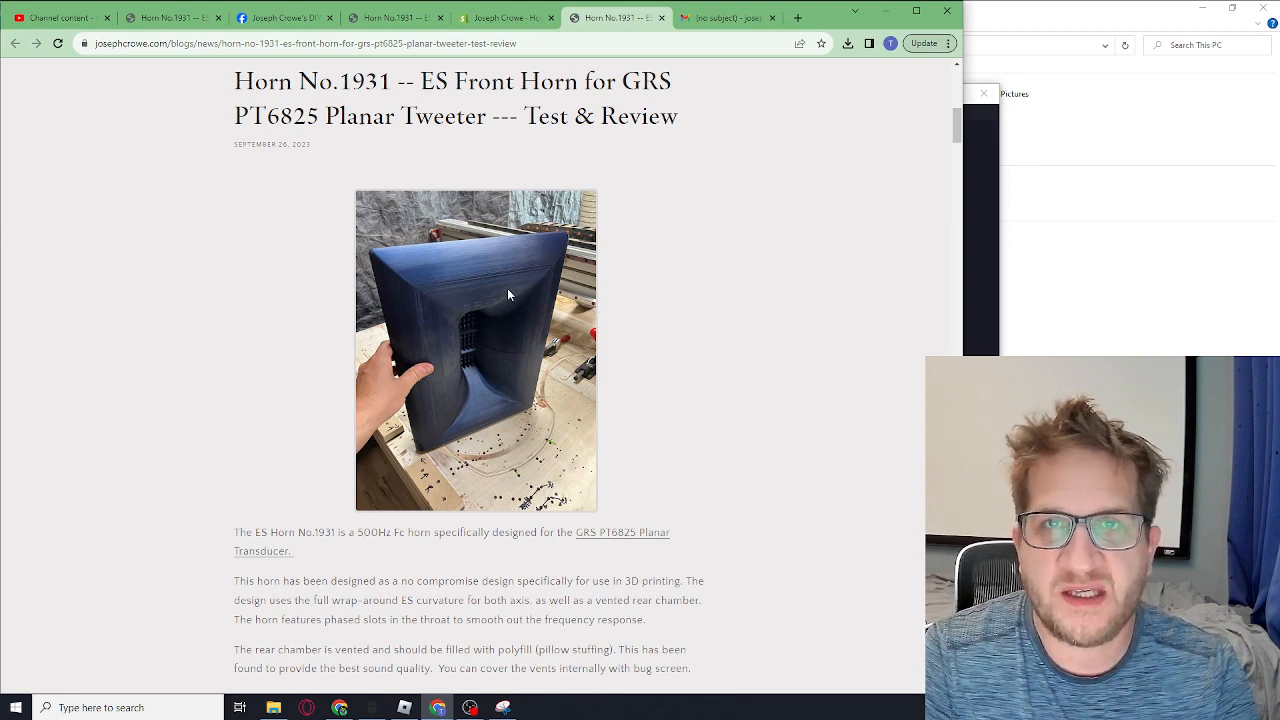
pyautogui.moveTo(407, 270)
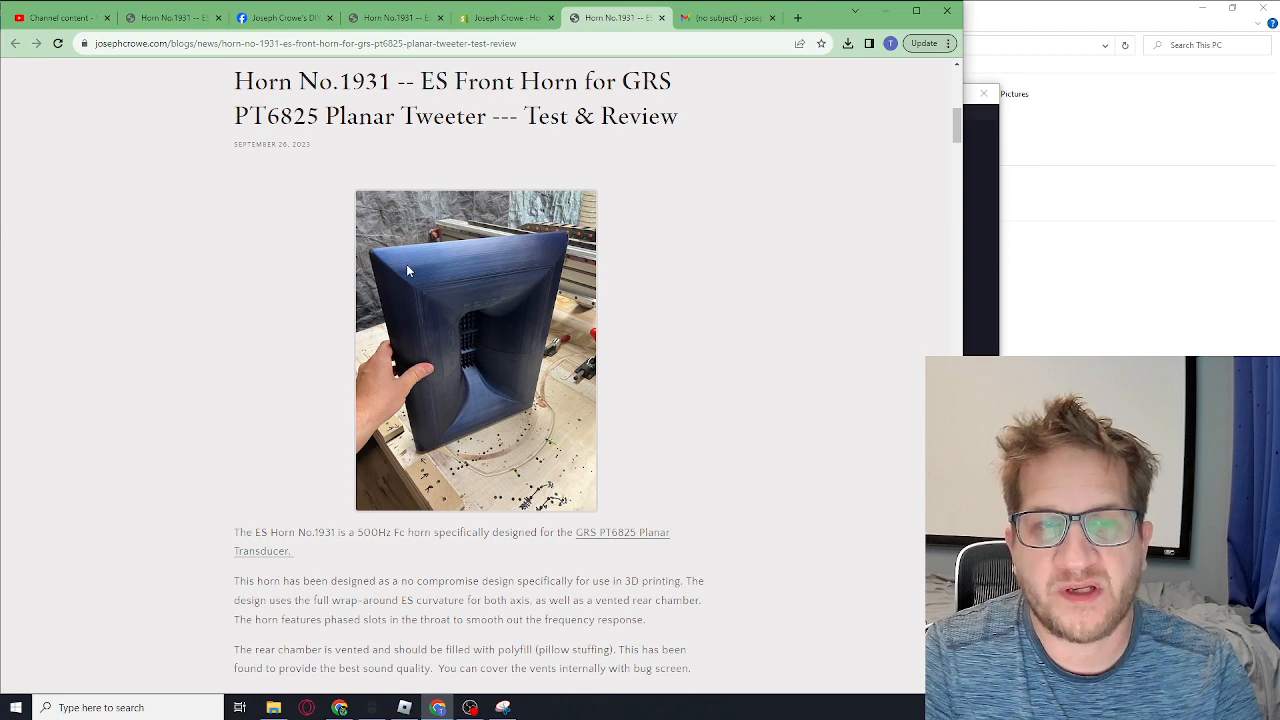
# - Scroll through the throat-slot cross-section renders down to the full rear-chamber cutaway image
pyautogui.scroll(-3)
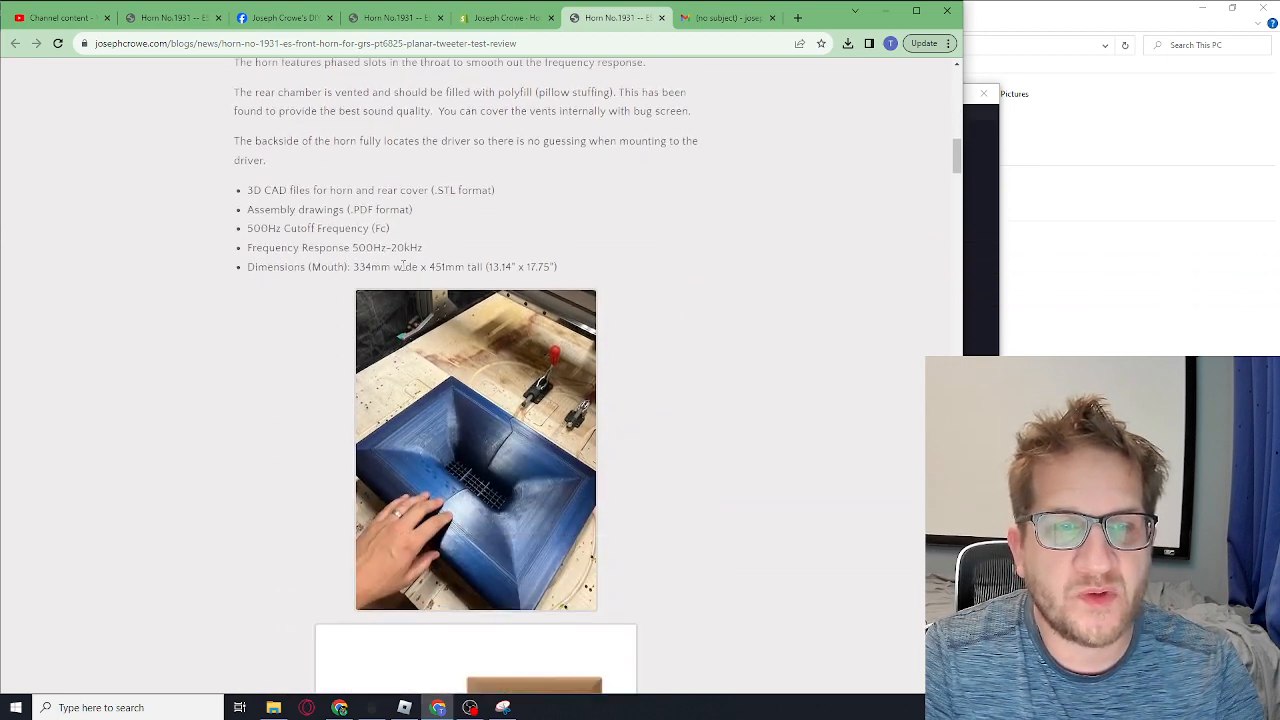
pyautogui.scroll(-3)
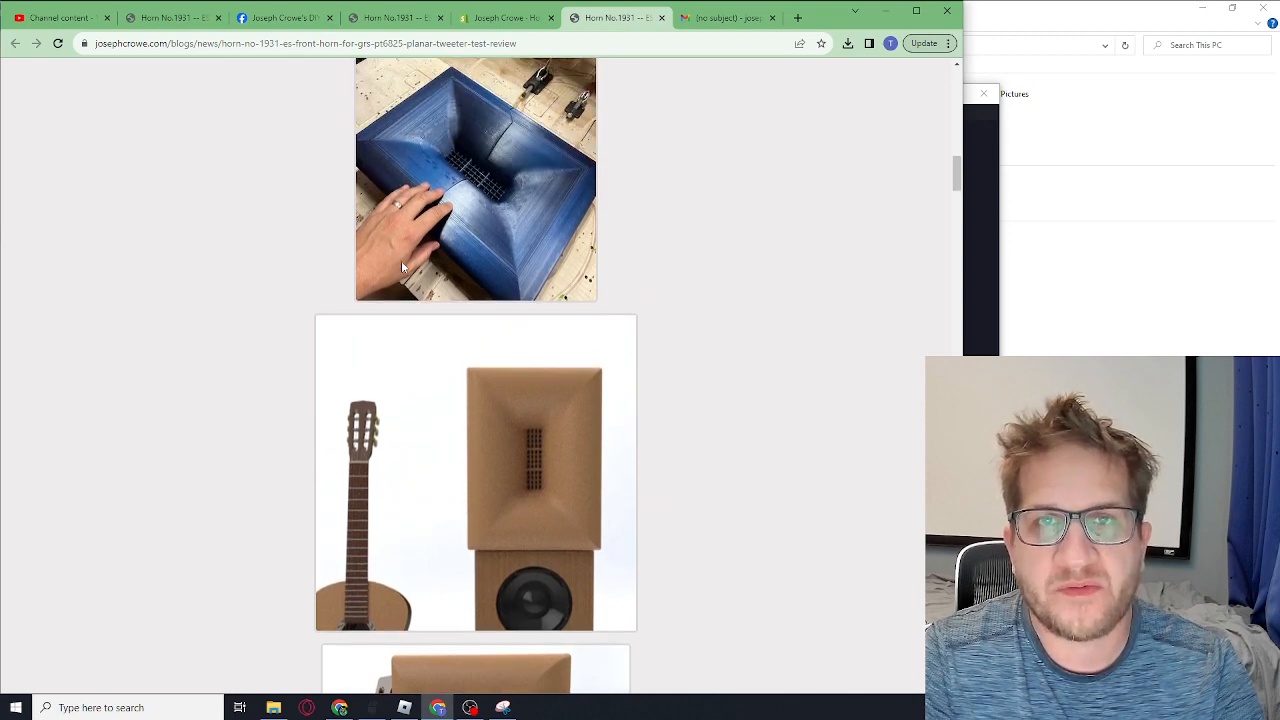
pyautogui.scroll(-3)
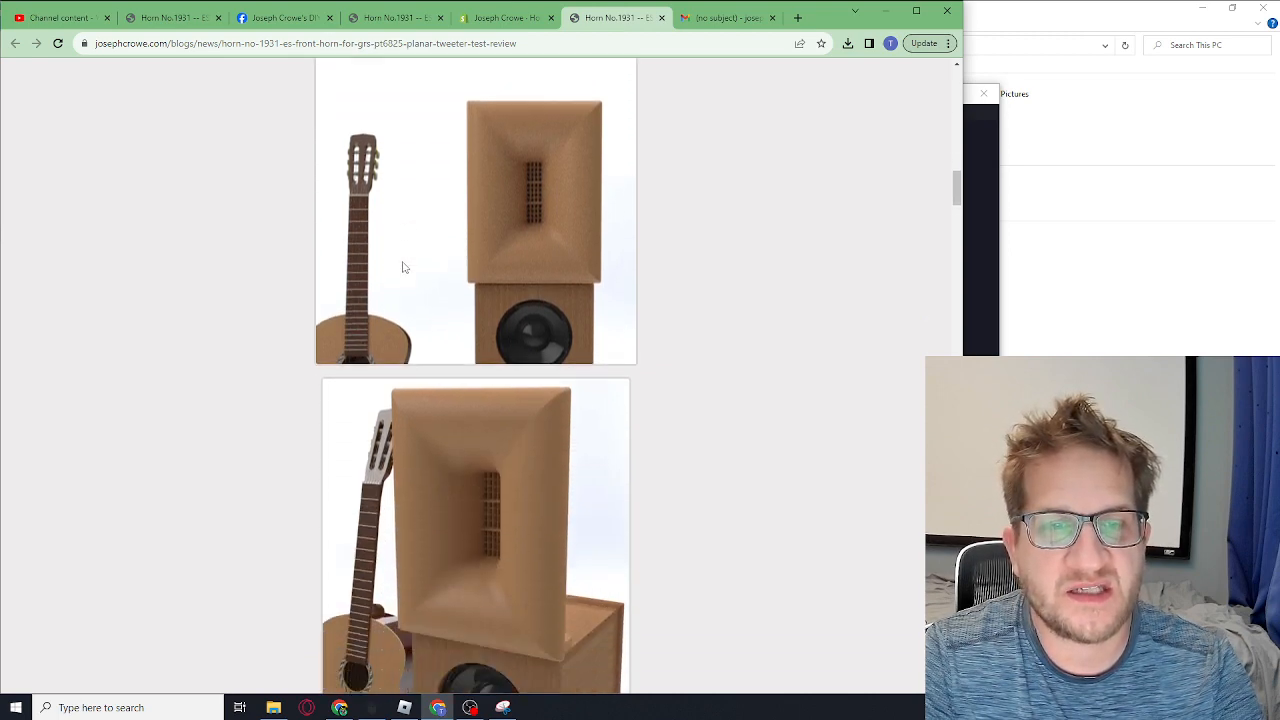
pyautogui.scroll(-3)
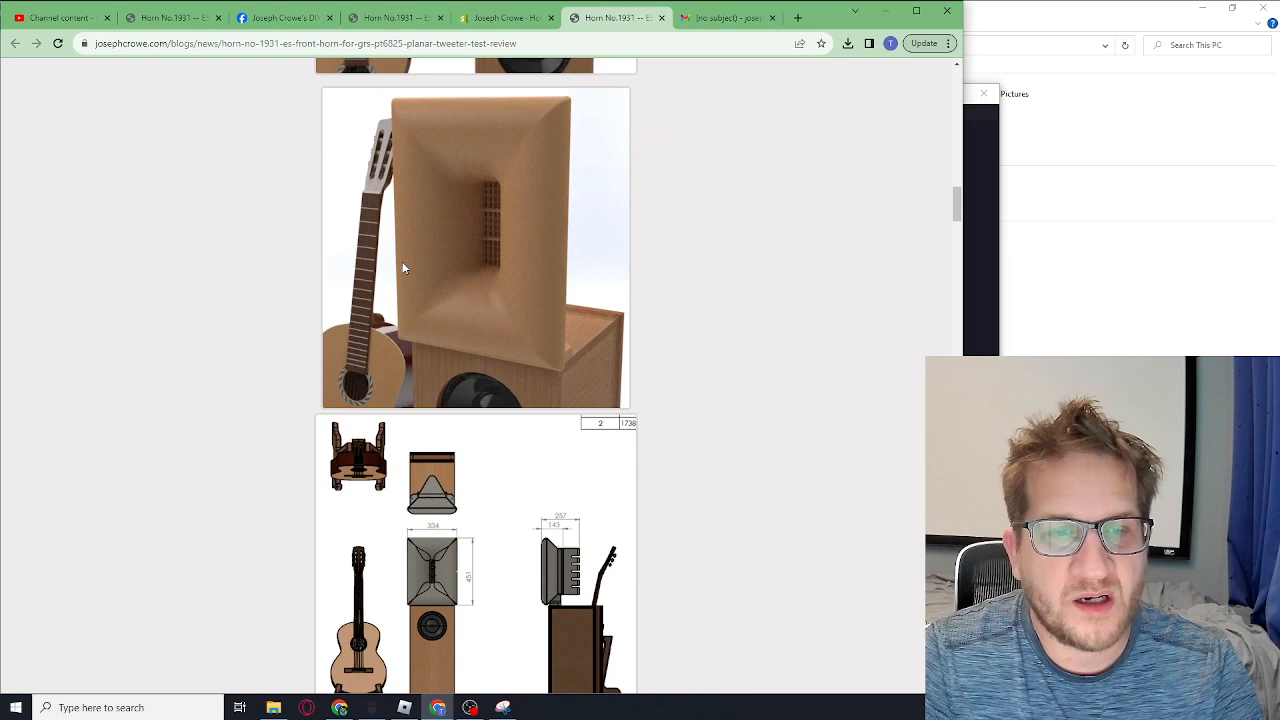
pyautogui.scroll(-3)
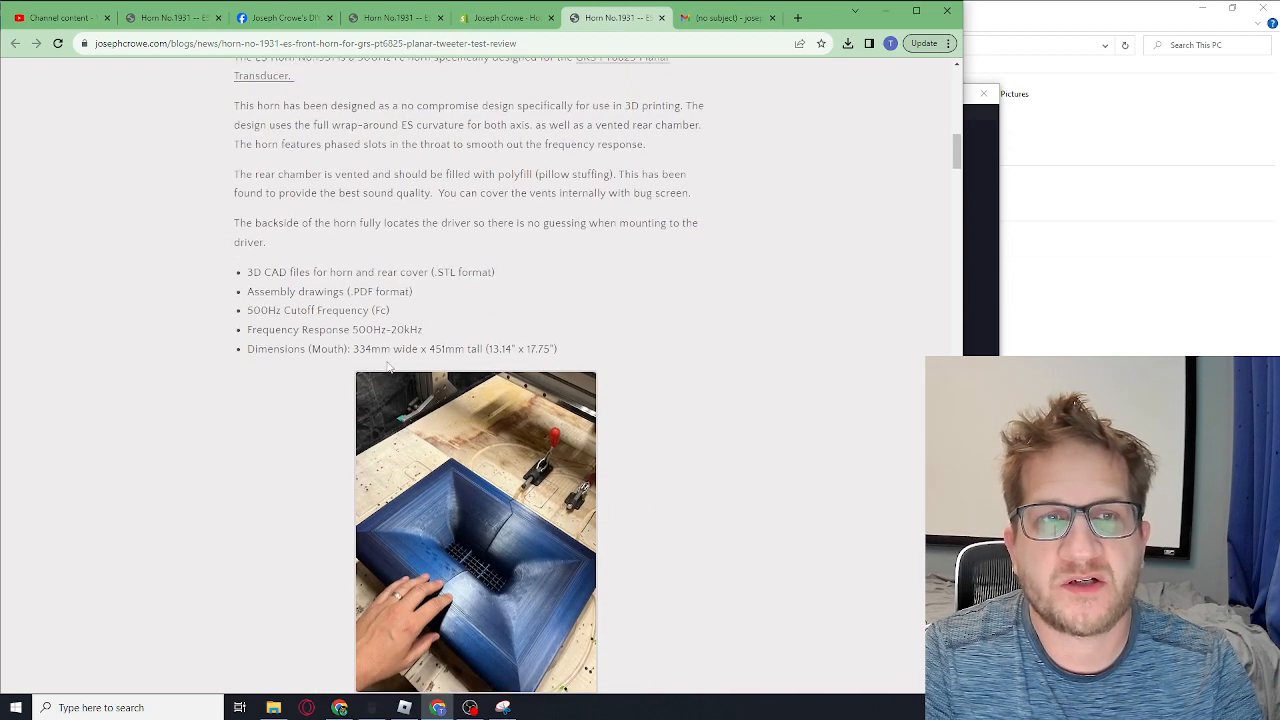
pyautogui.scroll(-3)
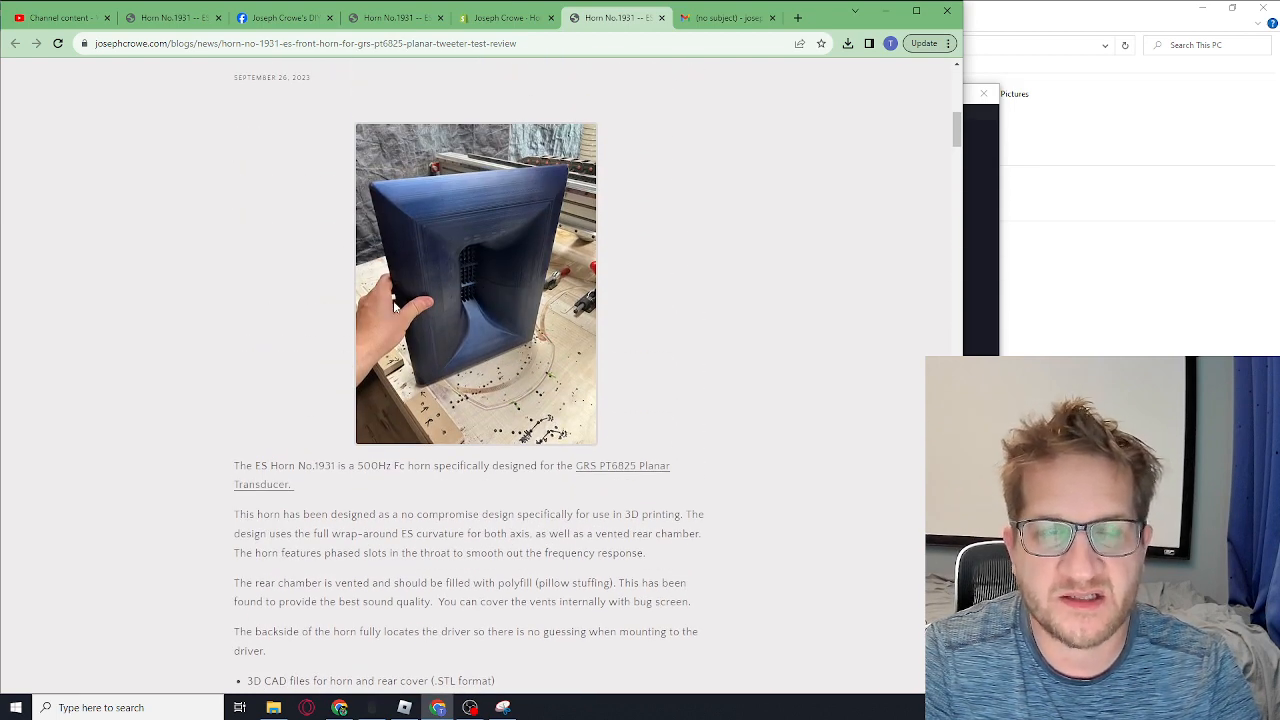
pyautogui.moveTo(535, 188)
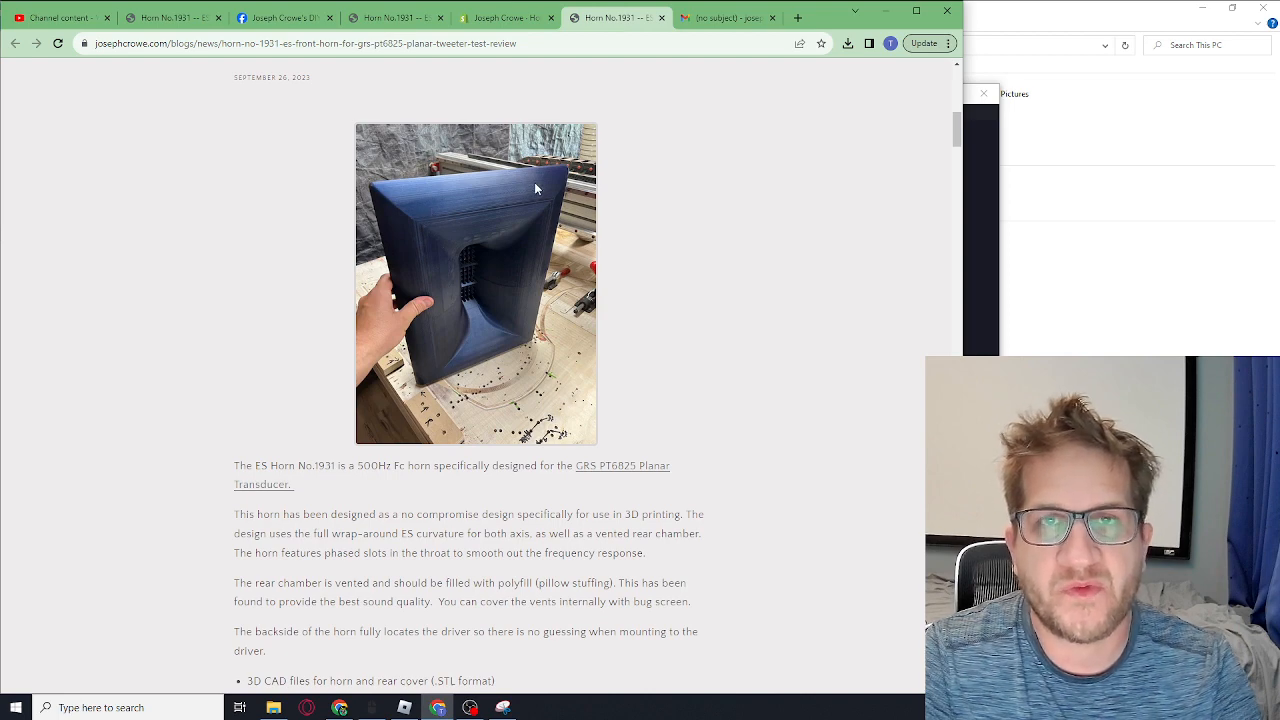
pyautogui.moveTo(543, 194)
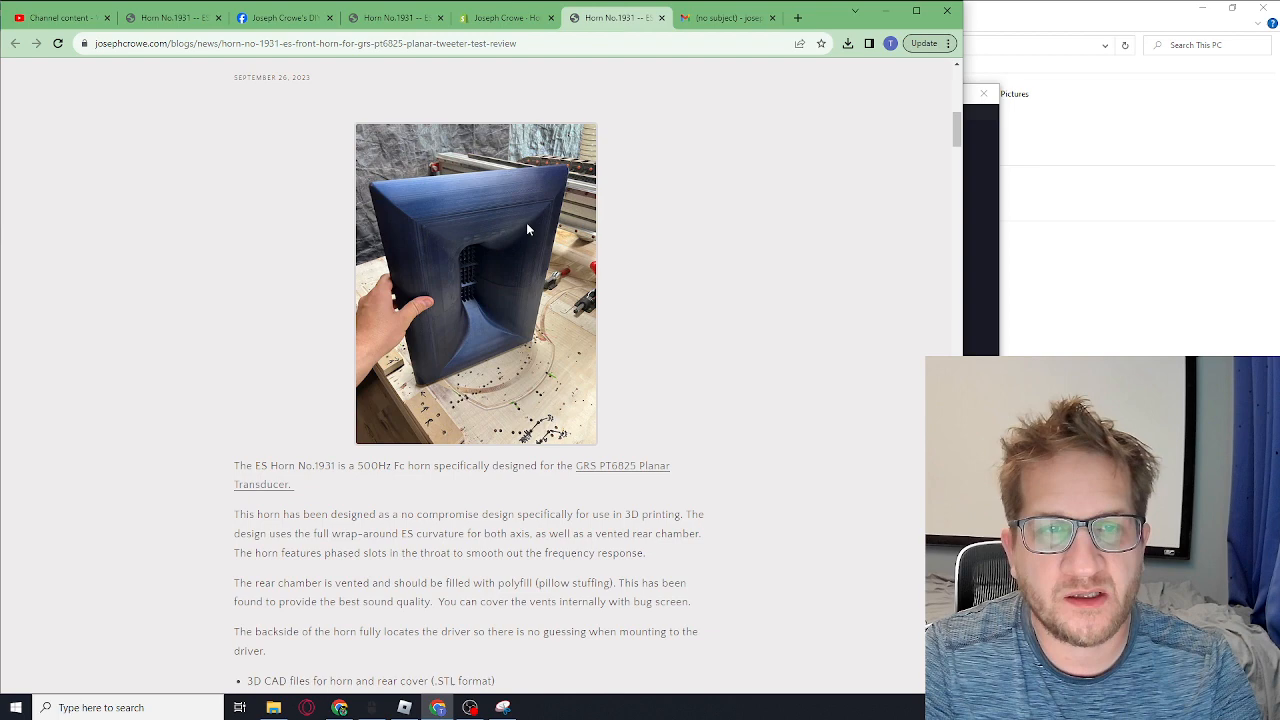
pyautogui.moveTo(445, 195)
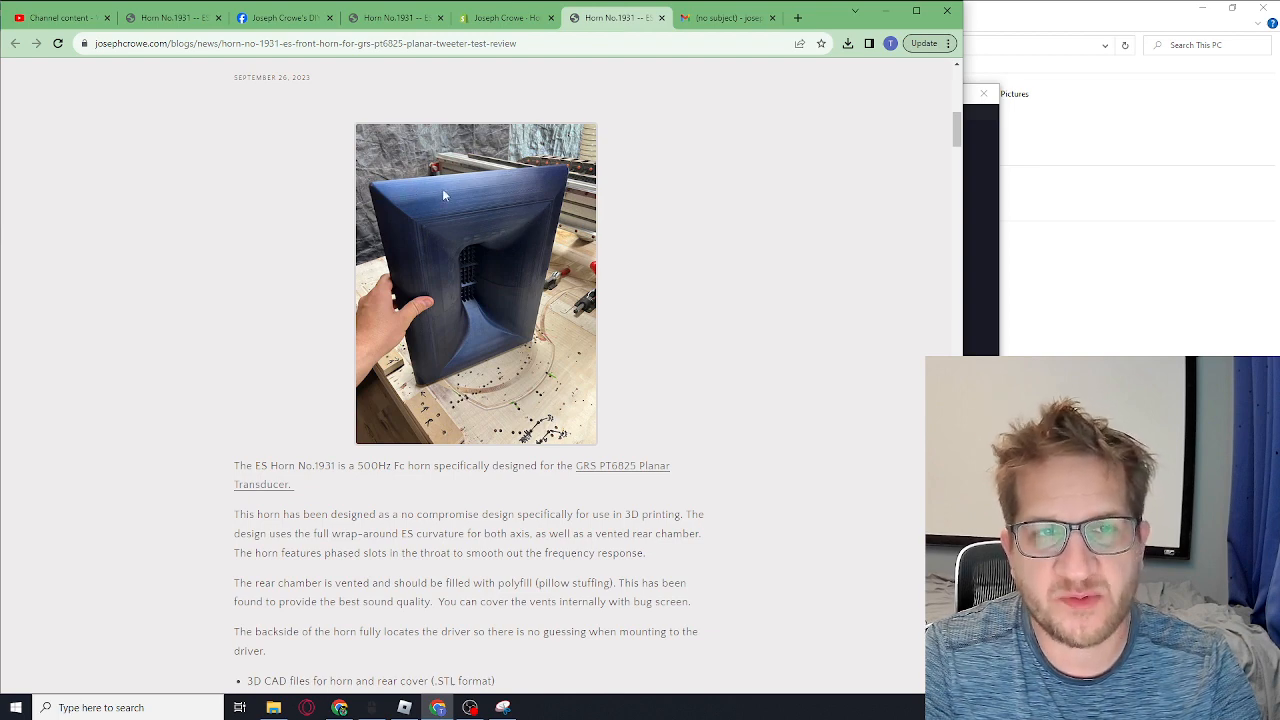
pyautogui.scroll(-3)
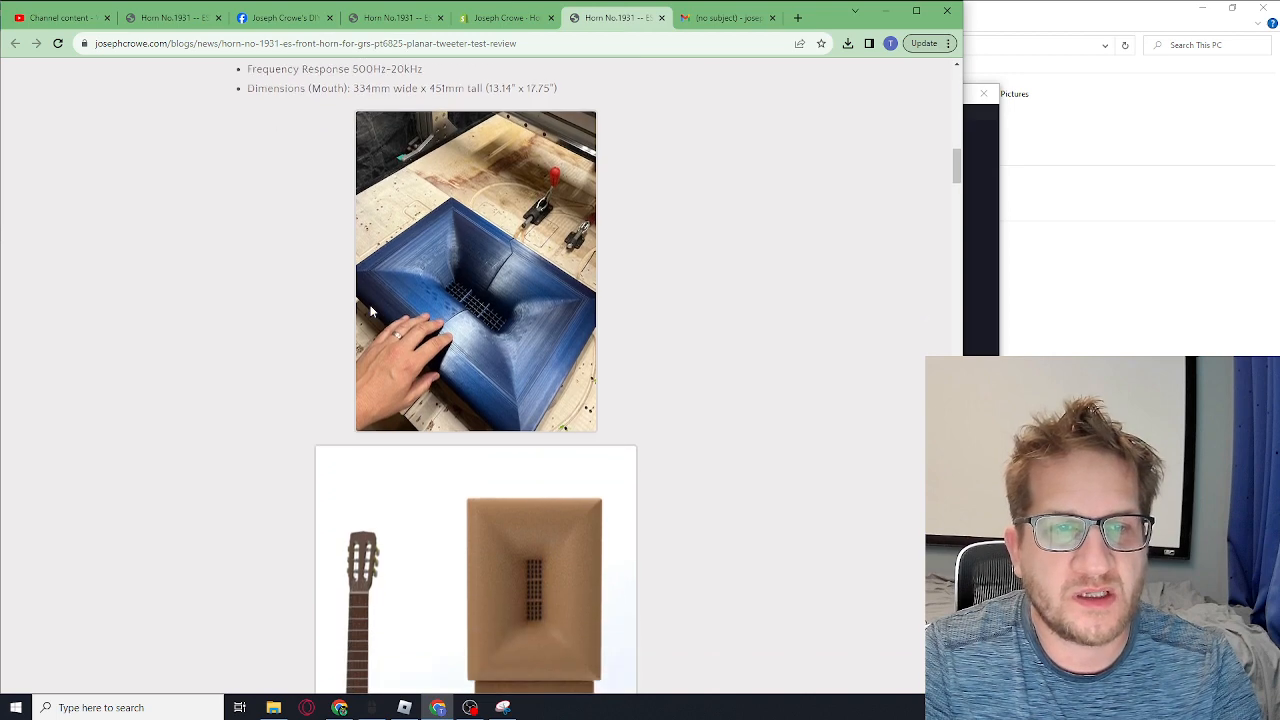
pyautogui.scroll(-3)
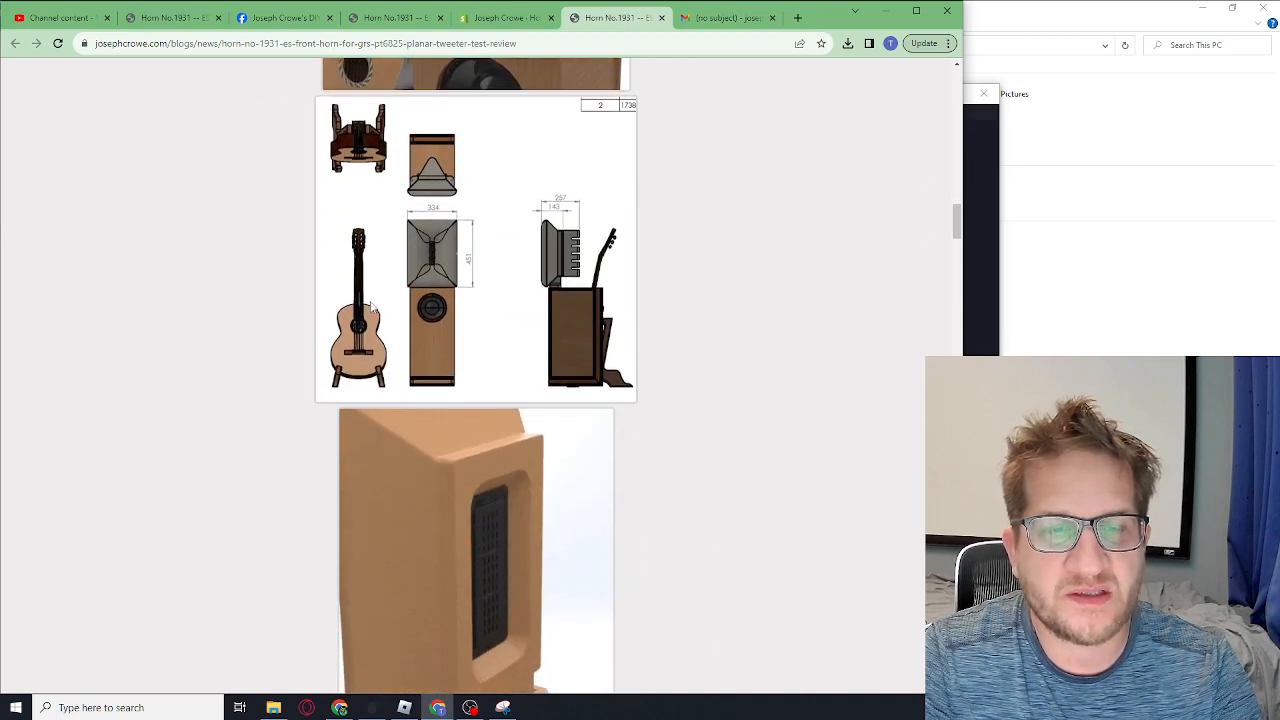
pyautogui.scroll(-3)
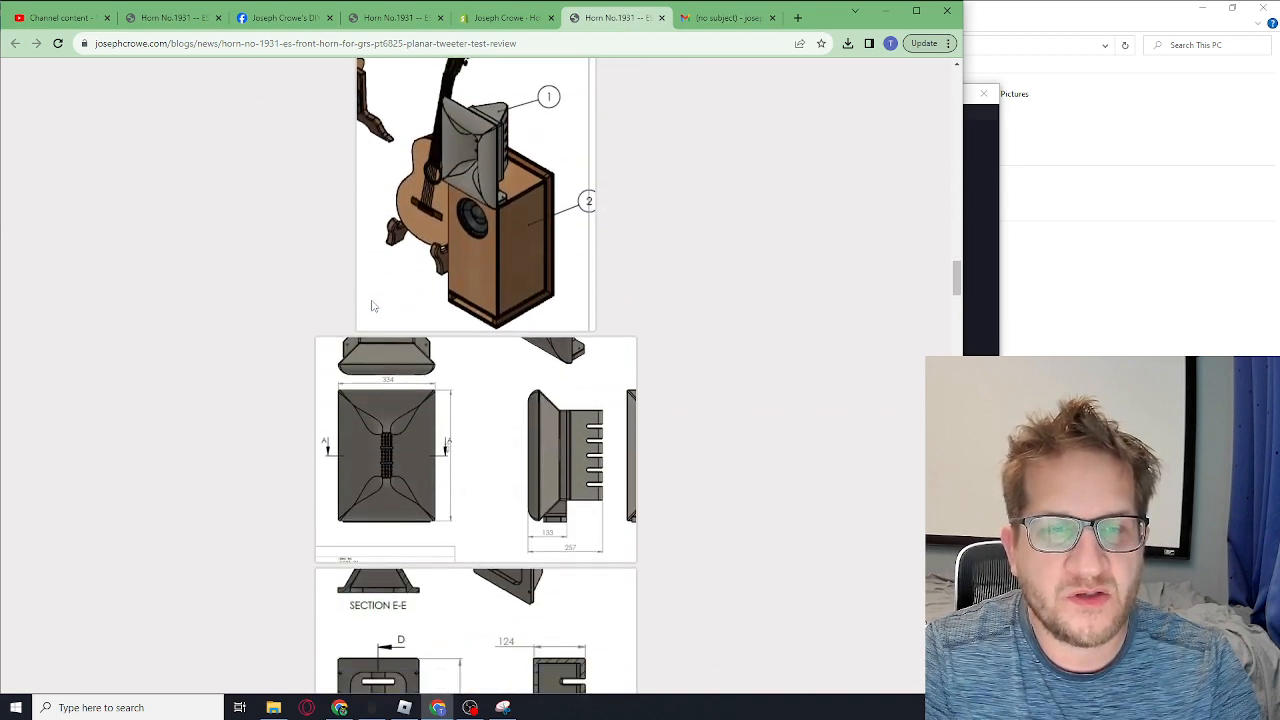
pyautogui.scroll(-3)
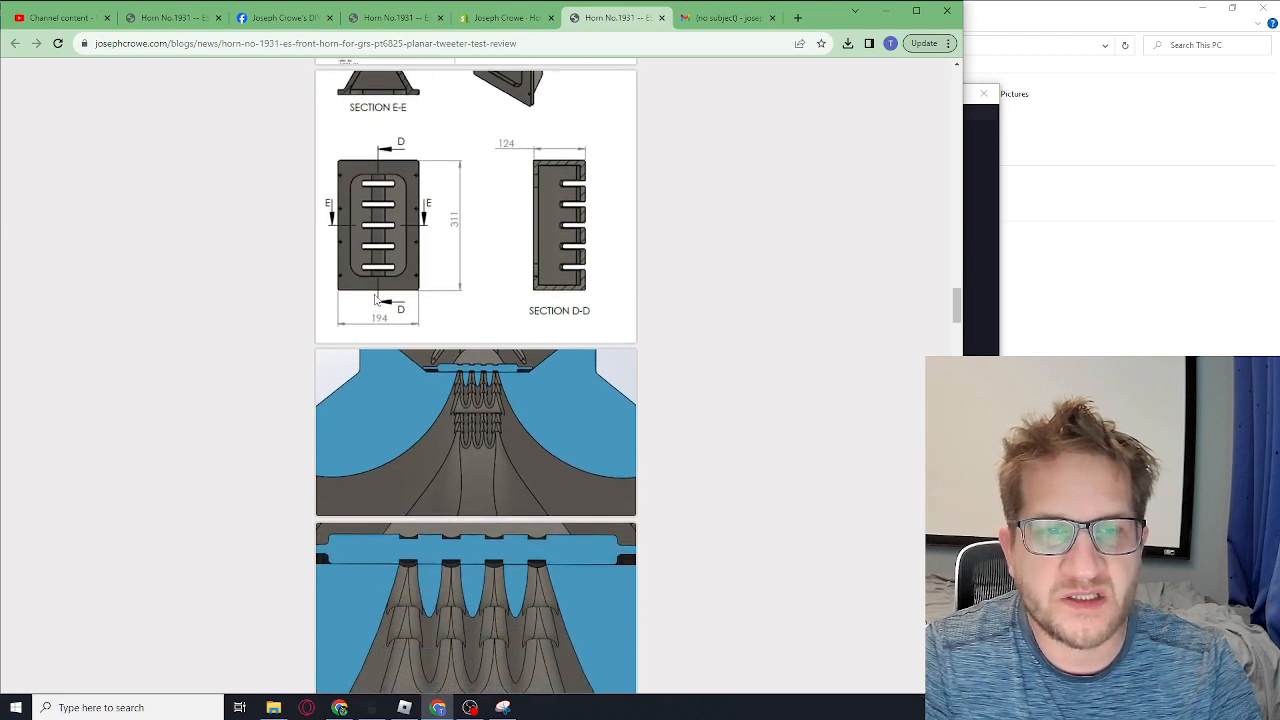
pyautogui.scroll(-3)
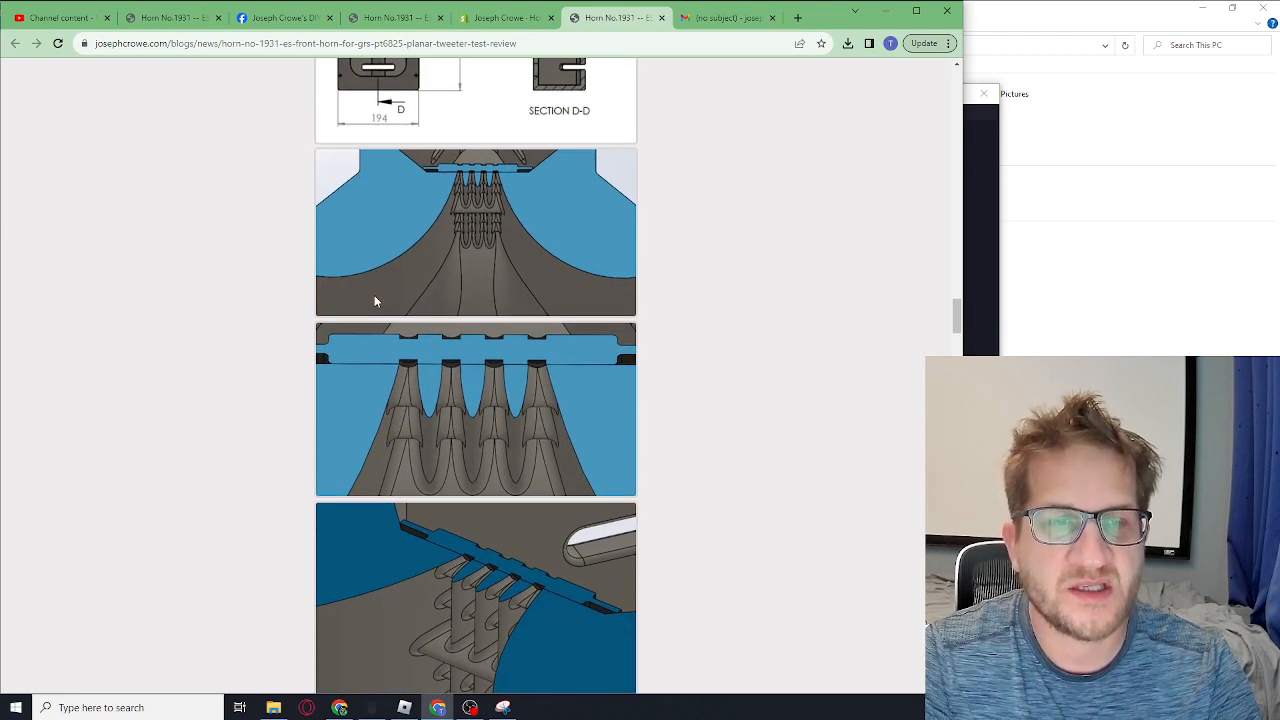
pyautogui.scroll(-3)
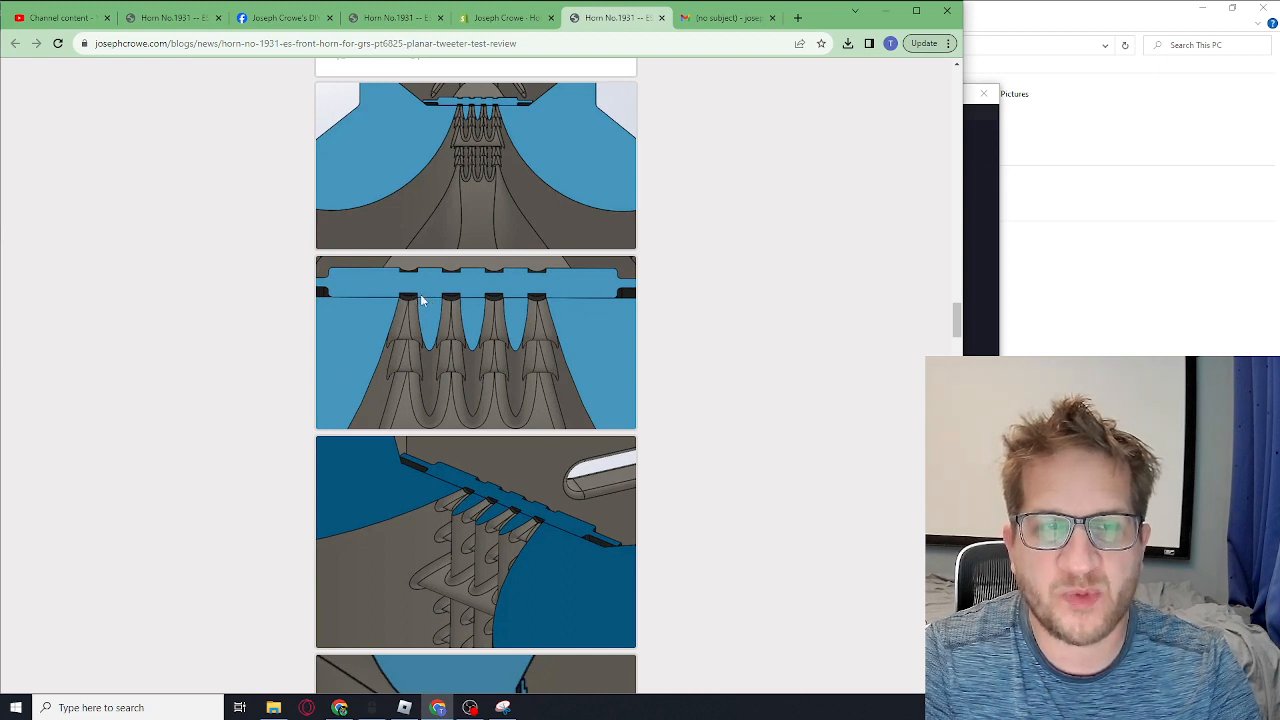
pyautogui.moveTo(408, 302)
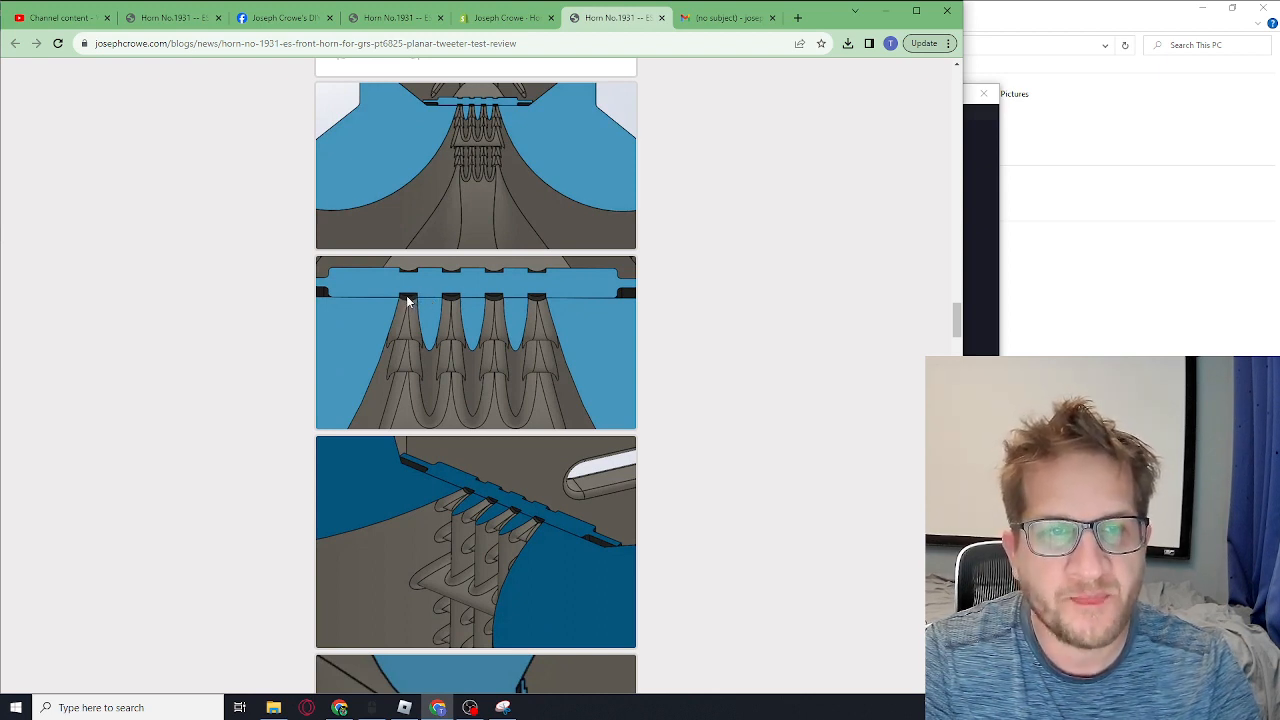
pyautogui.scroll(-3)
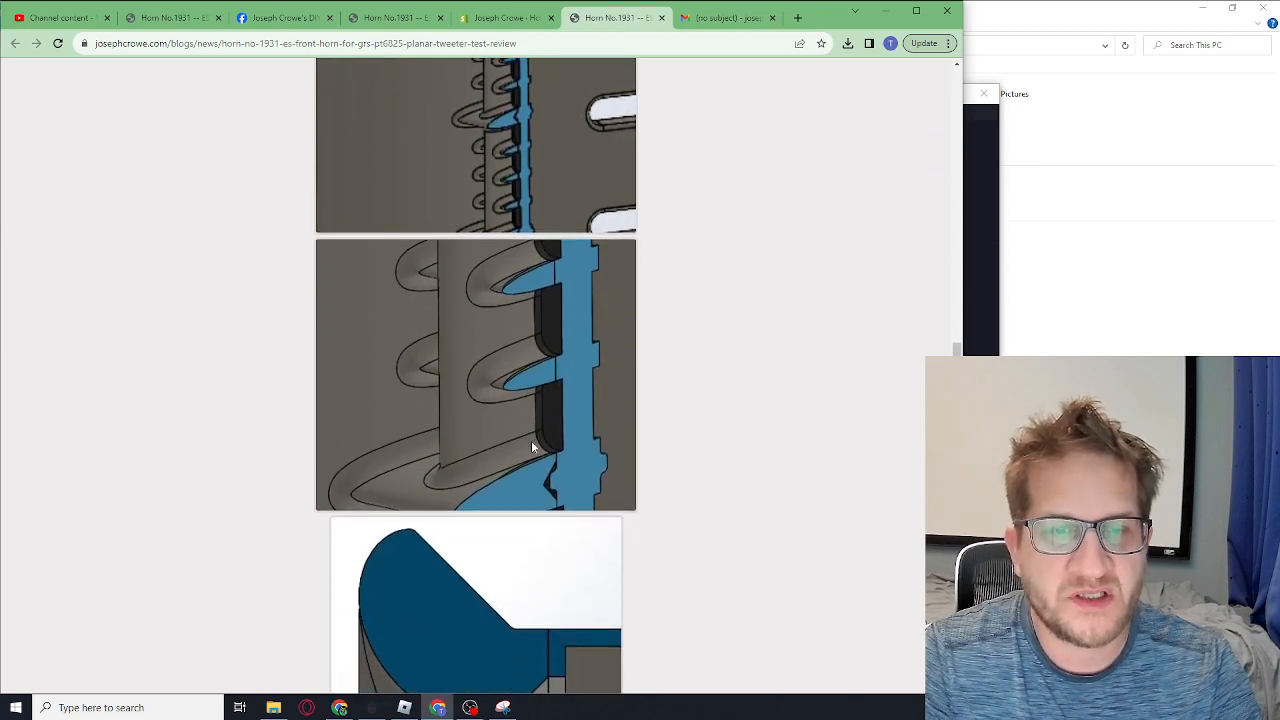
pyautogui.scroll(-3)
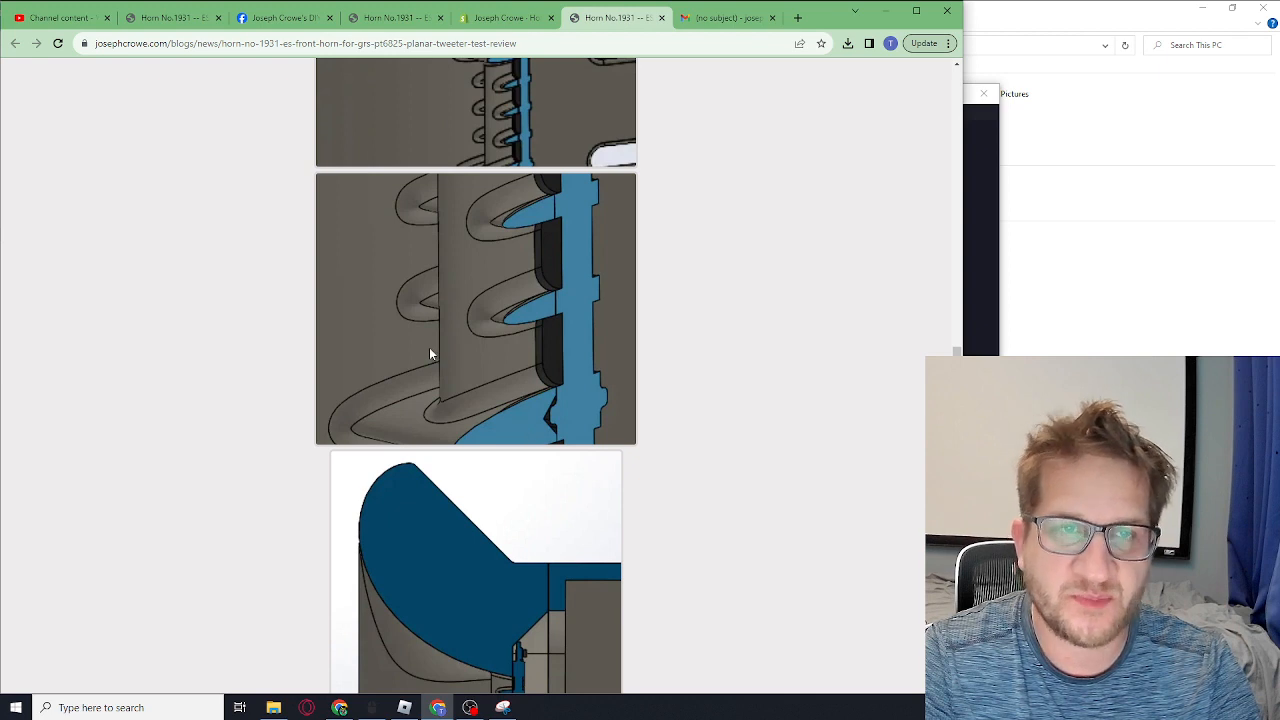
pyautogui.moveTo(438, 345)
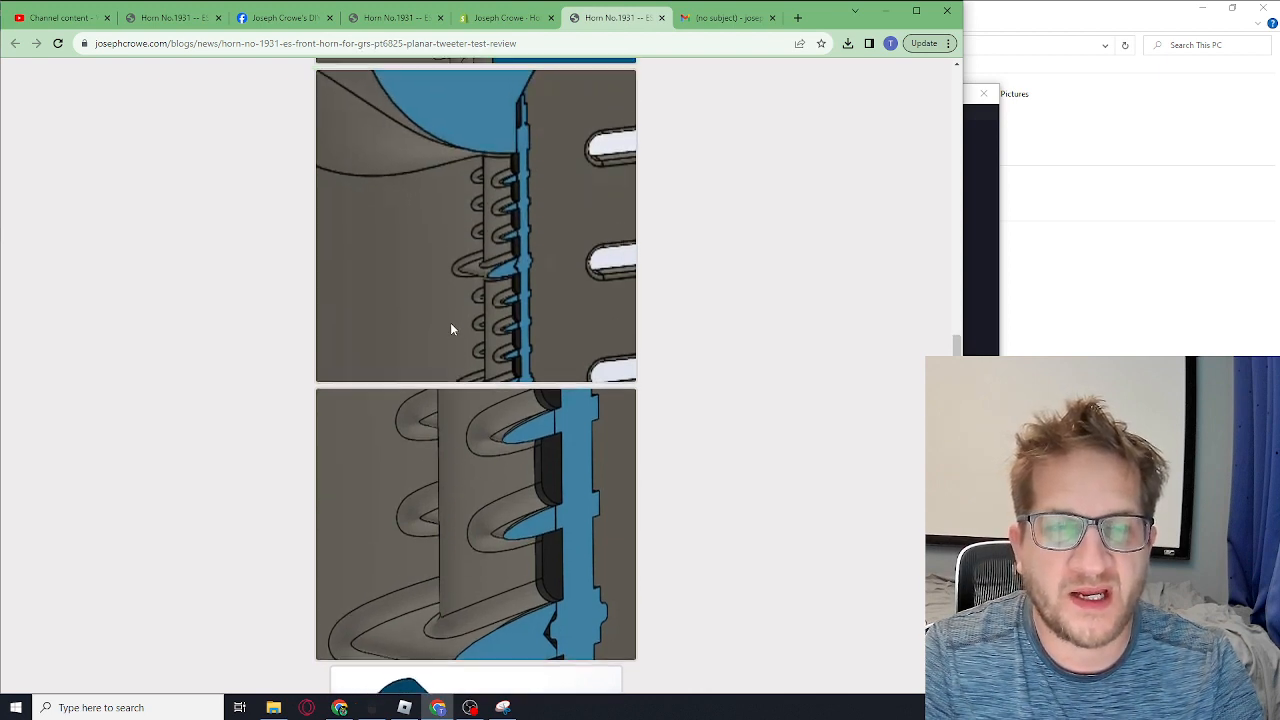
pyautogui.scroll(-3)
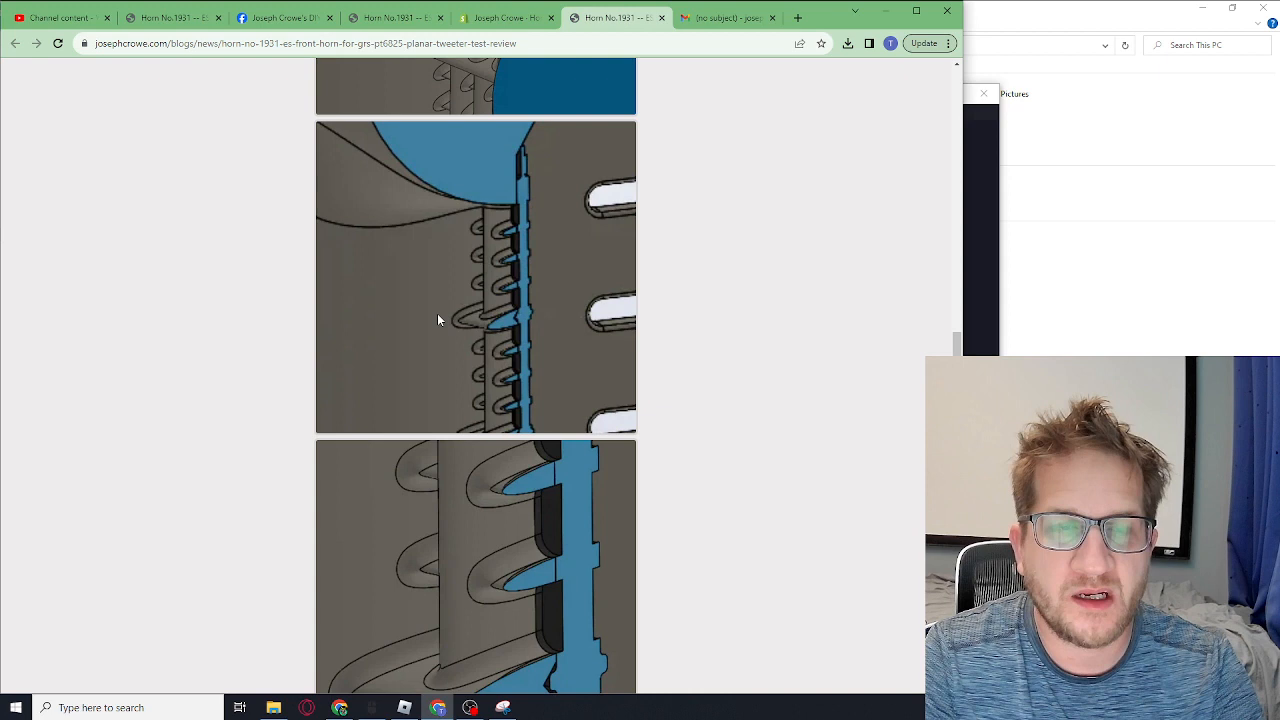
pyautogui.moveTo(447, 322)
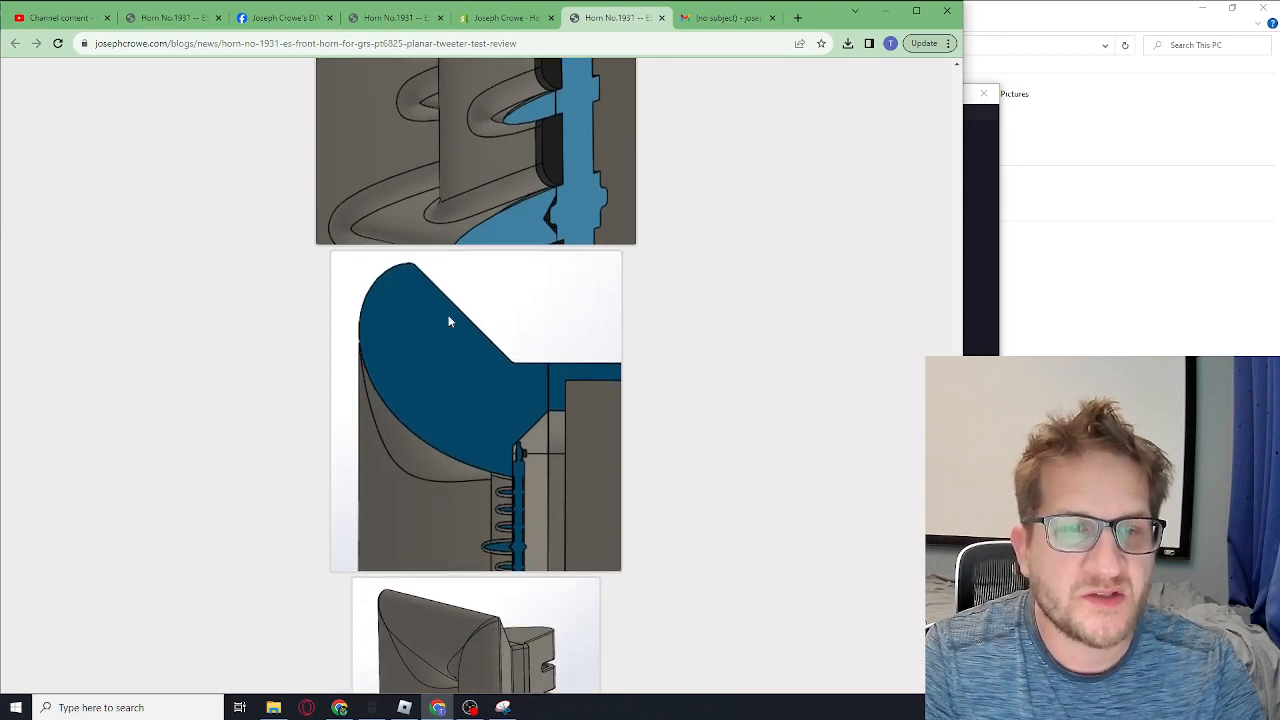
pyautogui.moveTo(407, 272)
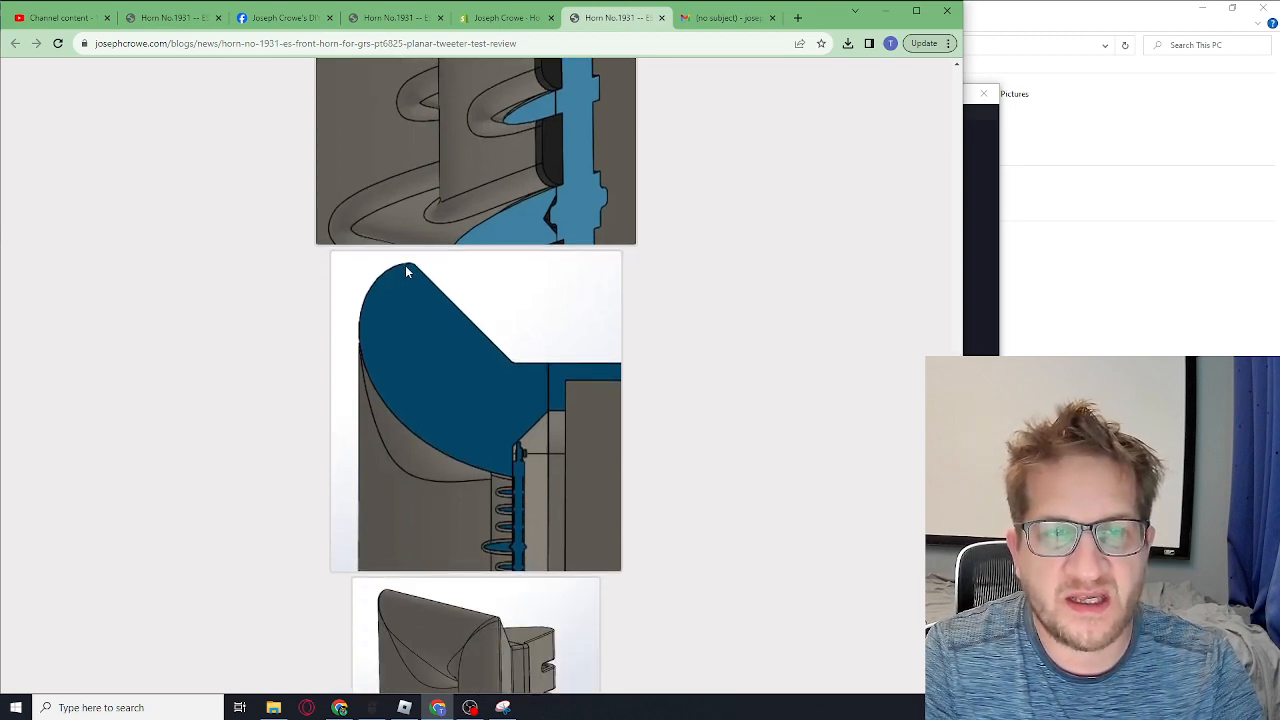
# - Scroll back up to revisit the printed horn photo and its description
pyautogui.scroll(-3)
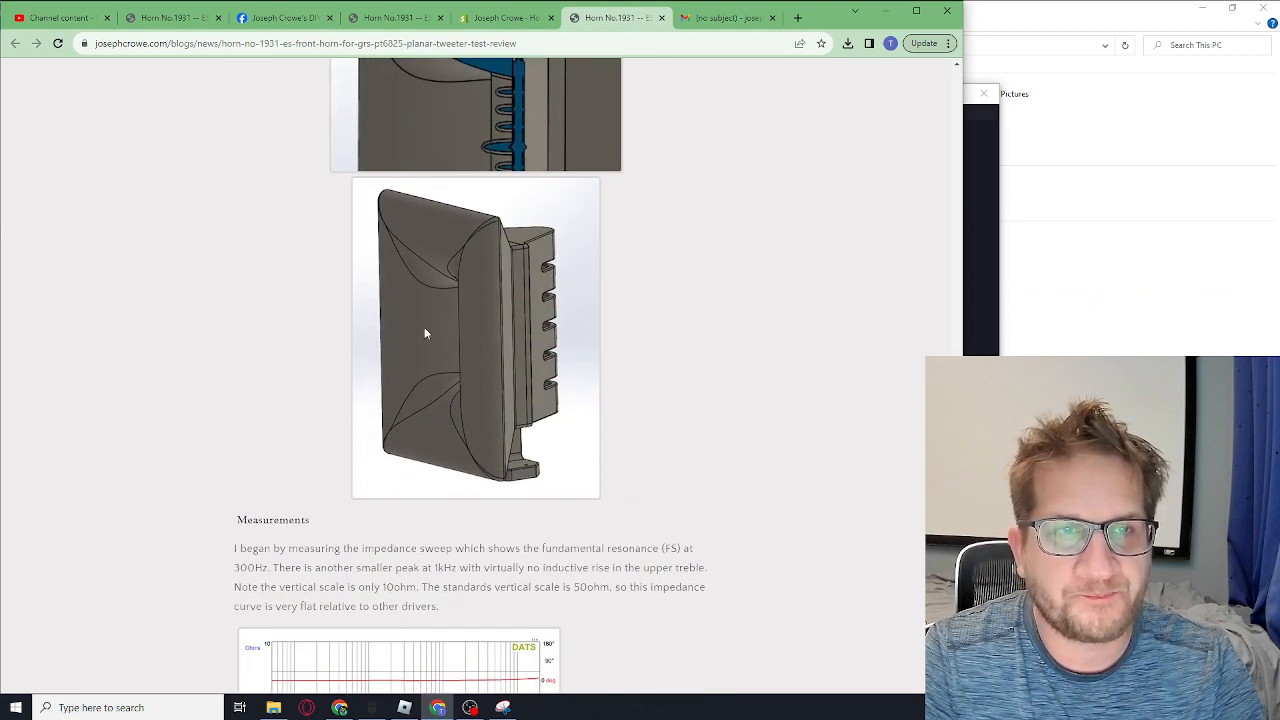
pyautogui.scroll(3)
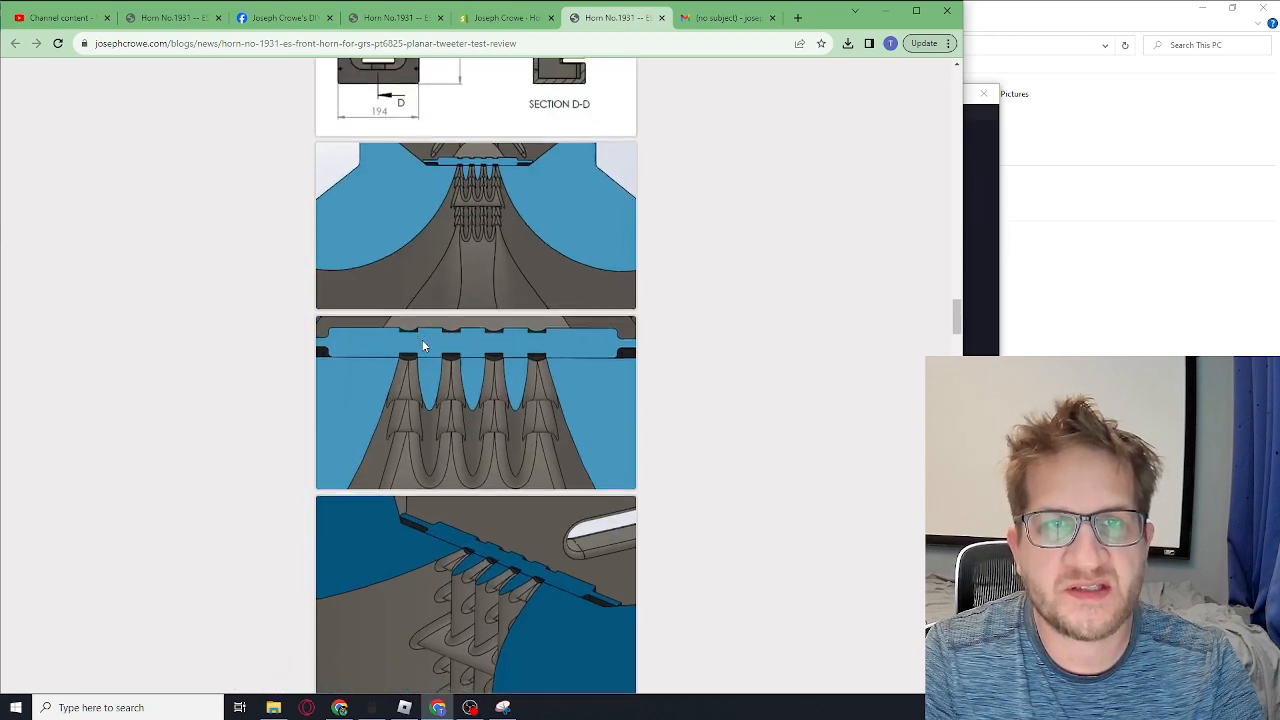
pyautogui.scroll(-3)
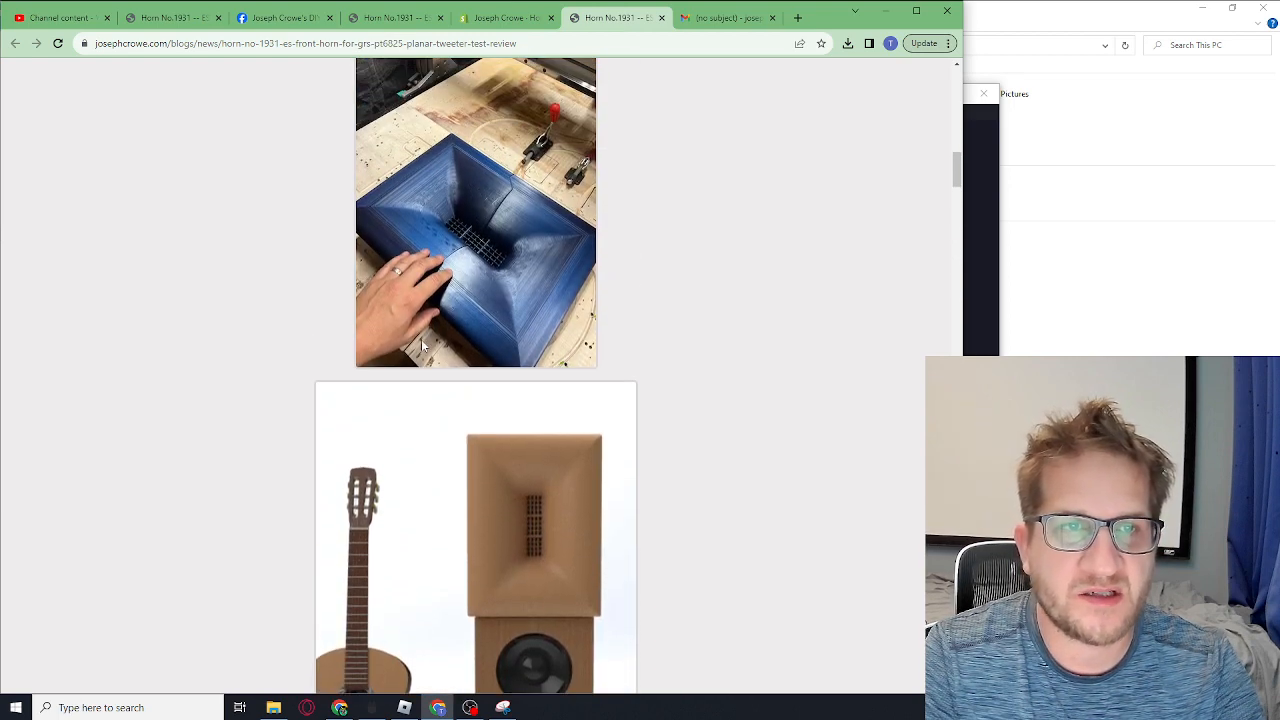
pyautogui.moveTo(457, 405)
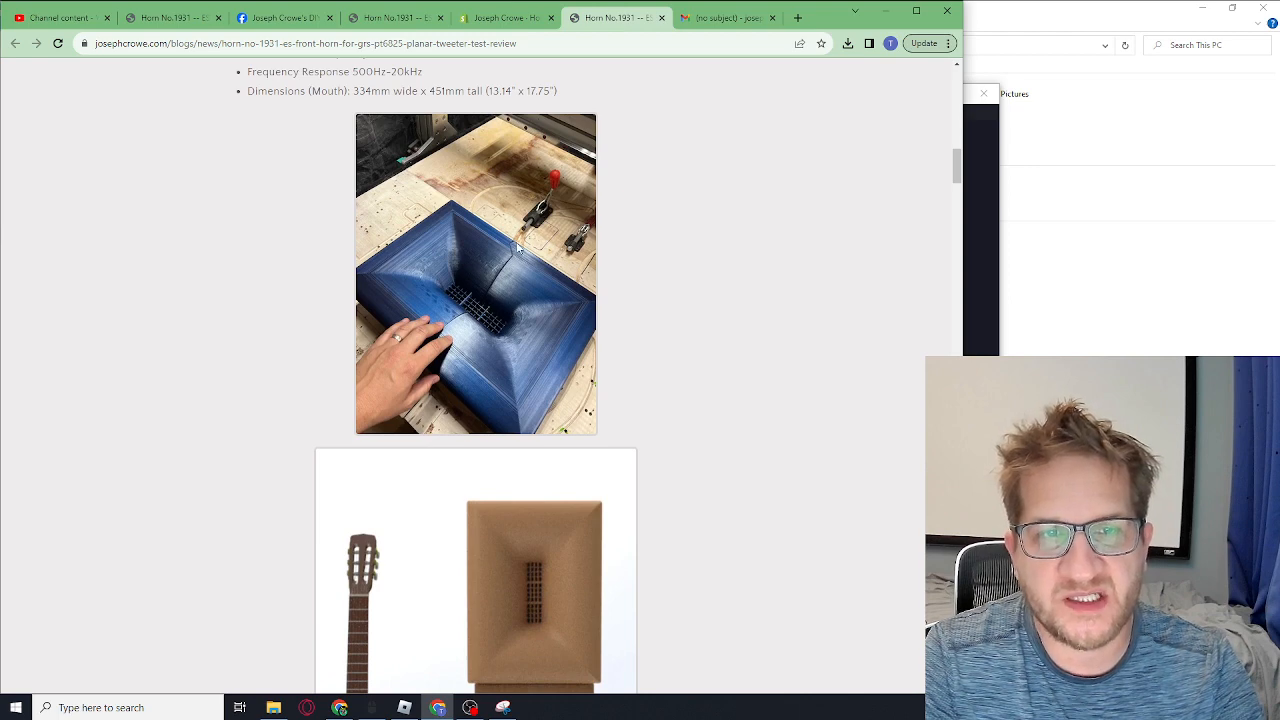
pyautogui.moveTo(425, 352)
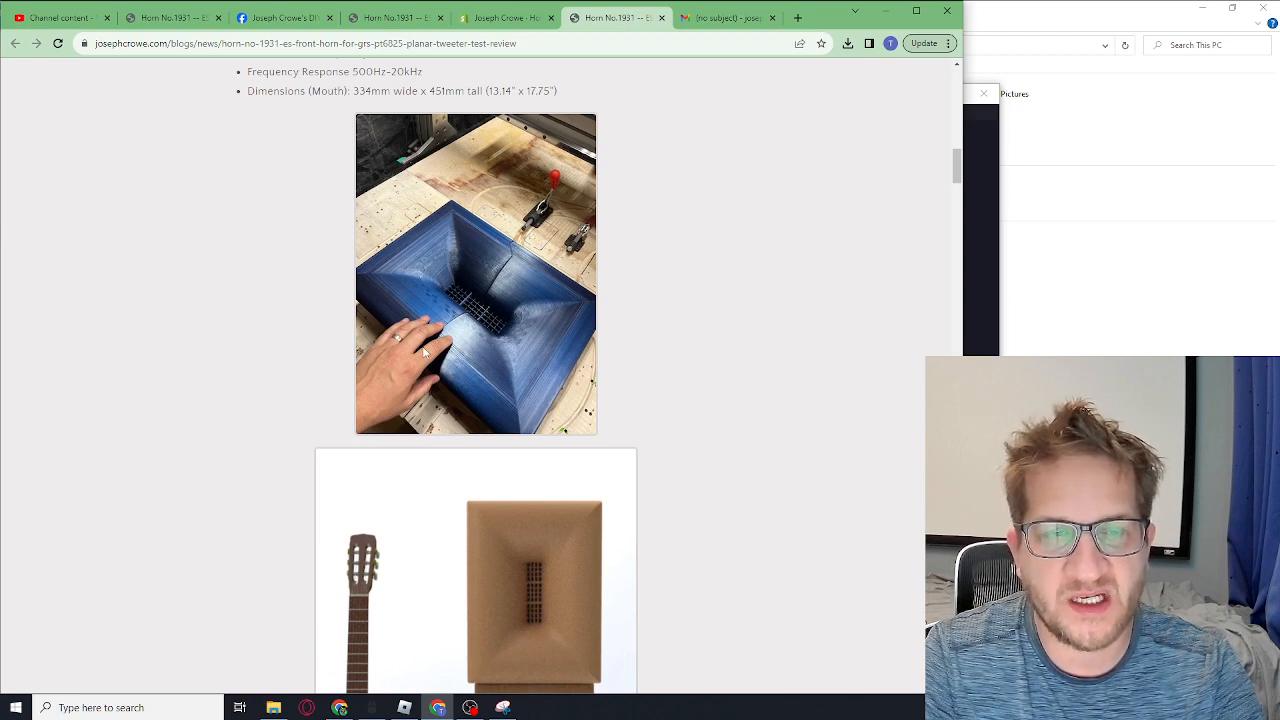
pyautogui.moveTo(415, 310)
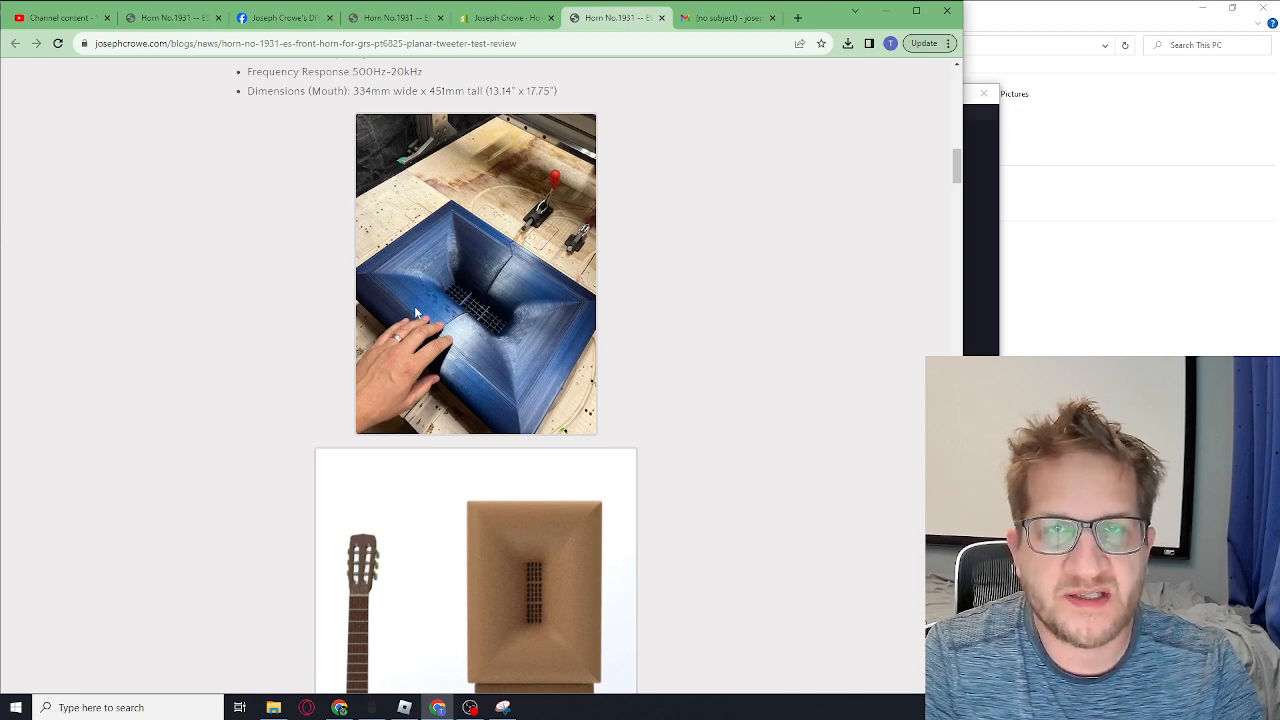
pyautogui.moveTo(484, 291)
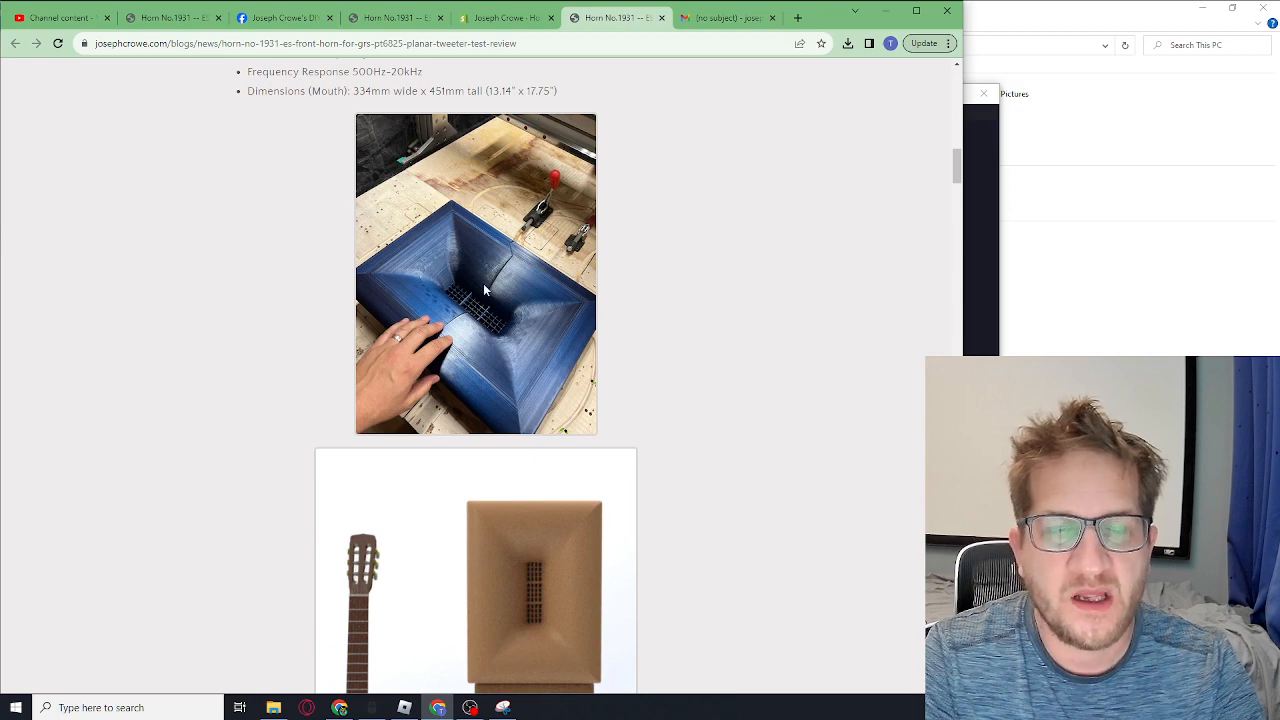
pyautogui.moveTo(510, 286)
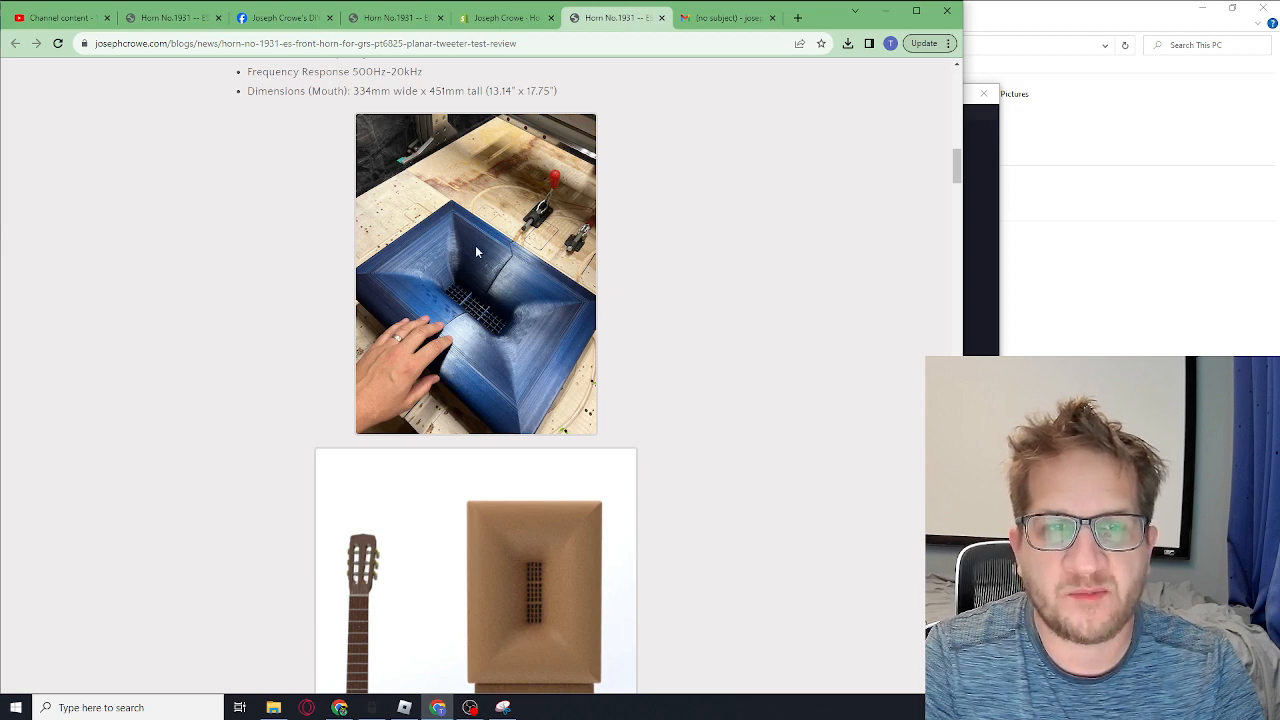
pyautogui.moveTo(555, 270)
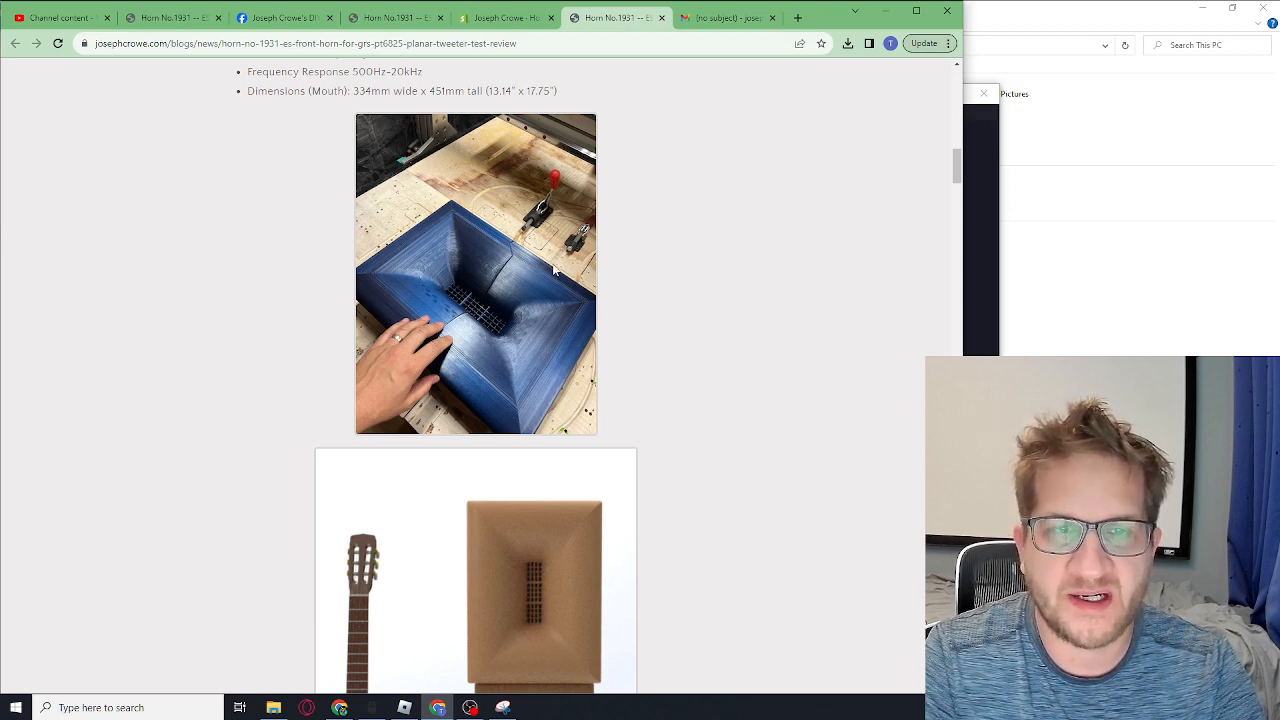
pyautogui.scroll(3)
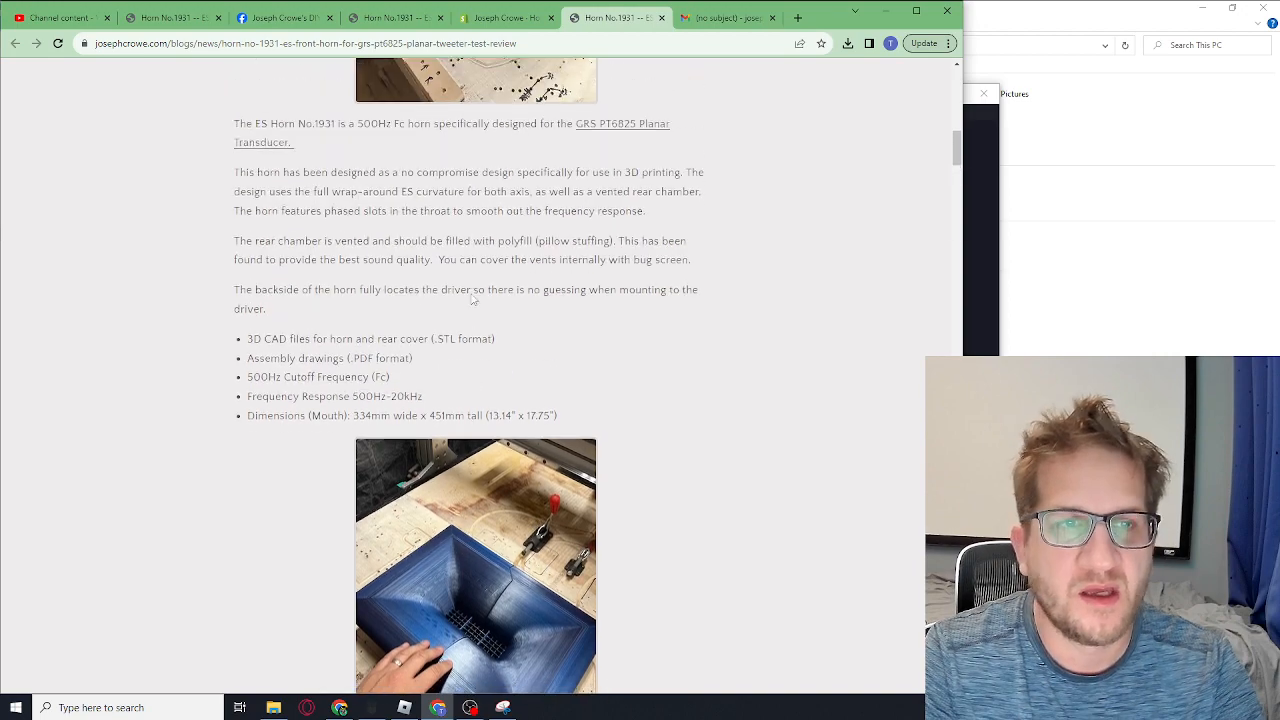
# - Scroll past the renders and drawings to the Measurements heading and impedance sweep graph
pyautogui.scroll(-3)
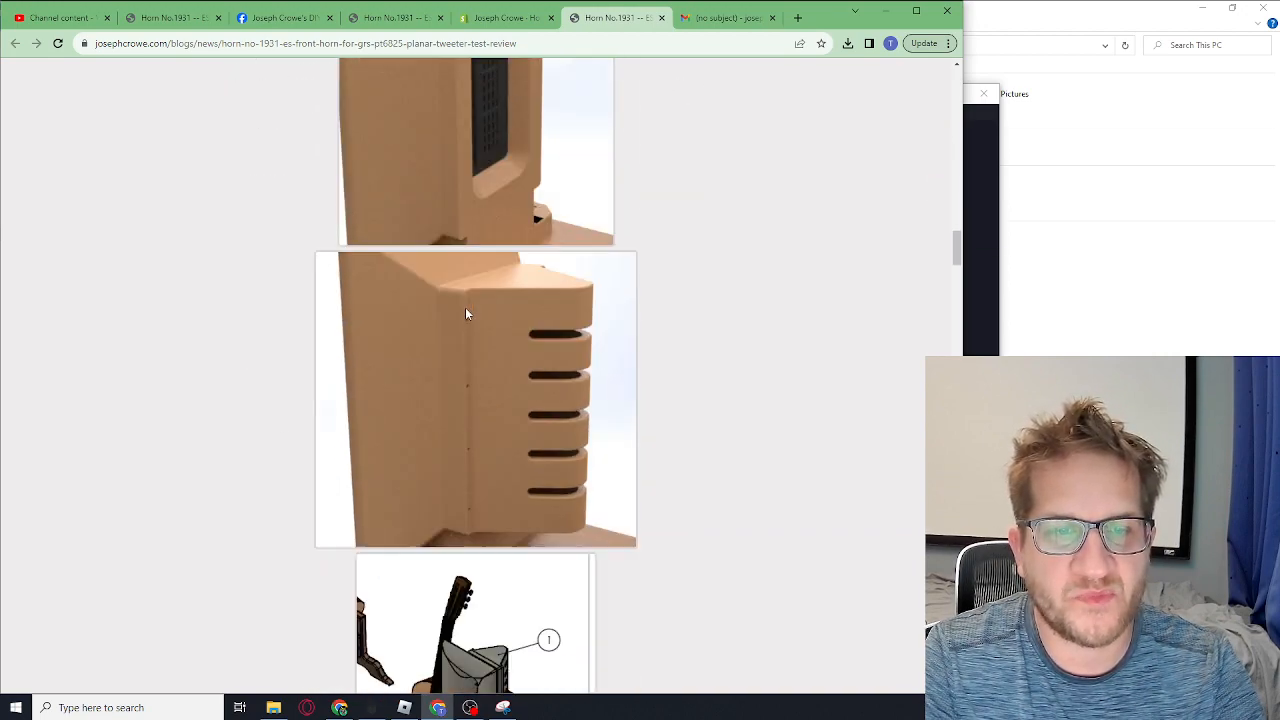
pyautogui.scroll(-3)
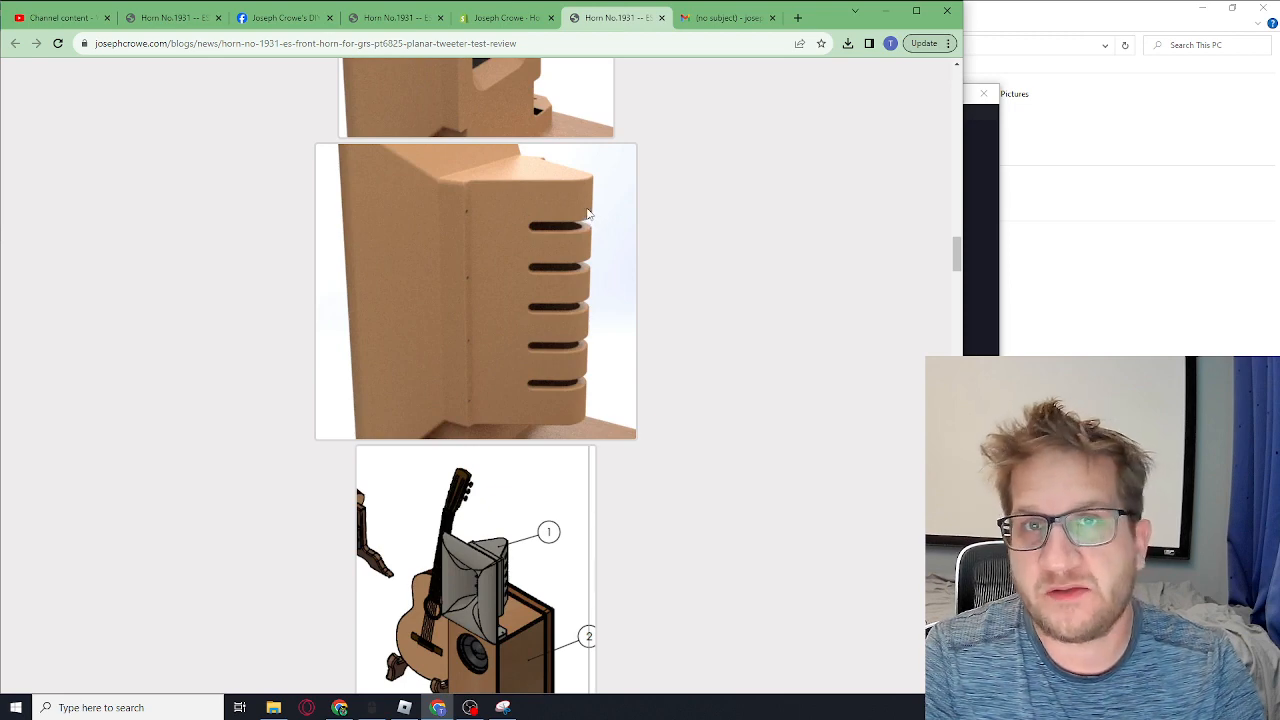
pyautogui.moveTo(493, 197)
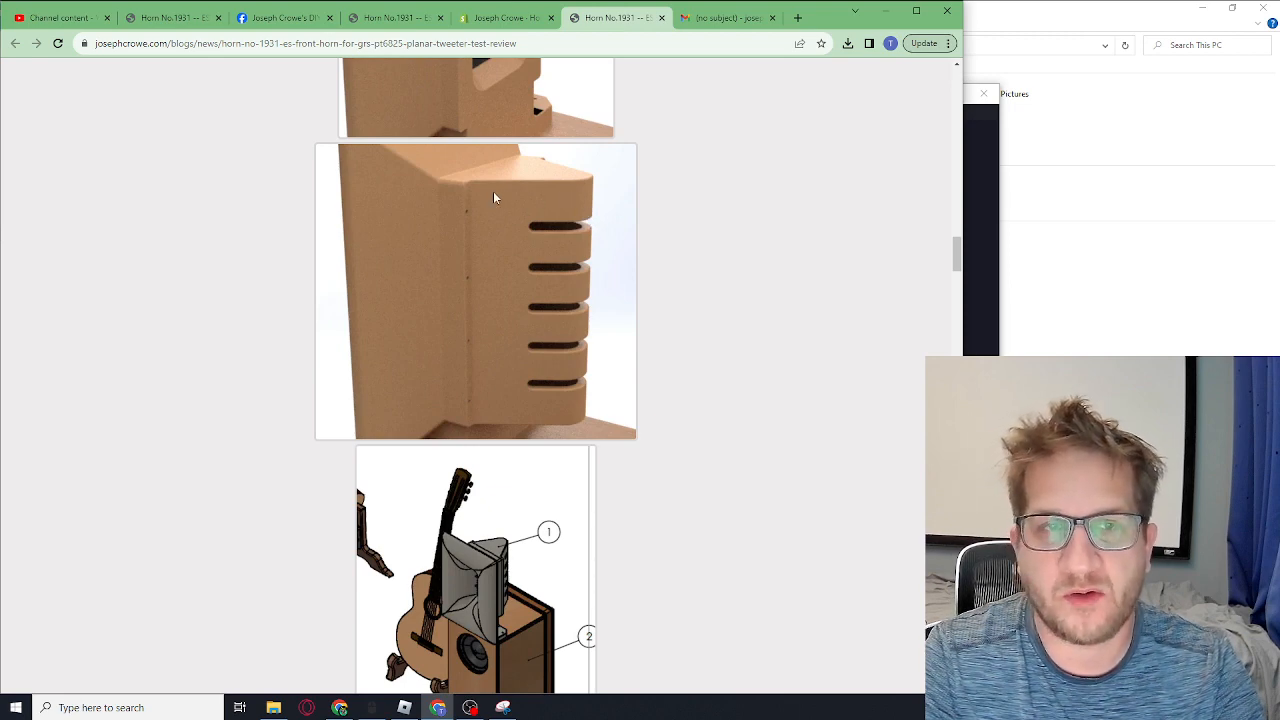
pyautogui.moveTo(575, 215)
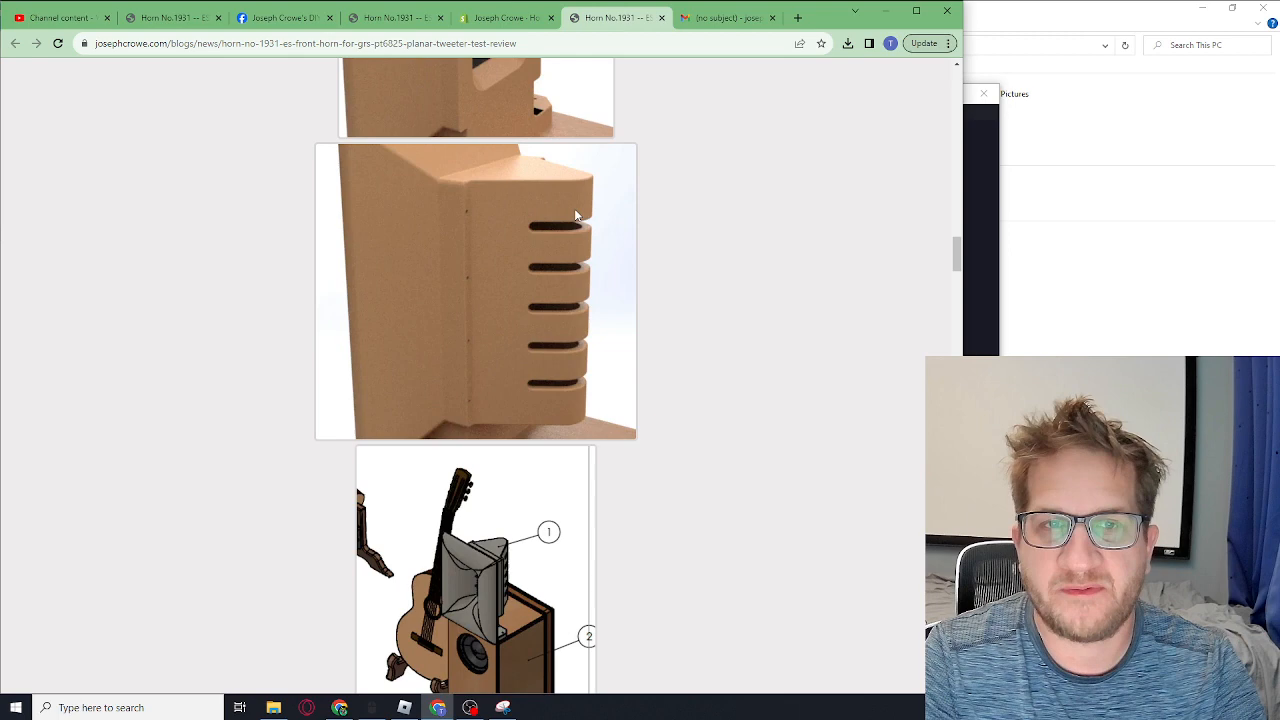
pyautogui.moveTo(537, 222)
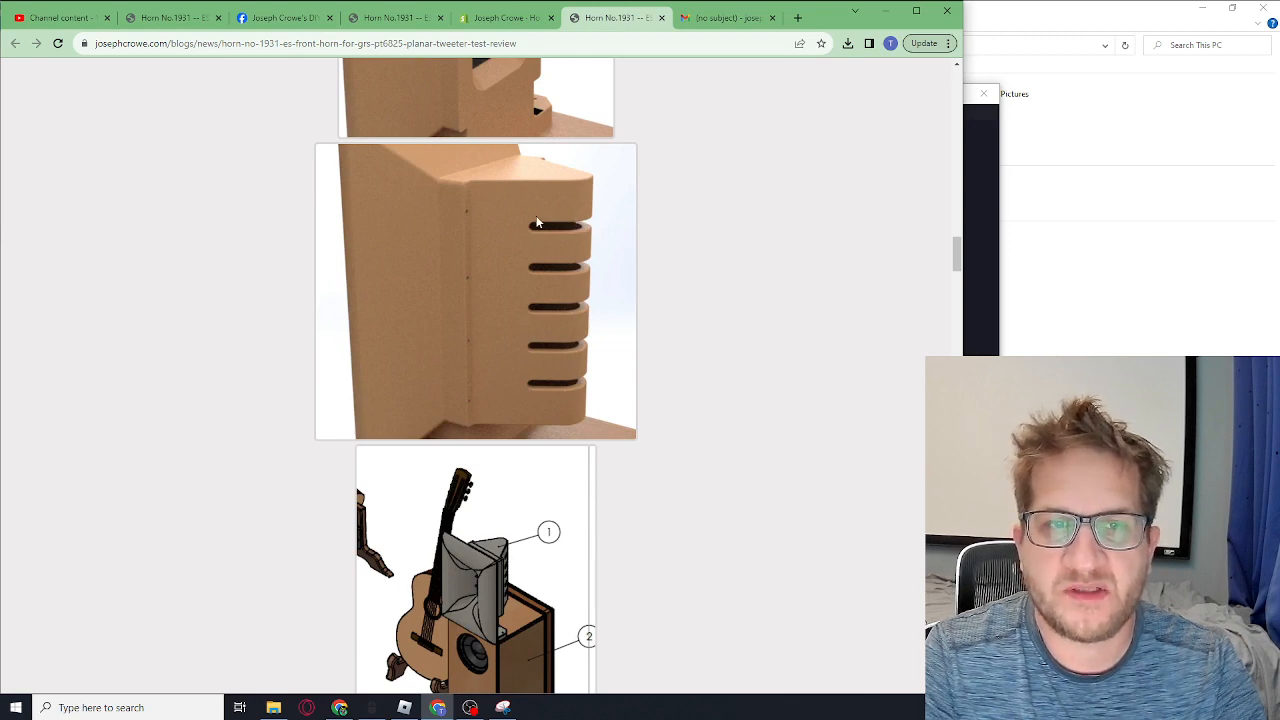
pyautogui.moveTo(584, 272)
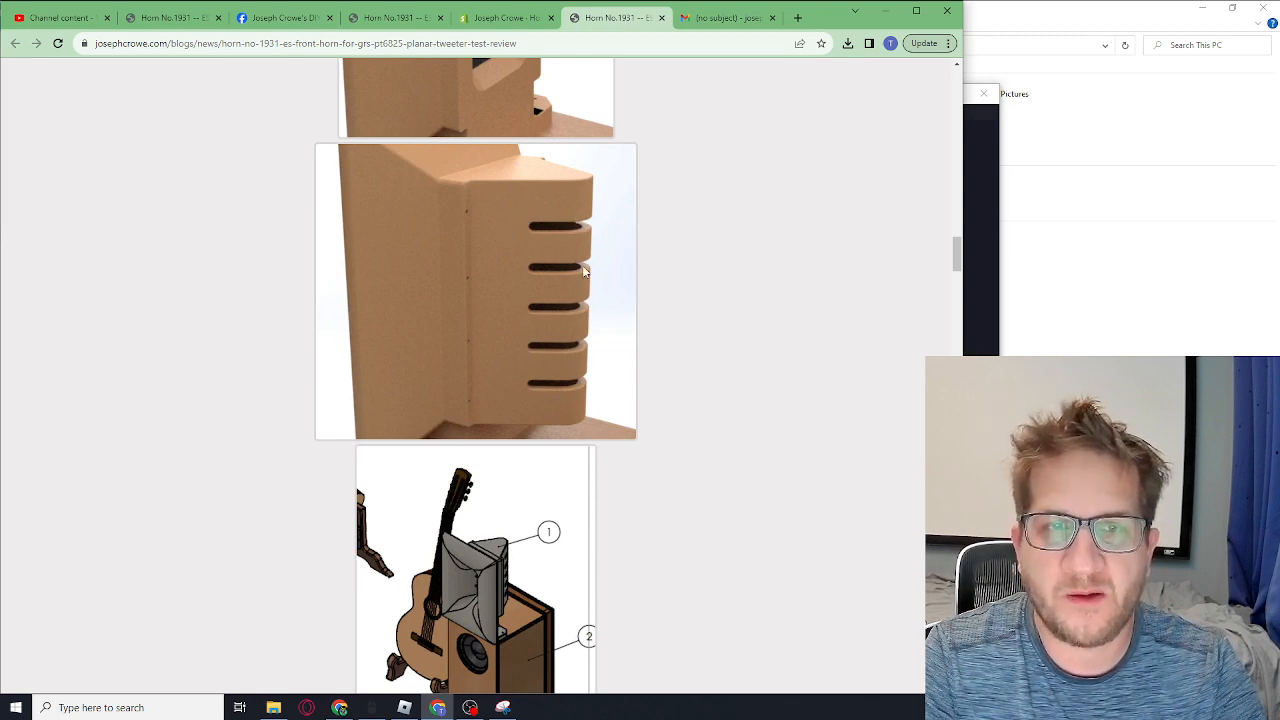
pyautogui.moveTo(565, 220)
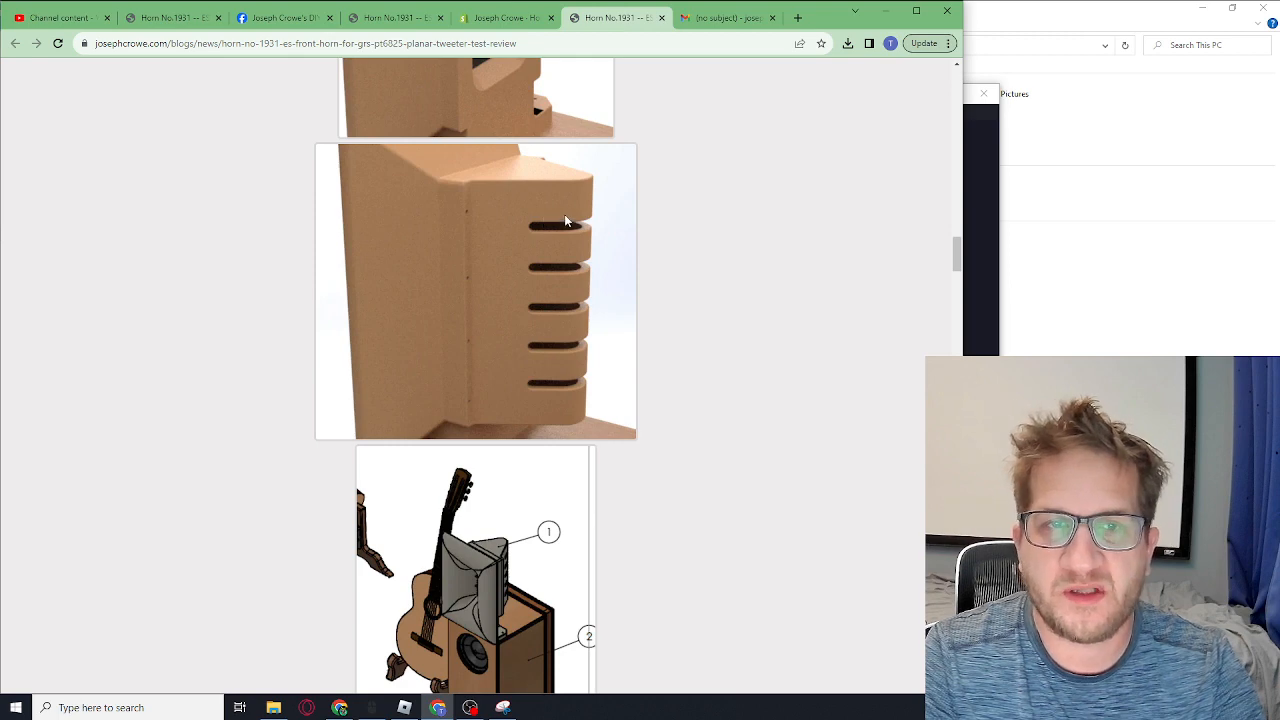
pyautogui.moveTo(540, 232)
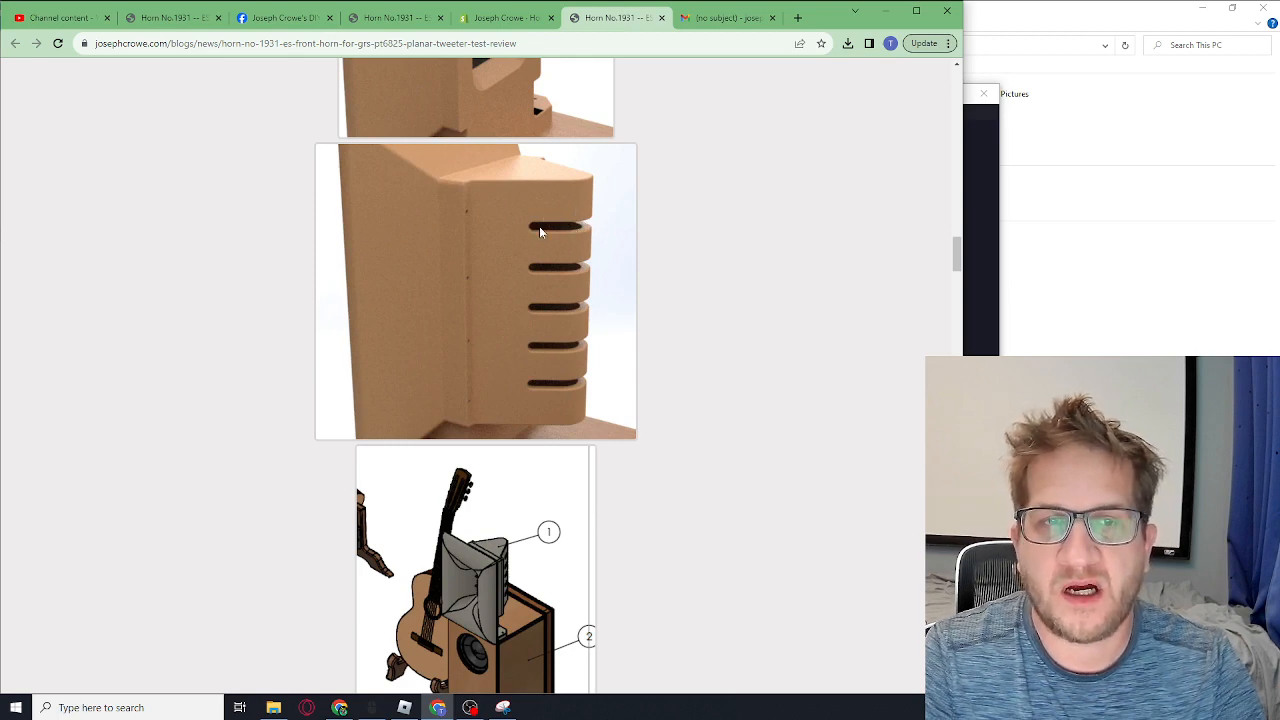
pyautogui.scroll(-3)
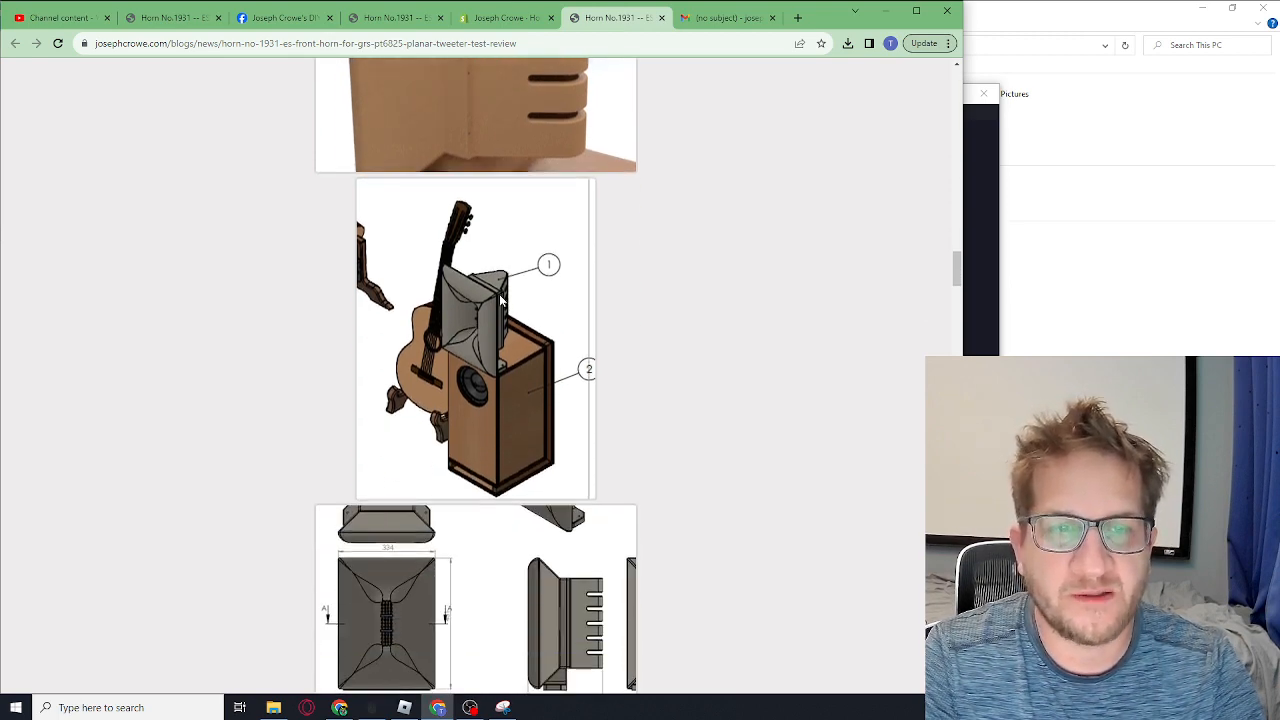
pyautogui.scroll(-3)
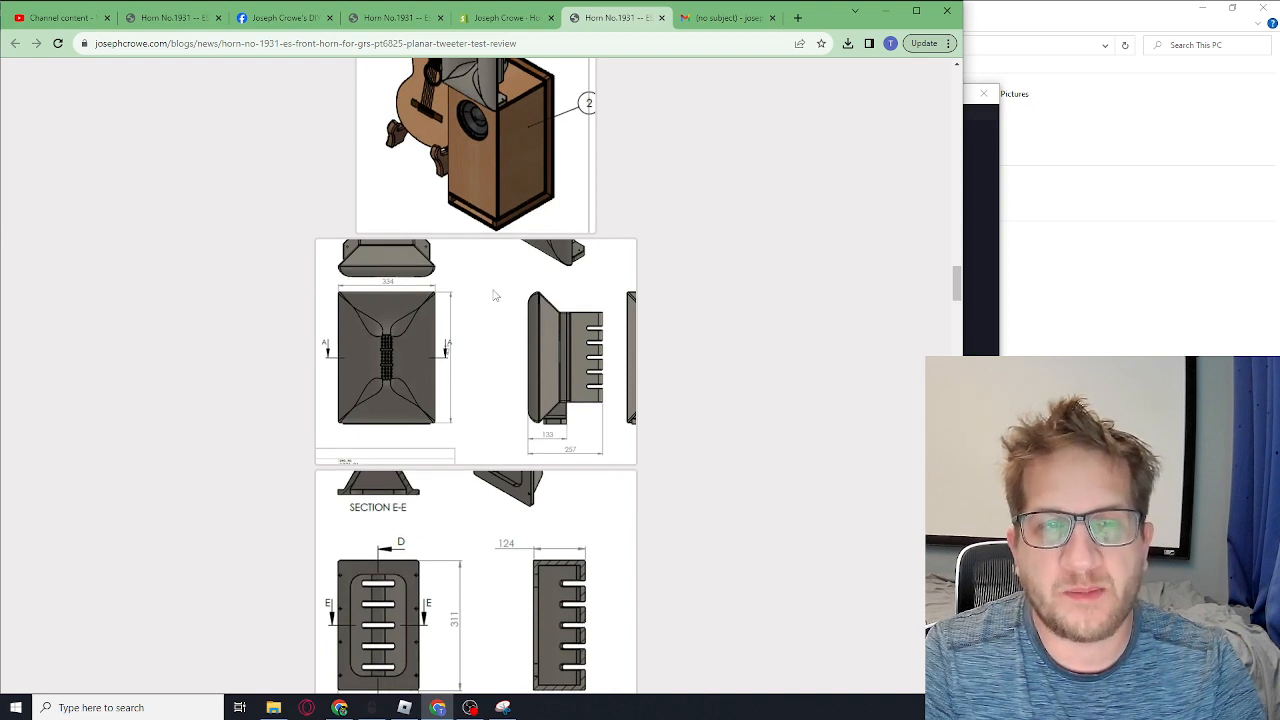
pyautogui.moveTo(465, 286)
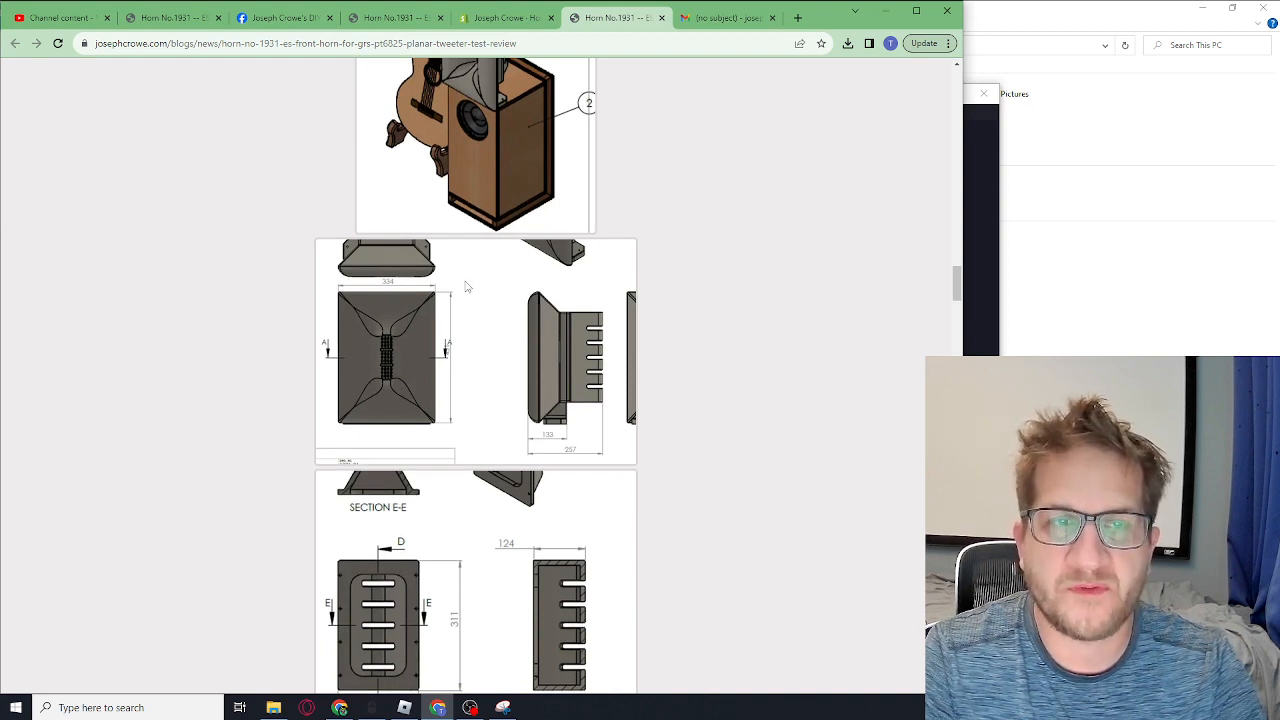
pyautogui.scroll(-3)
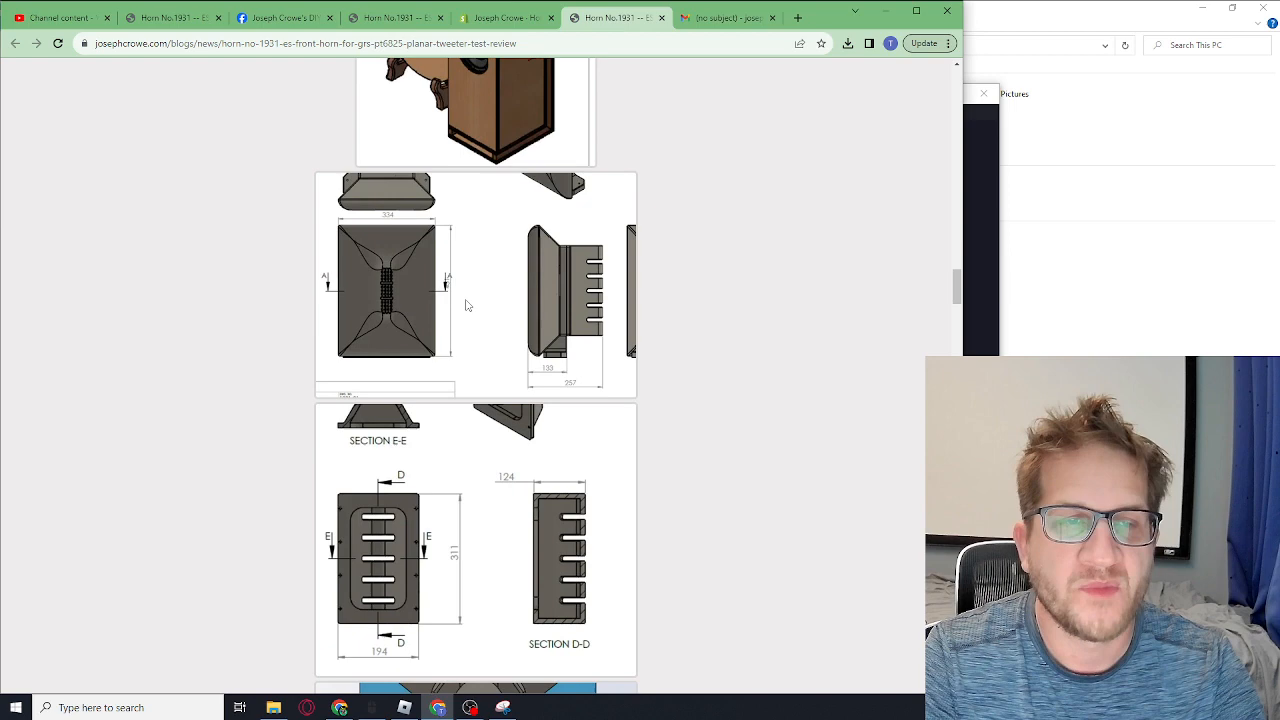
pyautogui.scroll(-3)
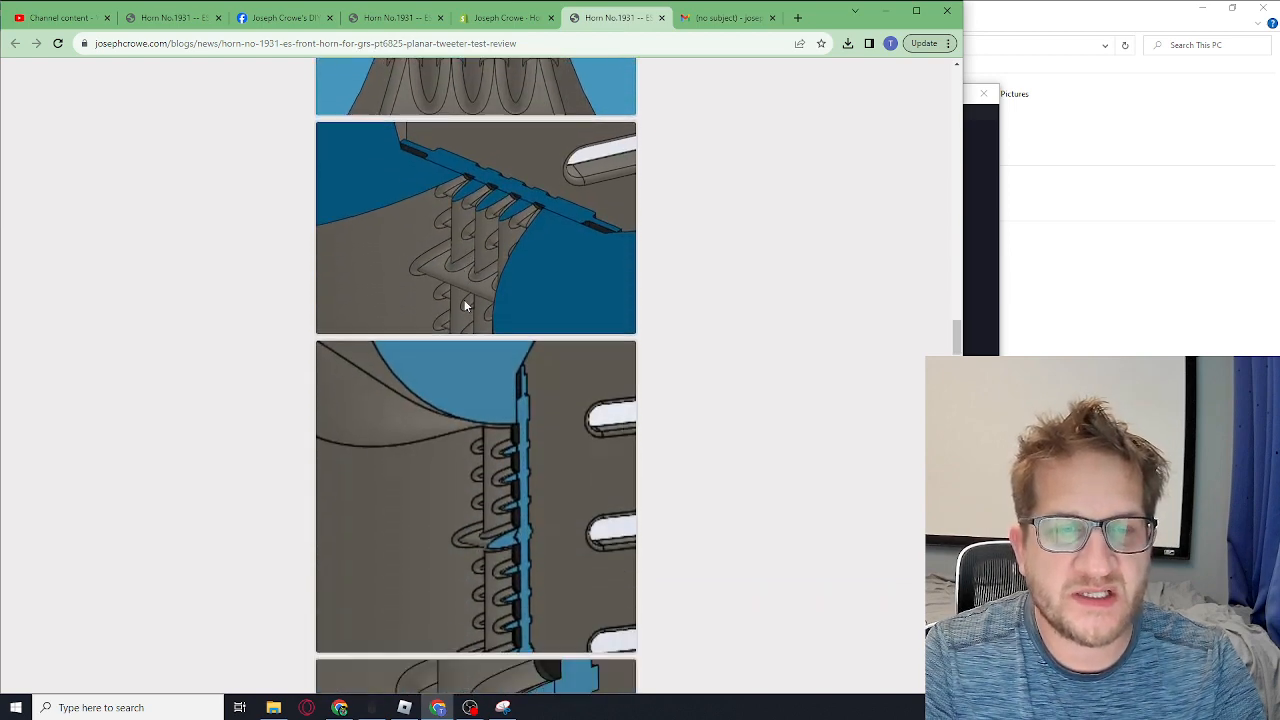
pyautogui.scroll(-3)
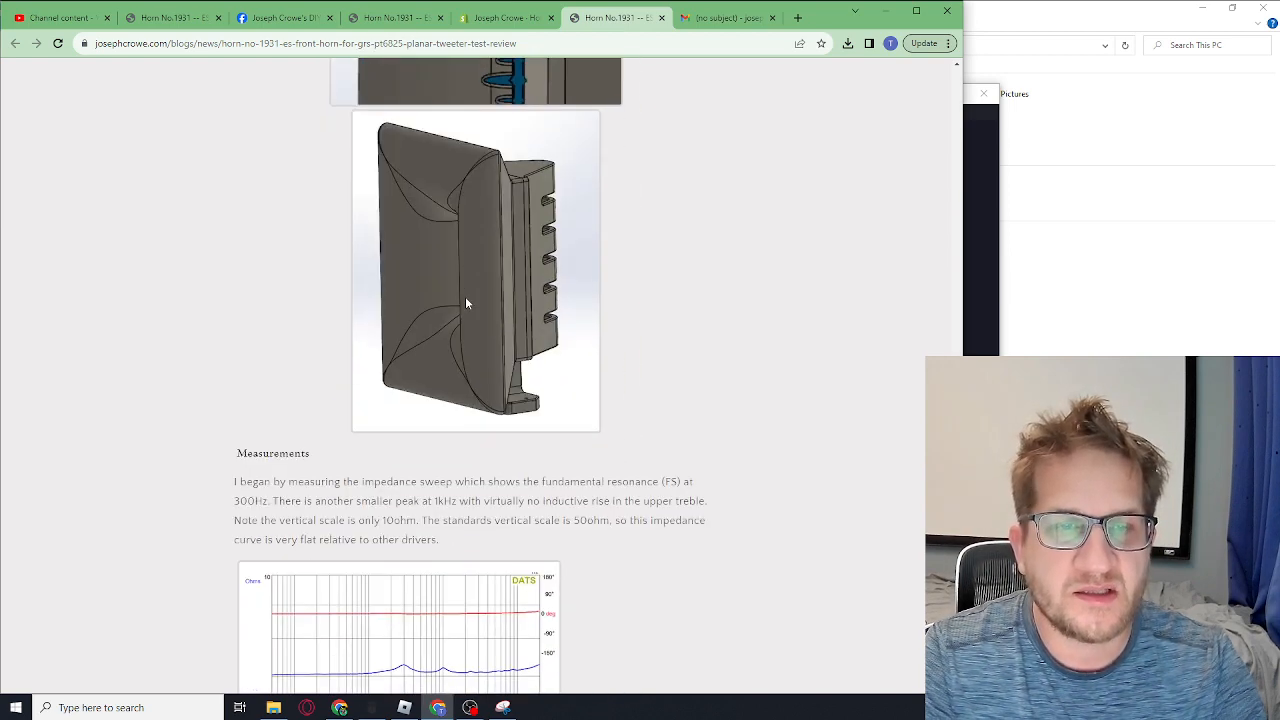
pyautogui.scroll(-3)
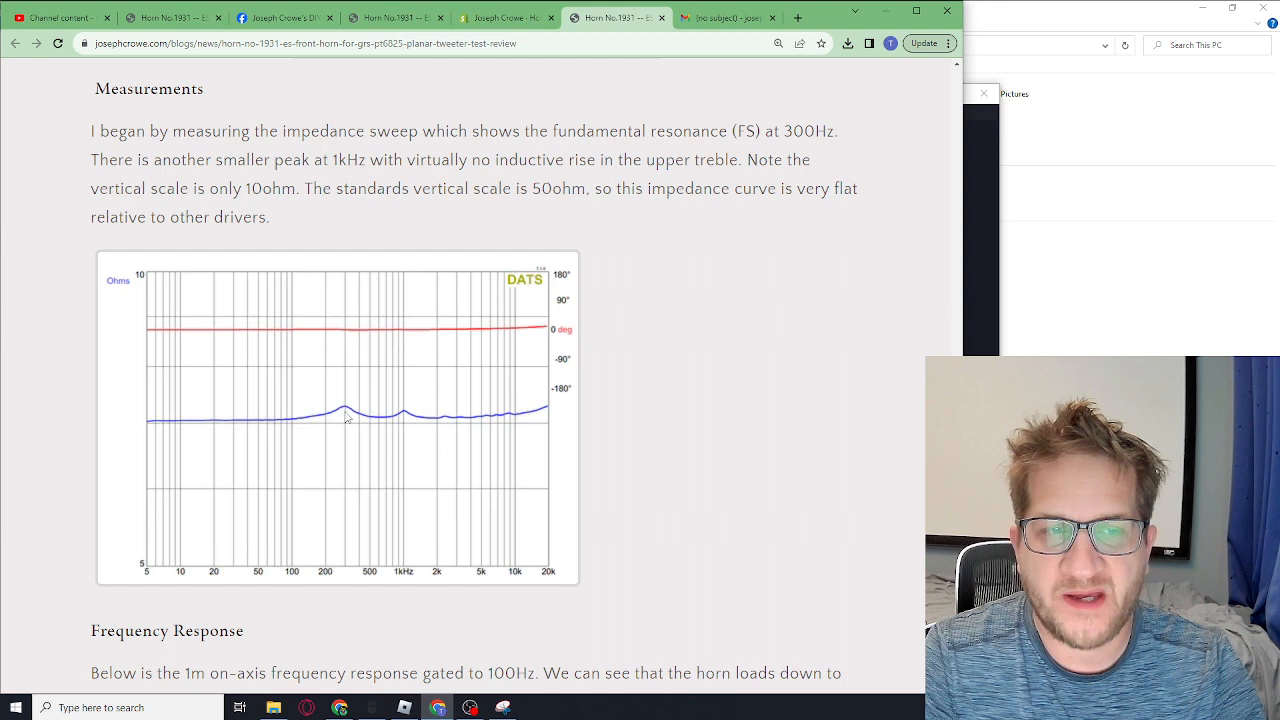
pyautogui.moveTo(400, 423)
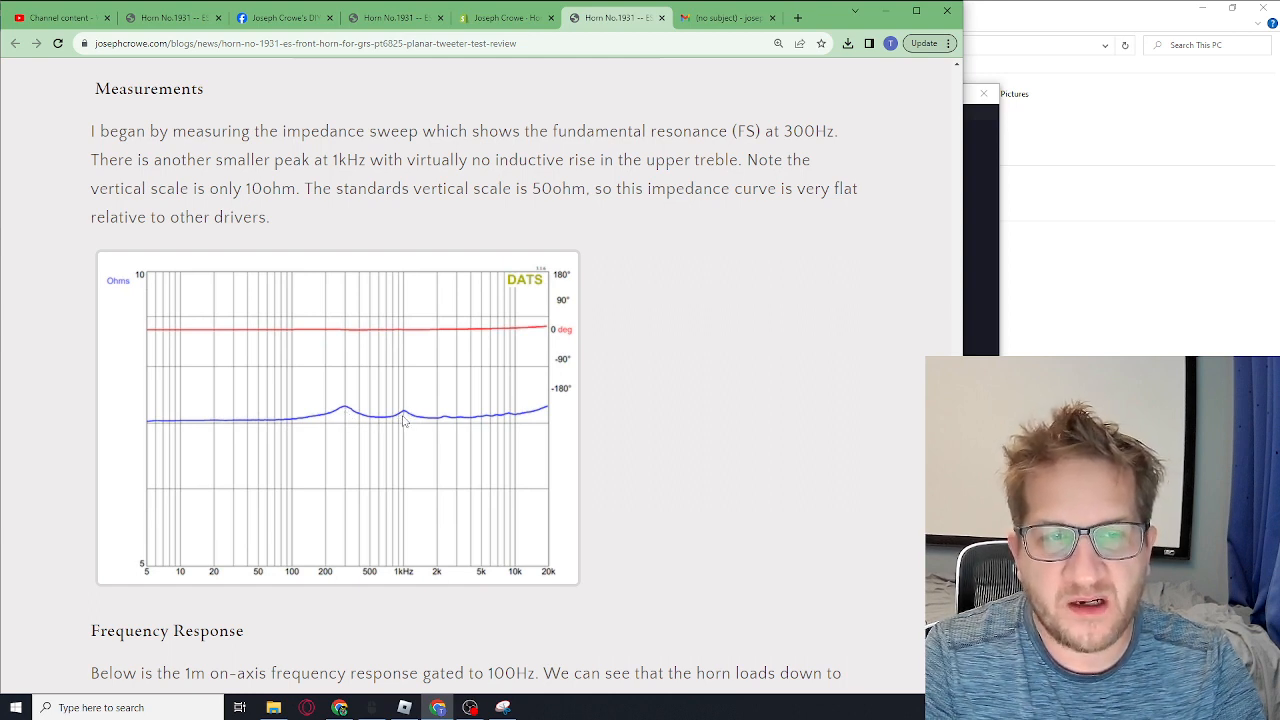
pyautogui.moveTo(455, 428)
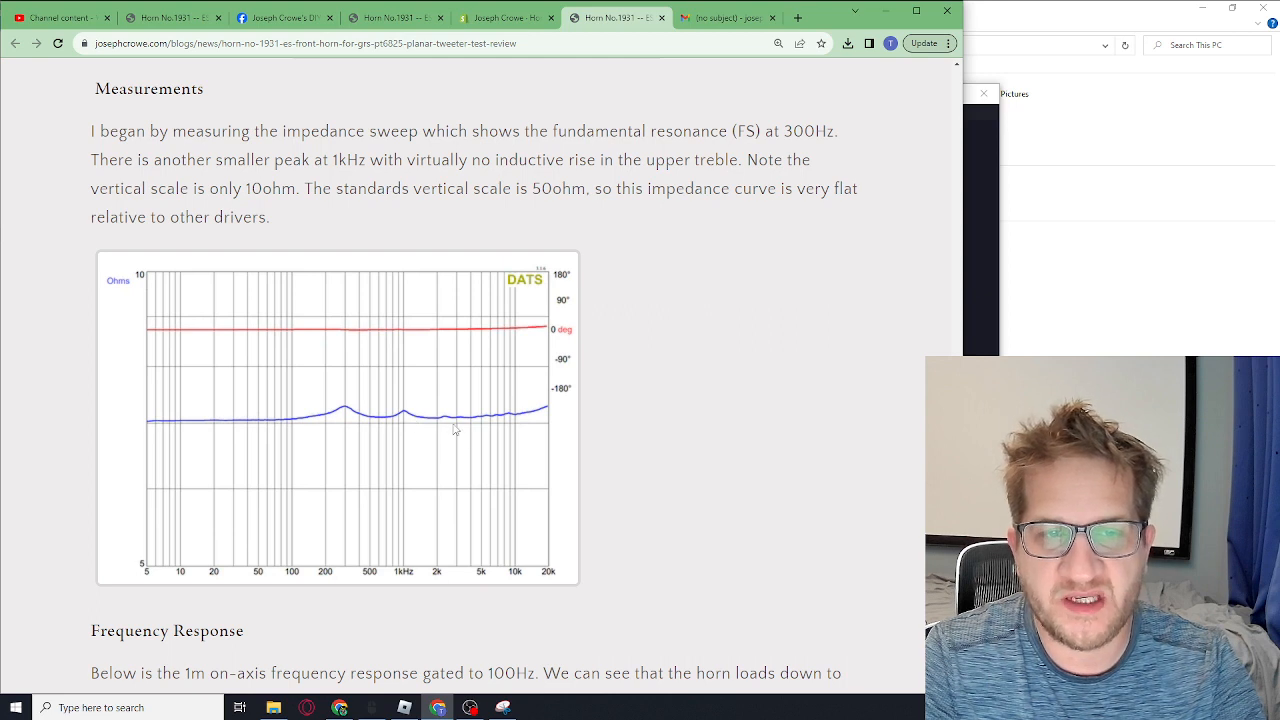
pyautogui.moveTo(444, 358)
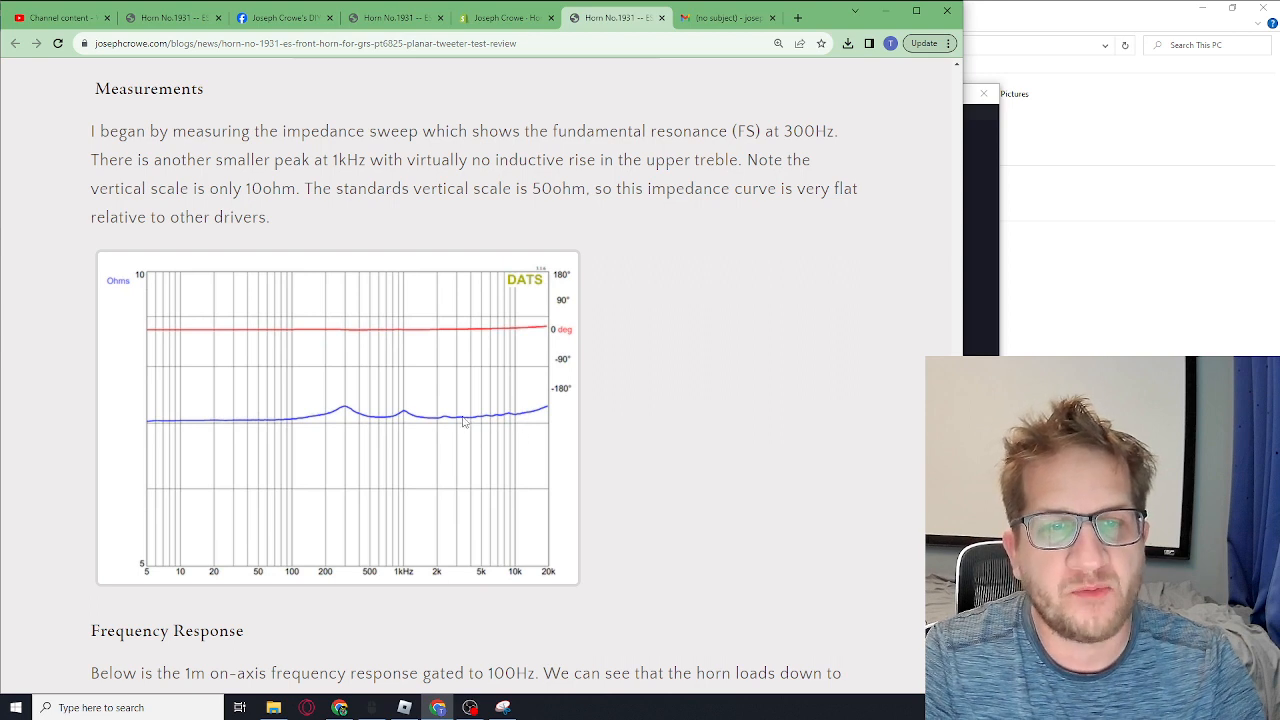
pyautogui.moveTo(500, 429)
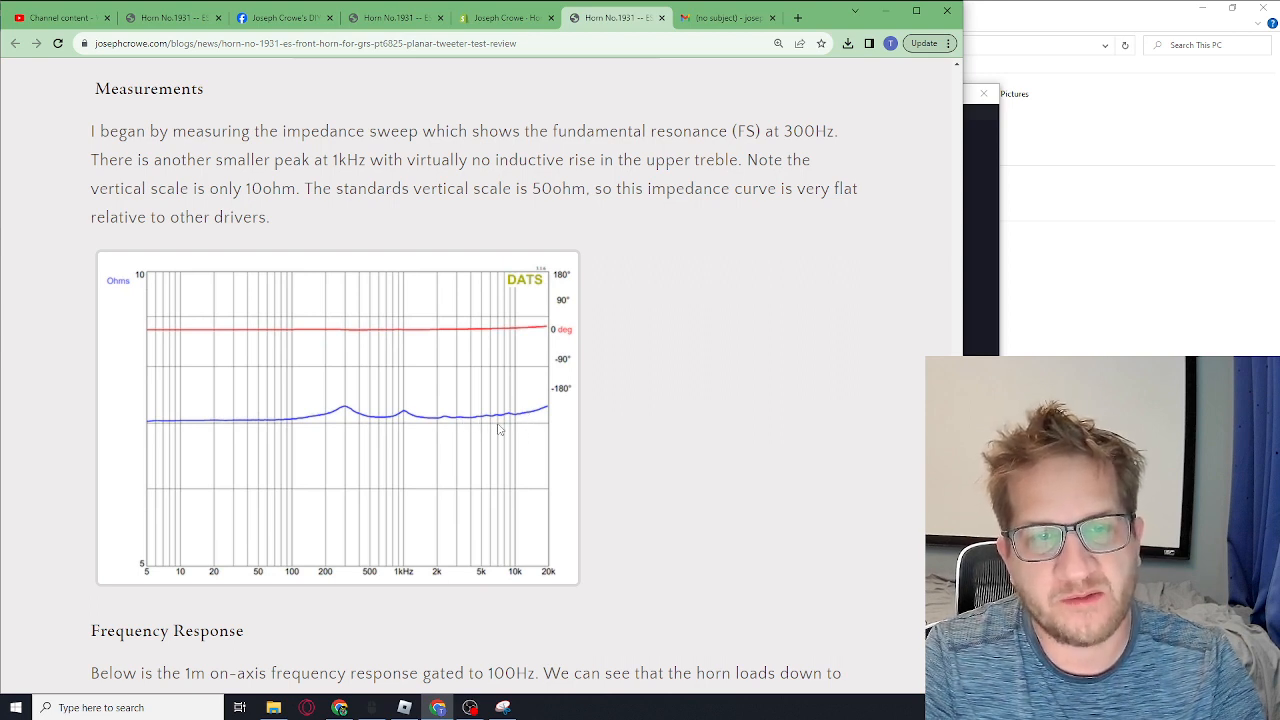
pyautogui.moveTo(427, 411)
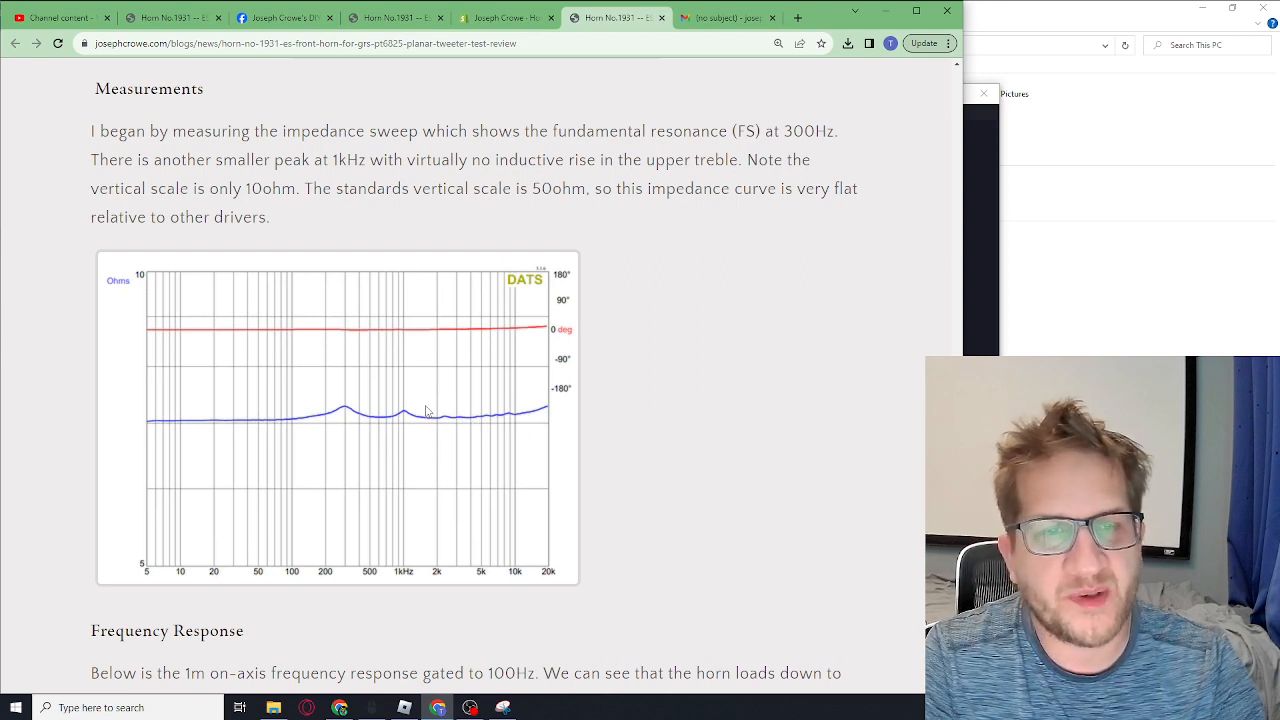
# - Scroll past the on-axis Frequency Response graph to the off-axis response chart
pyautogui.scroll(-3)
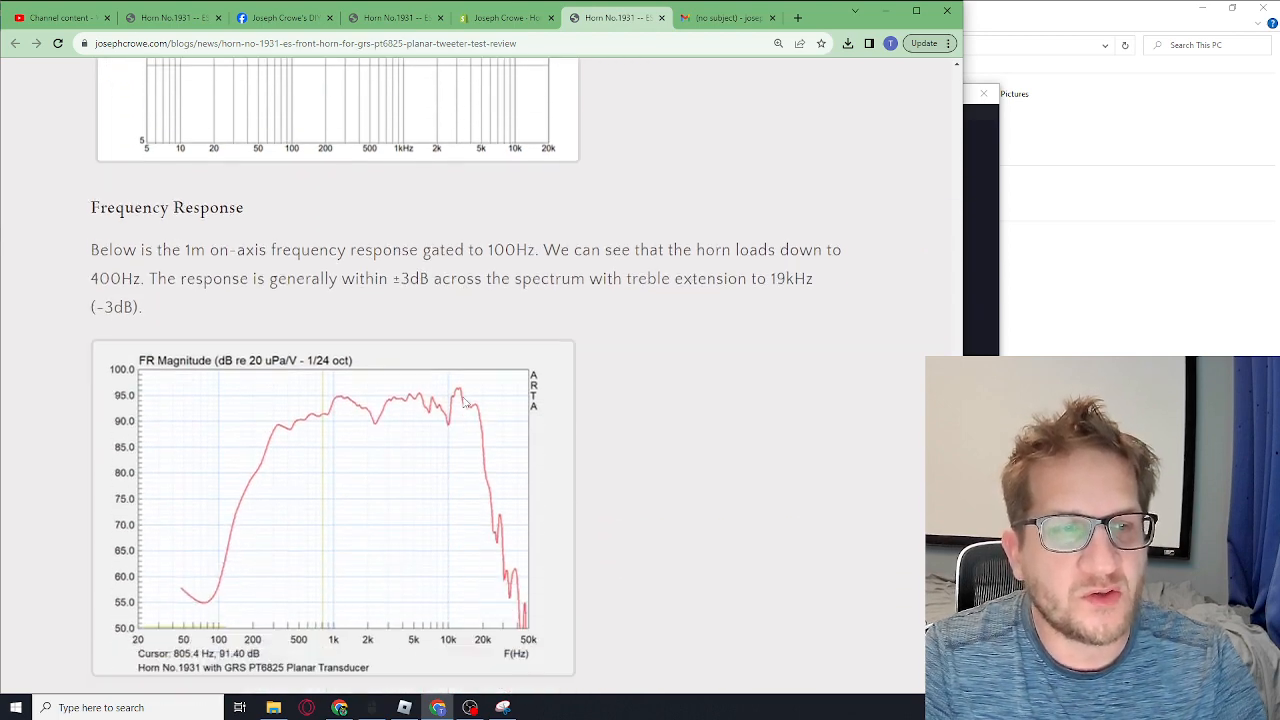
pyautogui.scroll(-3)
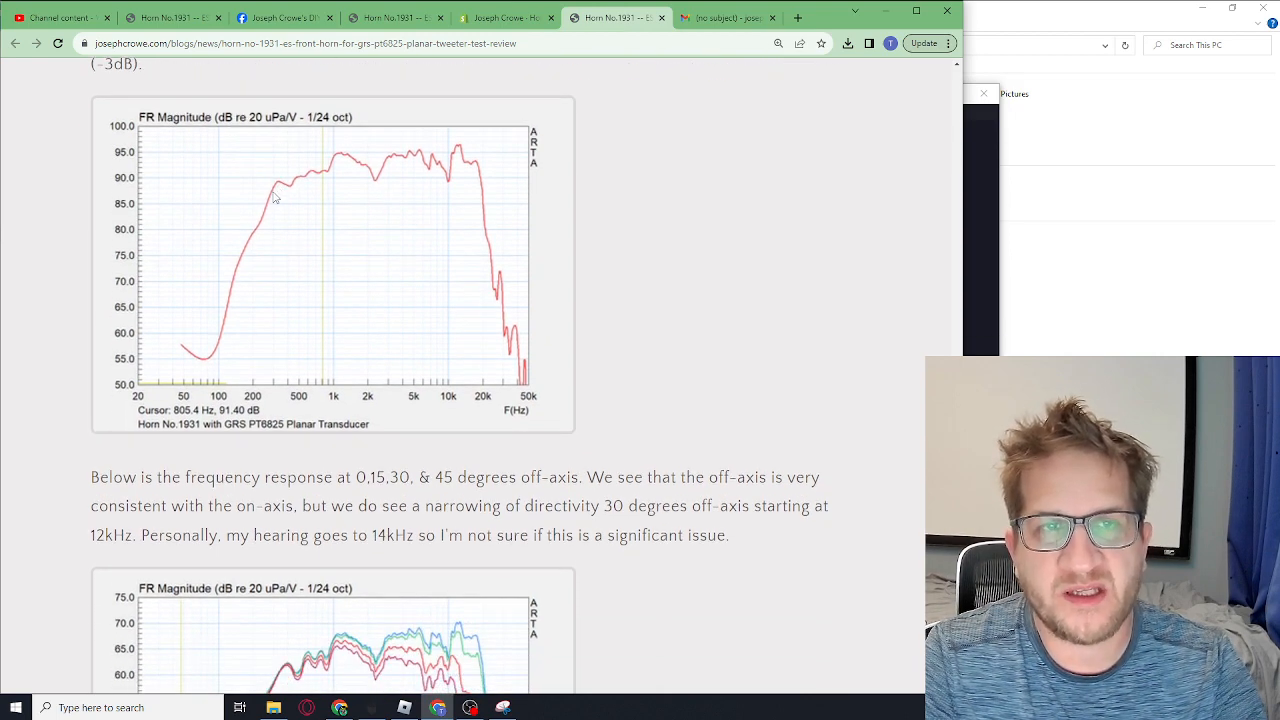
pyautogui.moveTo(282, 195)
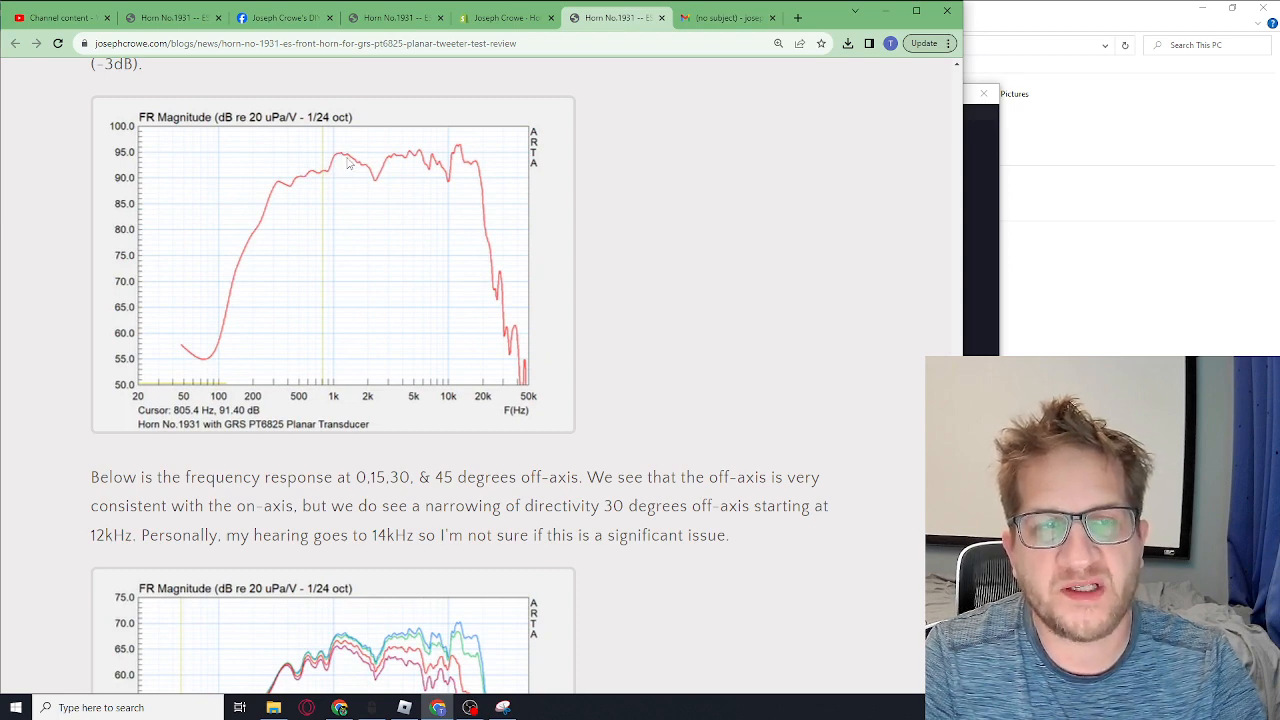
pyautogui.moveTo(408, 179)
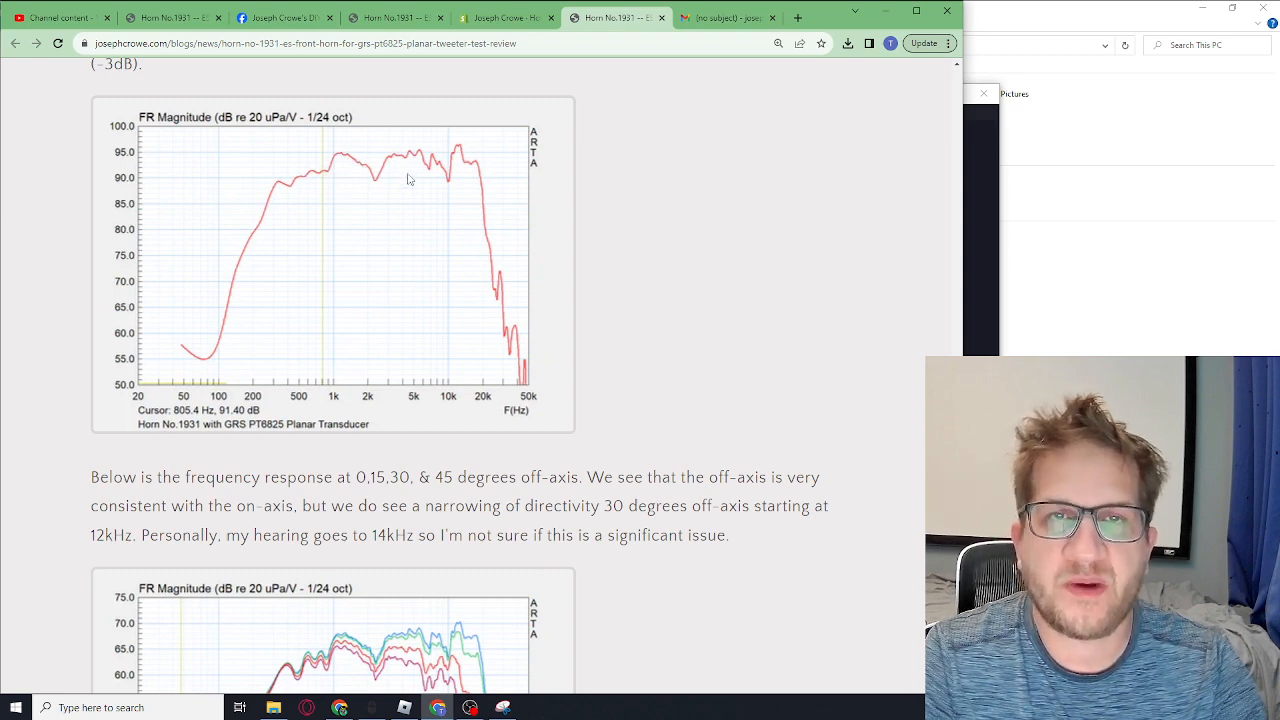
pyautogui.moveTo(473, 180)
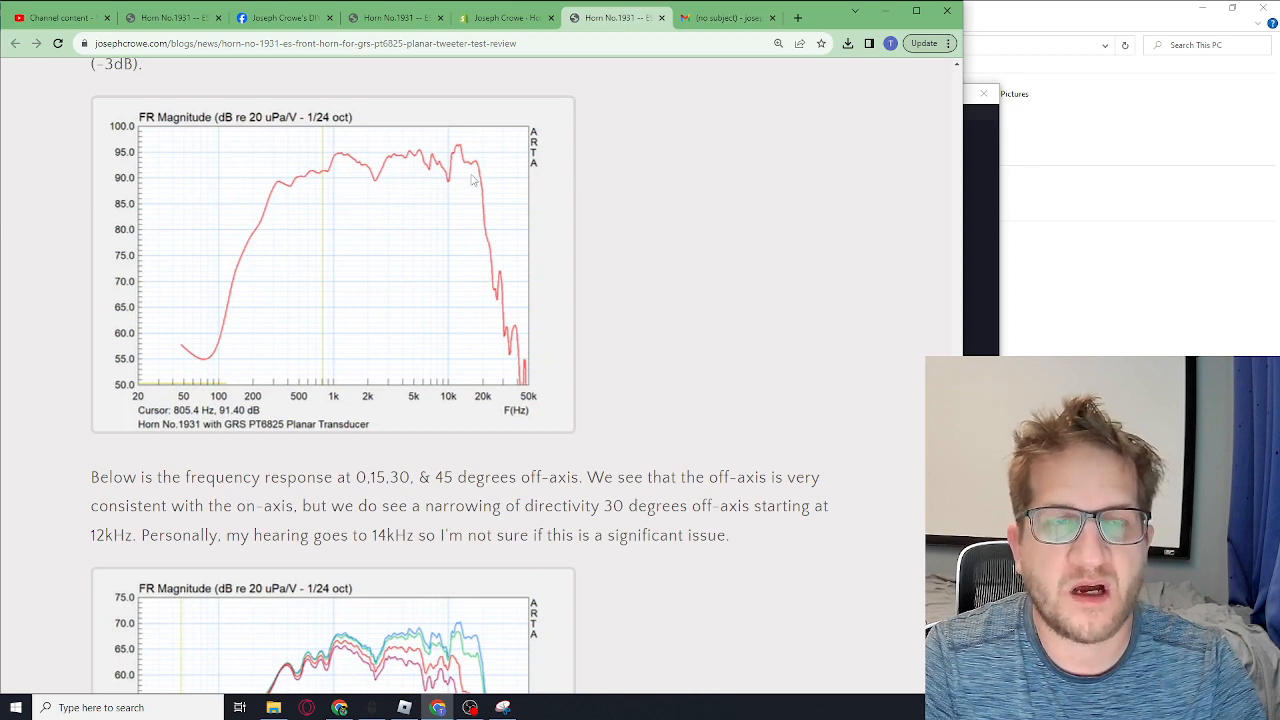
pyautogui.moveTo(407, 207)
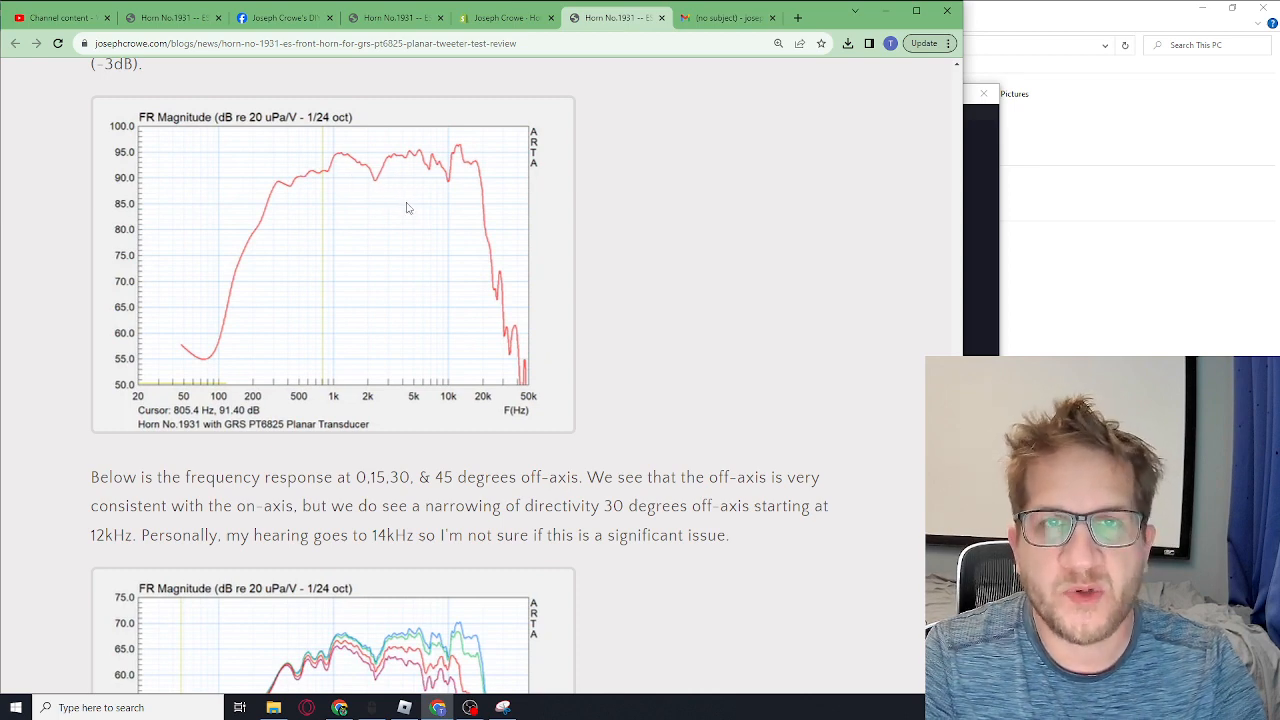
pyautogui.scroll(-3)
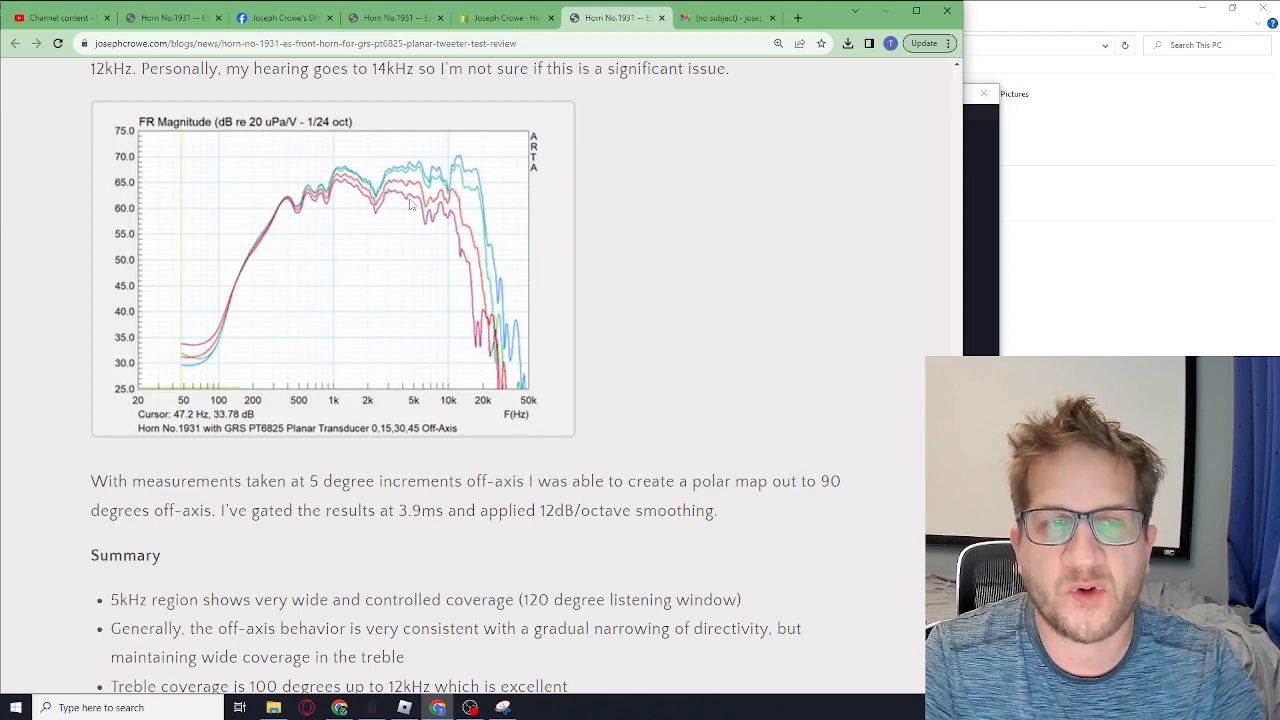
pyautogui.moveTo(411, 204)
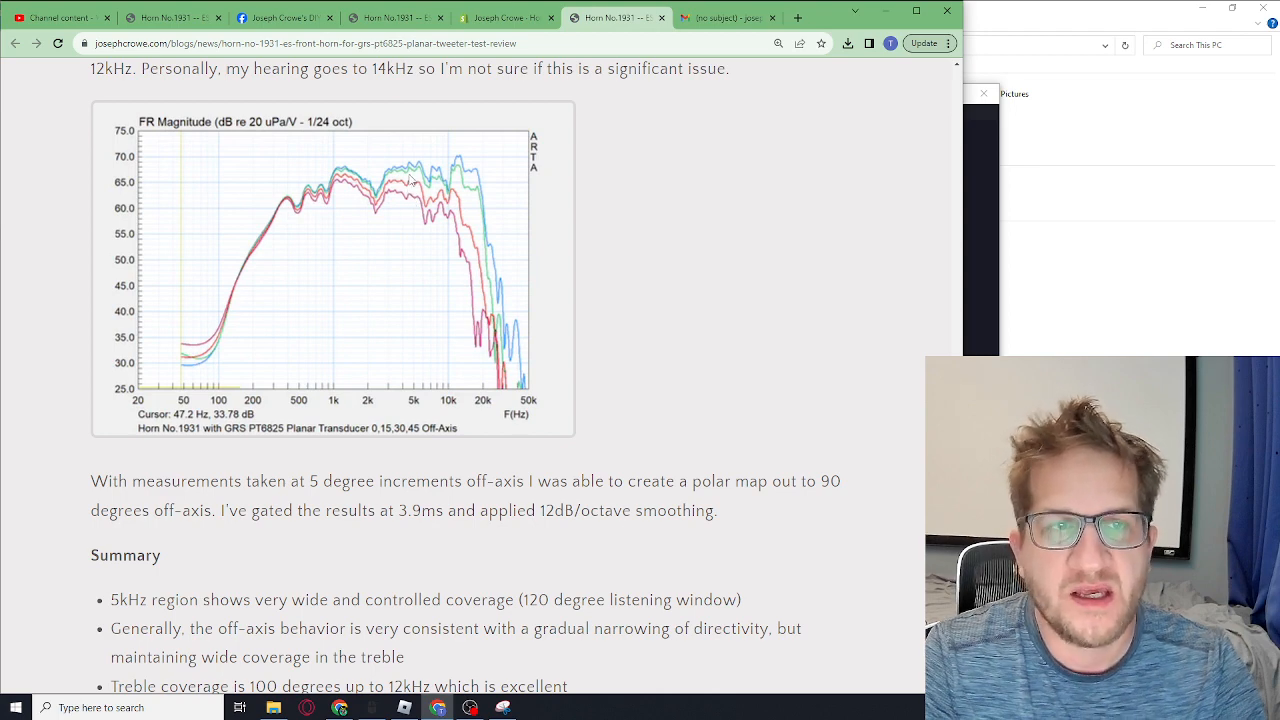
# - Scroll past the Summary bullets to the directivity polar map
pyautogui.scroll(-3)
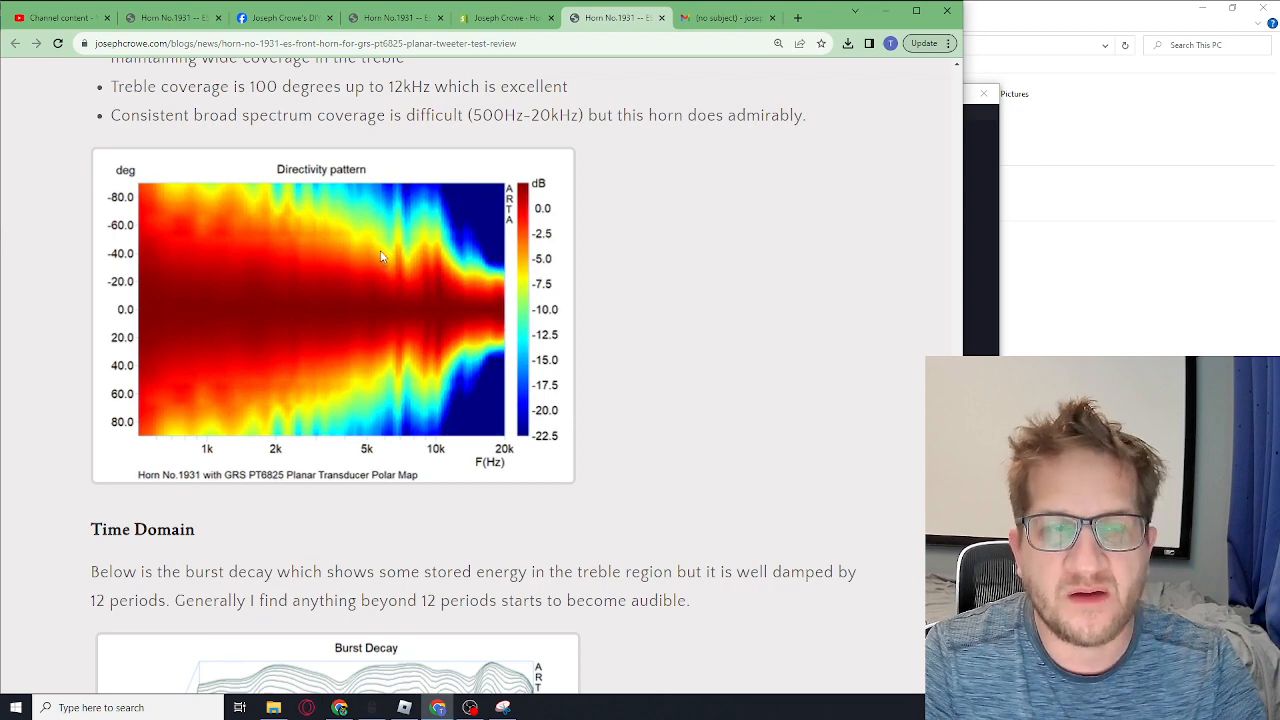
pyautogui.moveTo(413, 365)
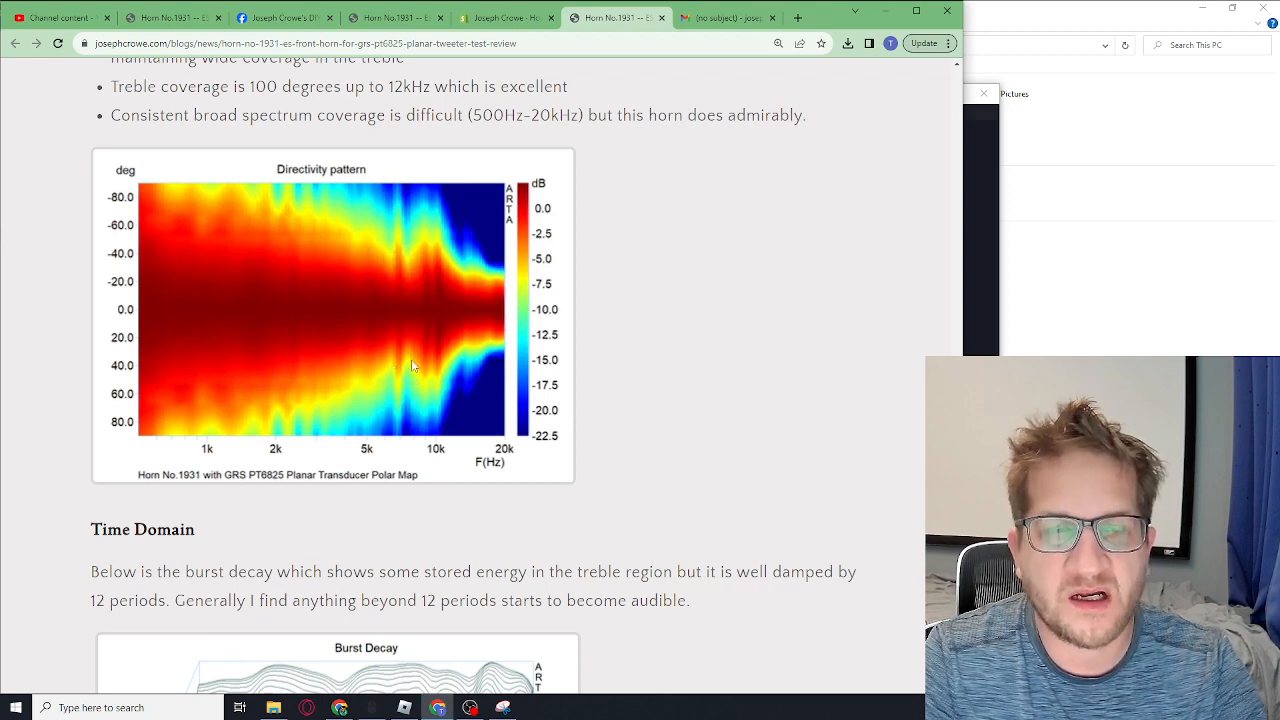
pyautogui.moveTo(404, 367)
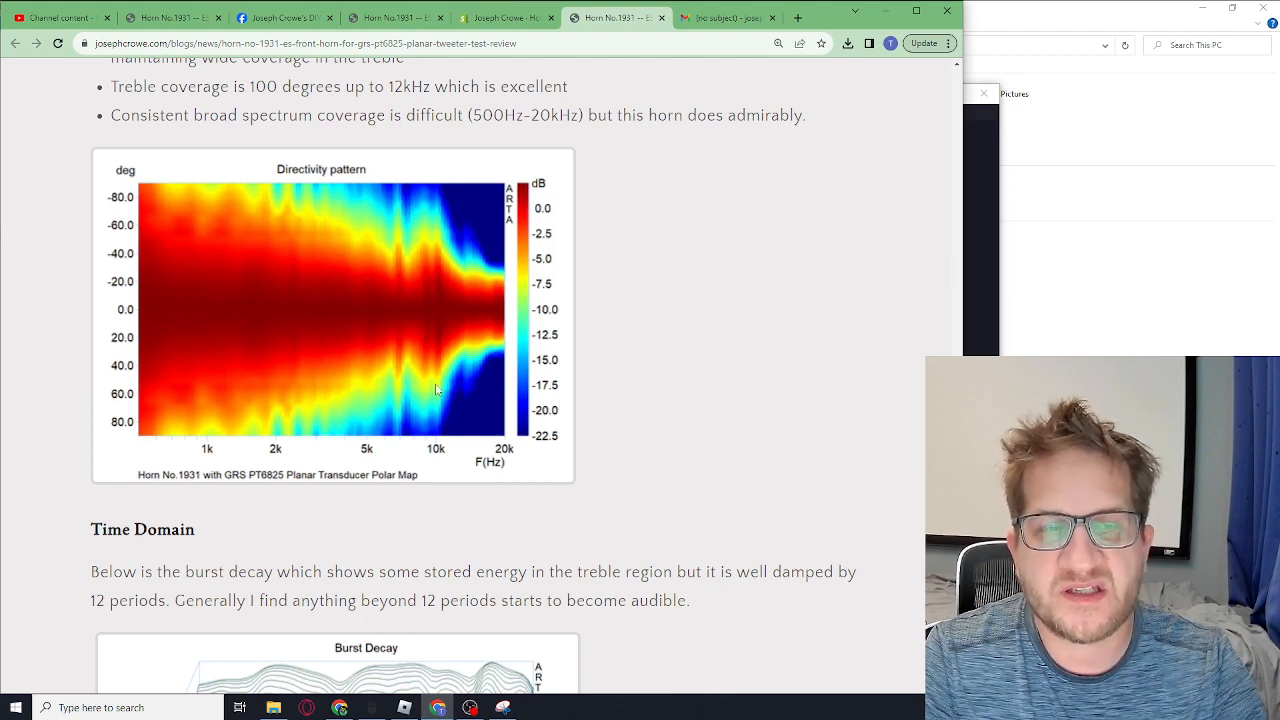
pyautogui.moveTo(465, 353)
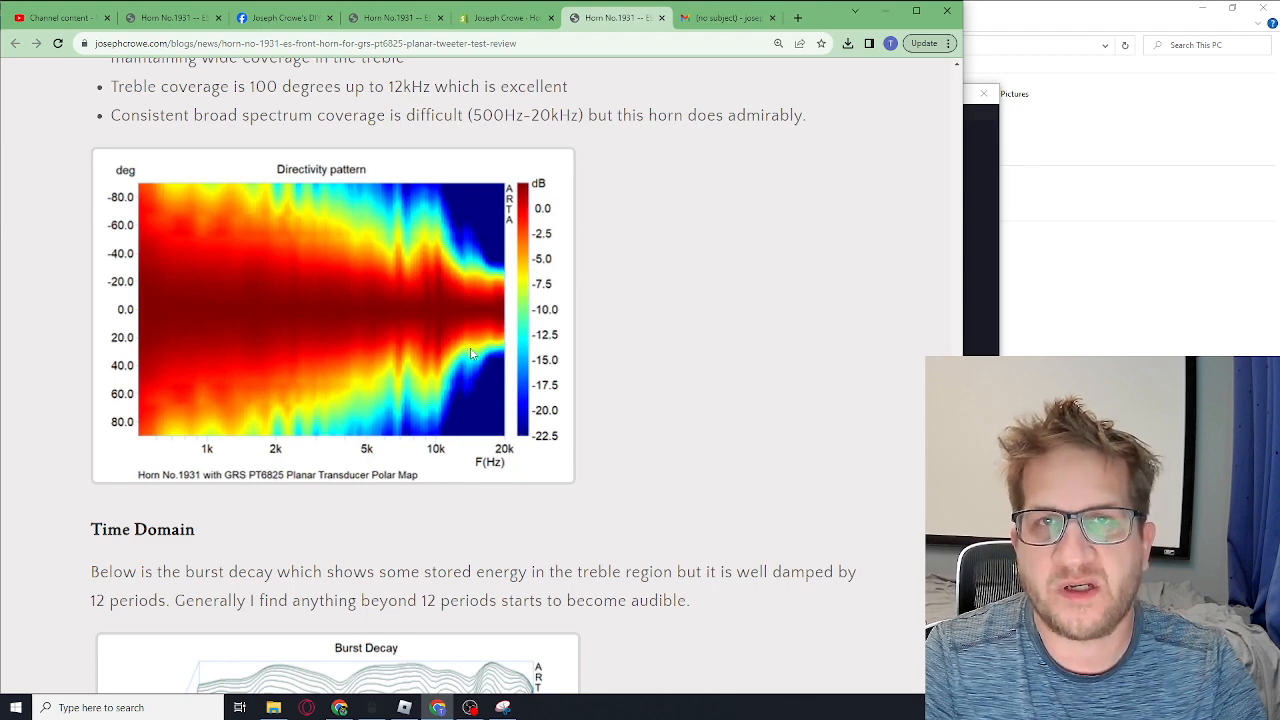
# - Scroll past the burst decay plot to the Cumulative Spectral Decay chart
pyautogui.scroll(-3)
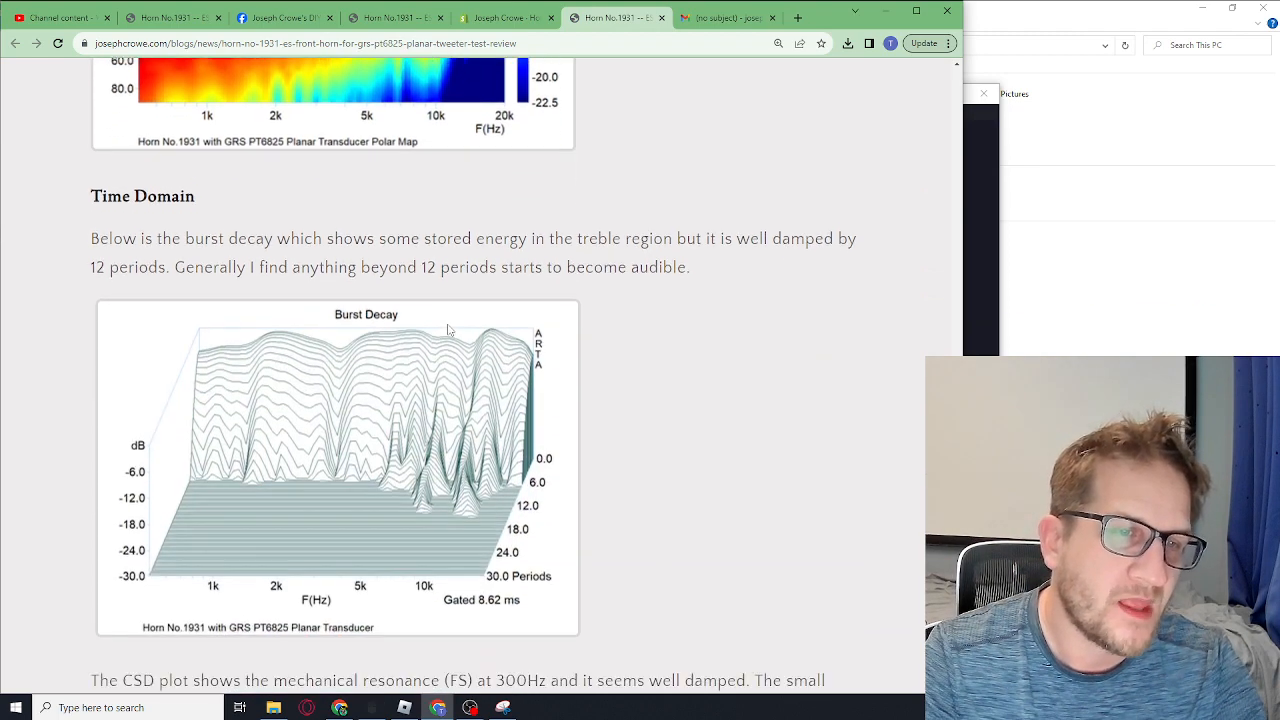
pyautogui.scroll(-3)
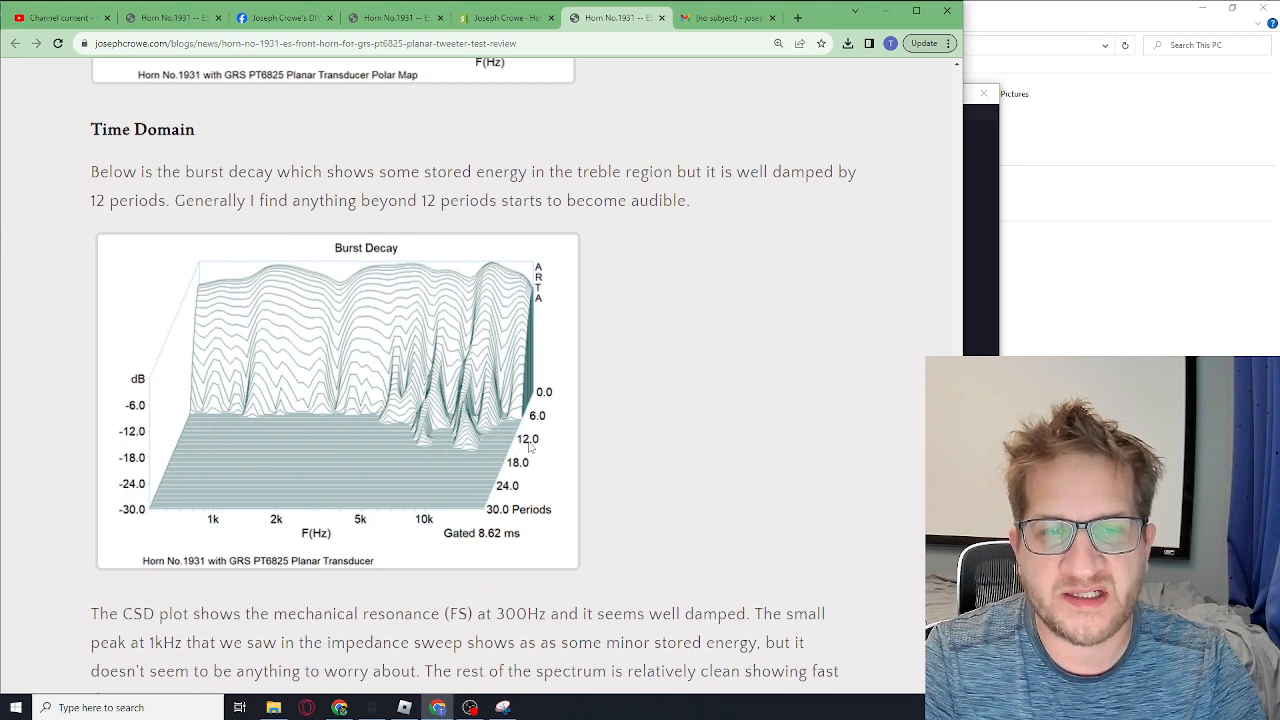
pyautogui.scroll(-3)
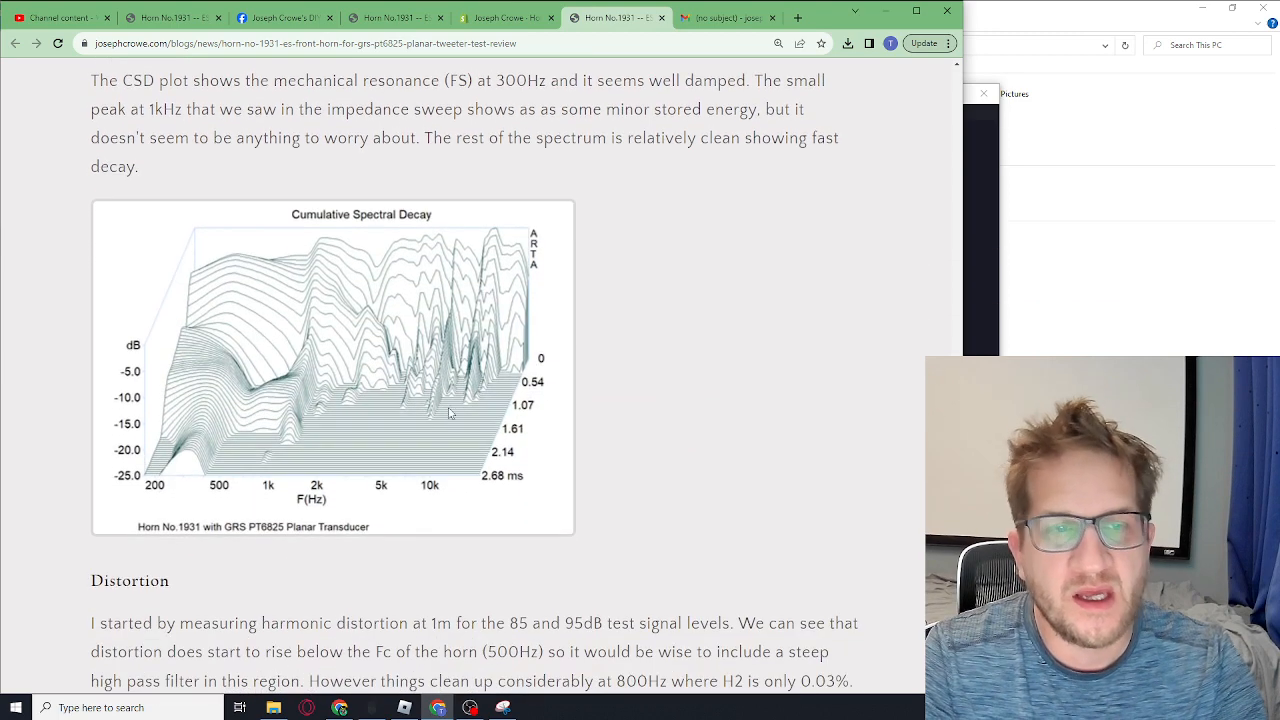
pyautogui.moveTo(335, 262)
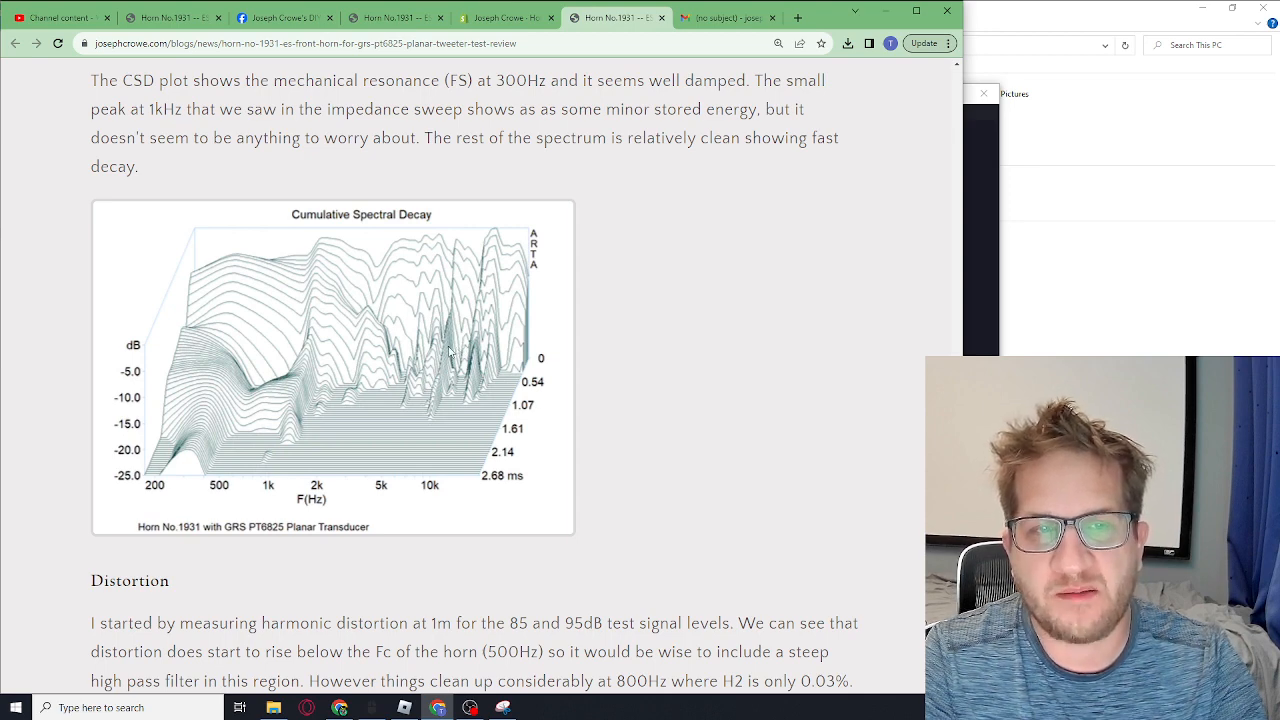
pyautogui.moveTo(367, 267)
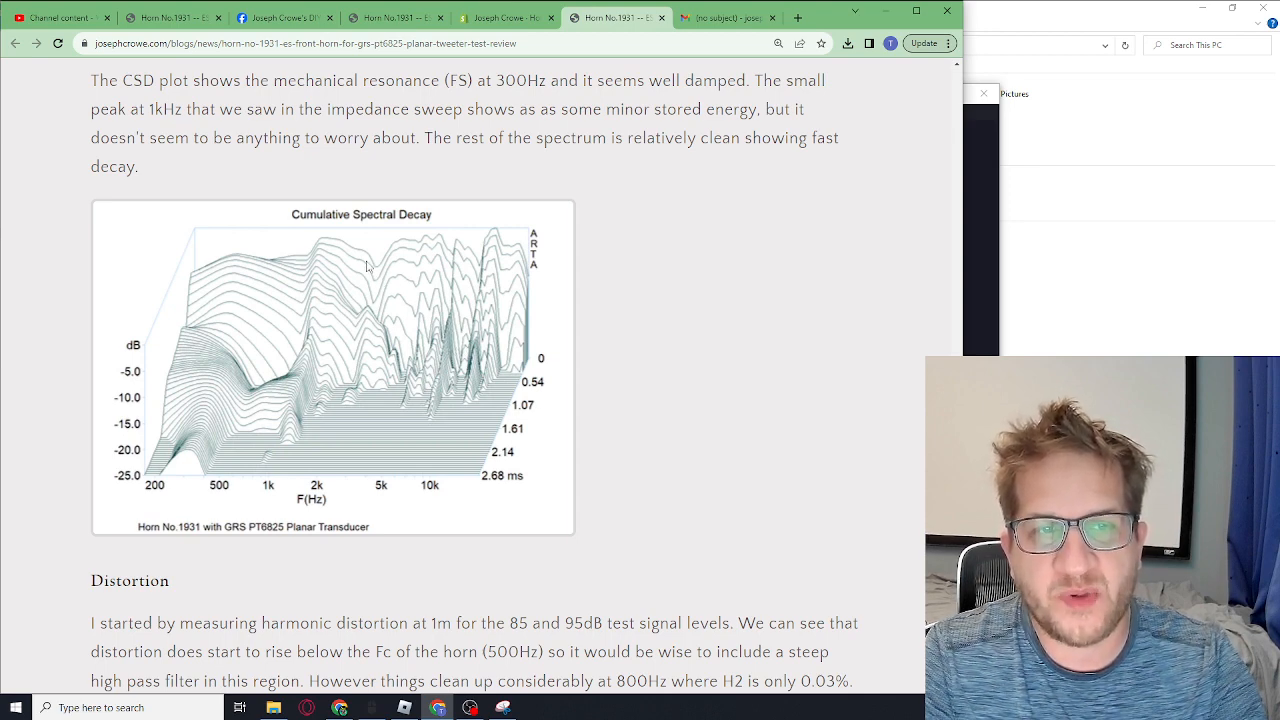
pyautogui.moveTo(408, 252)
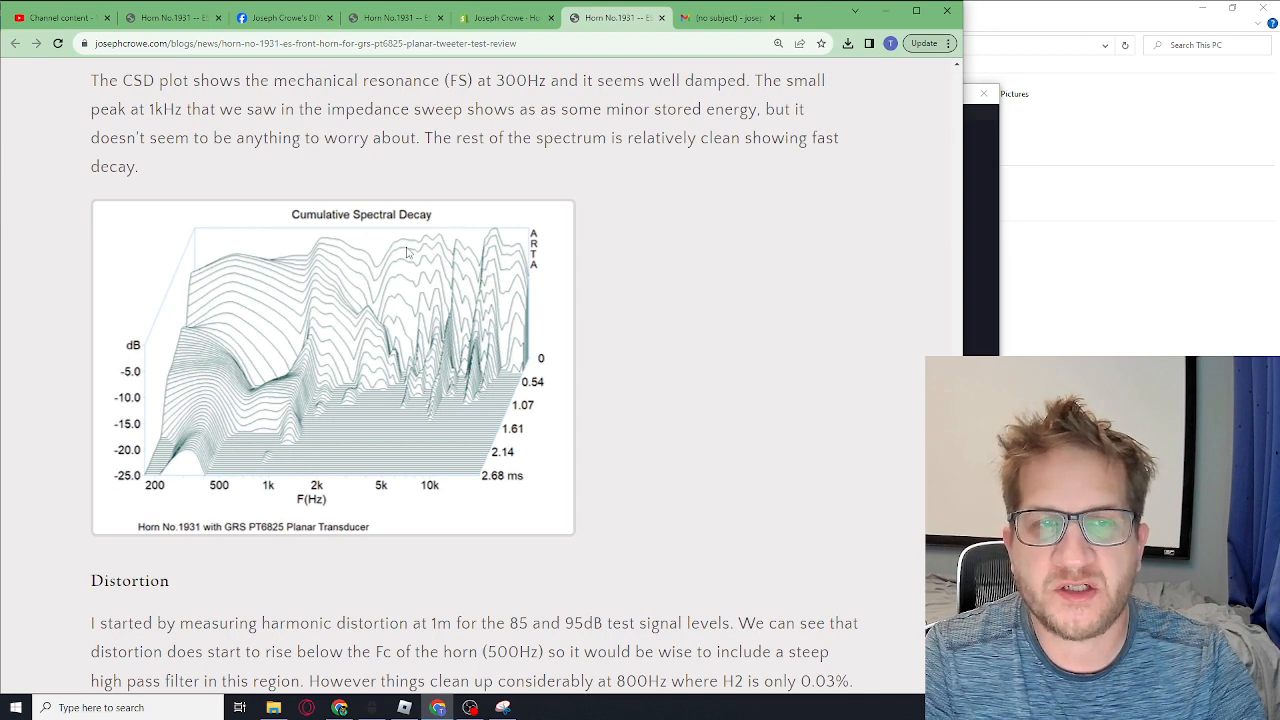
pyautogui.moveTo(396, 303)
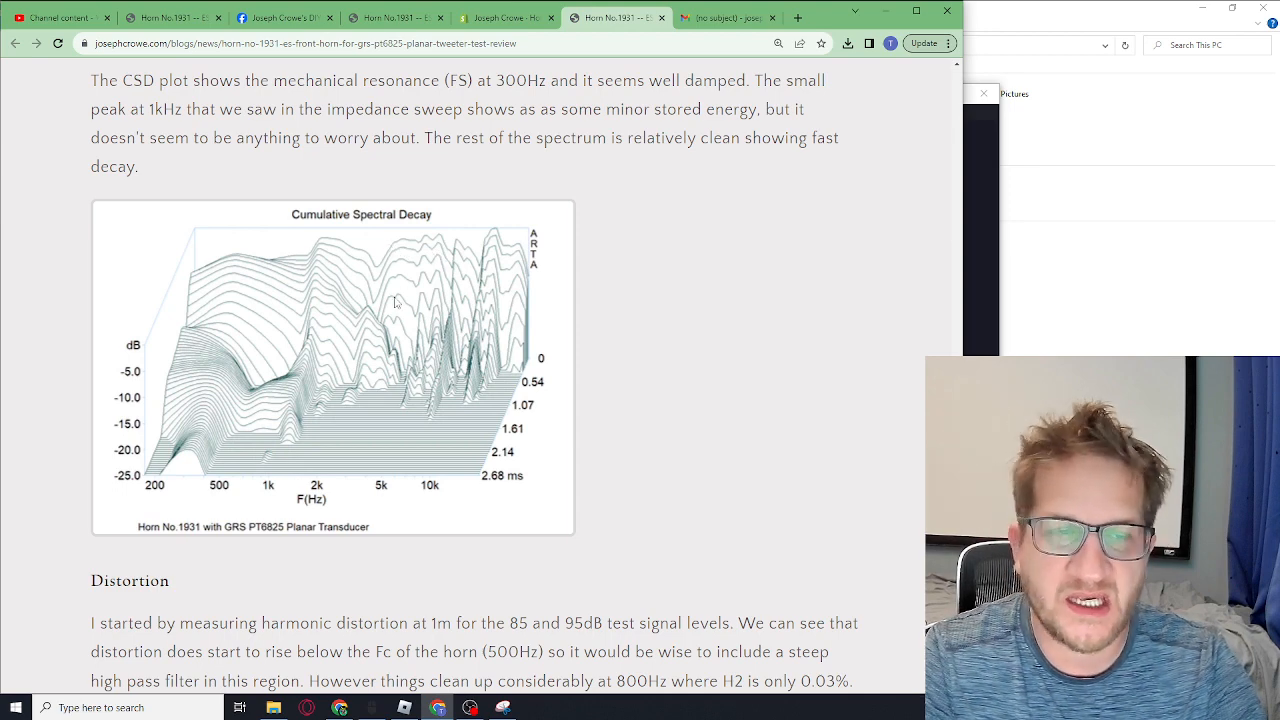
# - Select the -60dB distortion figure, then scroll on to the 95dB harmonic distortion graph
pyautogui.scroll(-3)
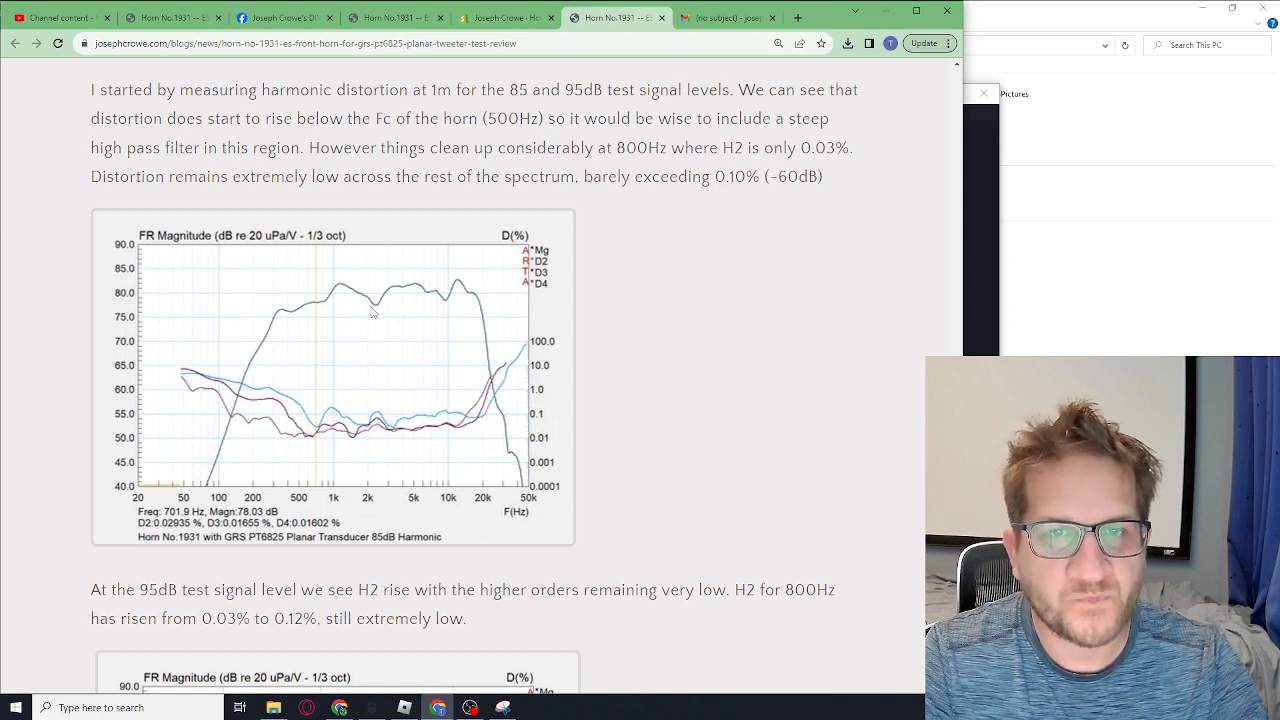
pyautogui.moveTo(609, 291)
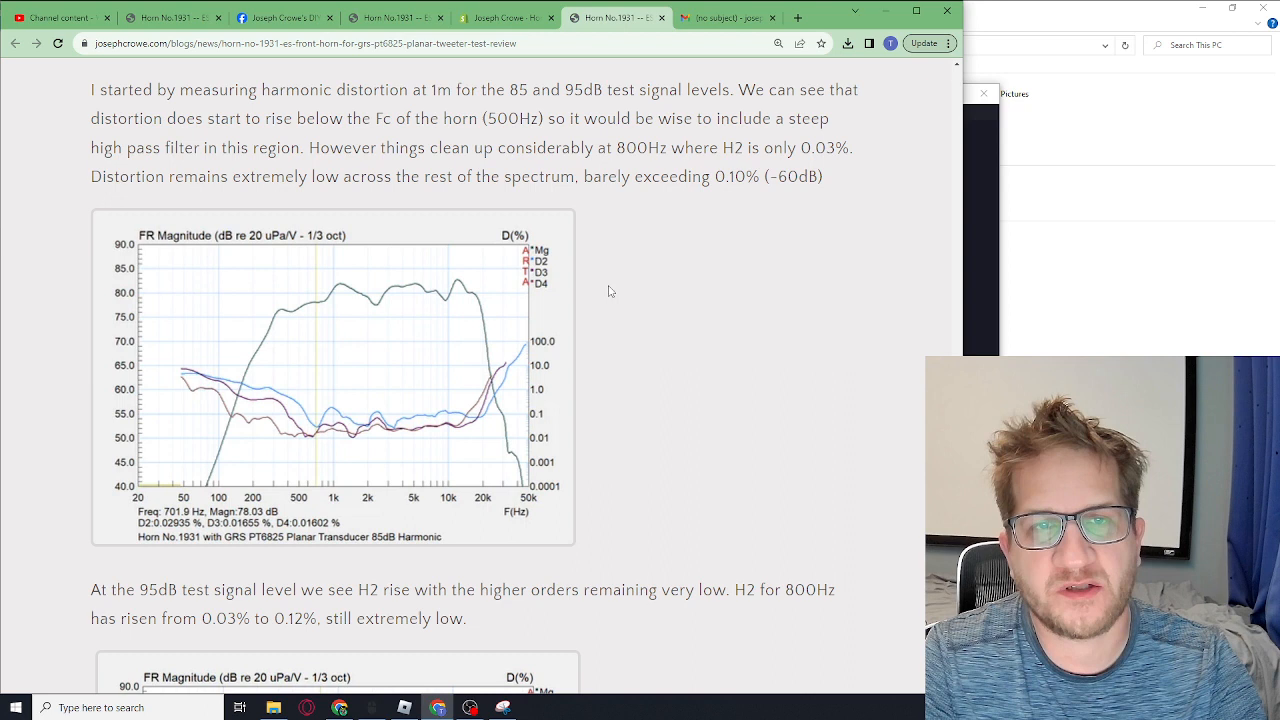
pyautogui.doubleClick(735, 176)
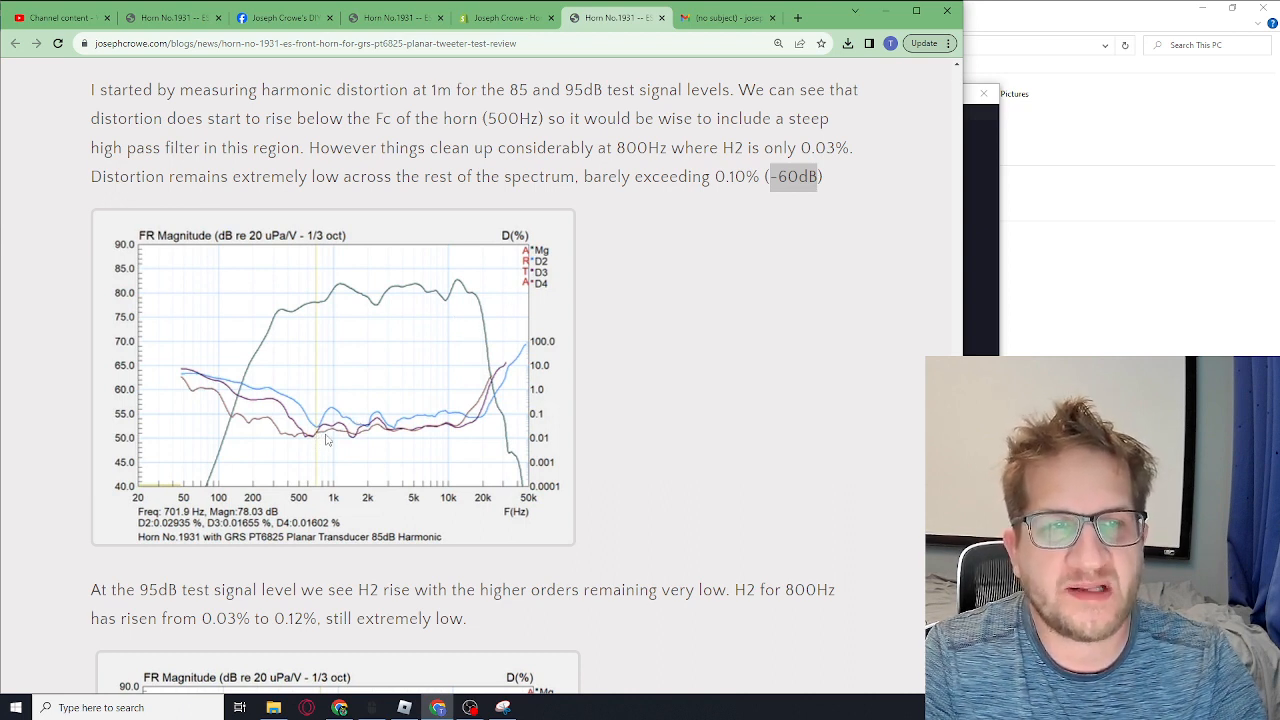
pyautogui.scroll(-3)
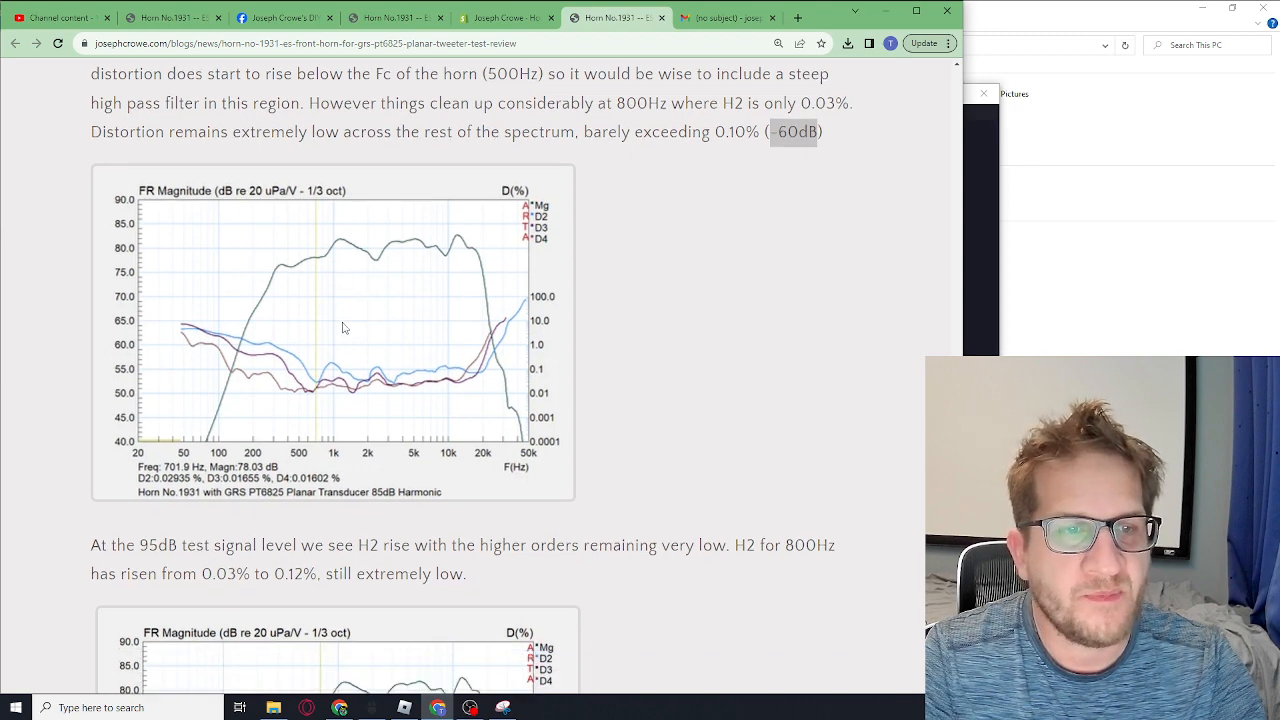
pyautogui.scroll(-3)
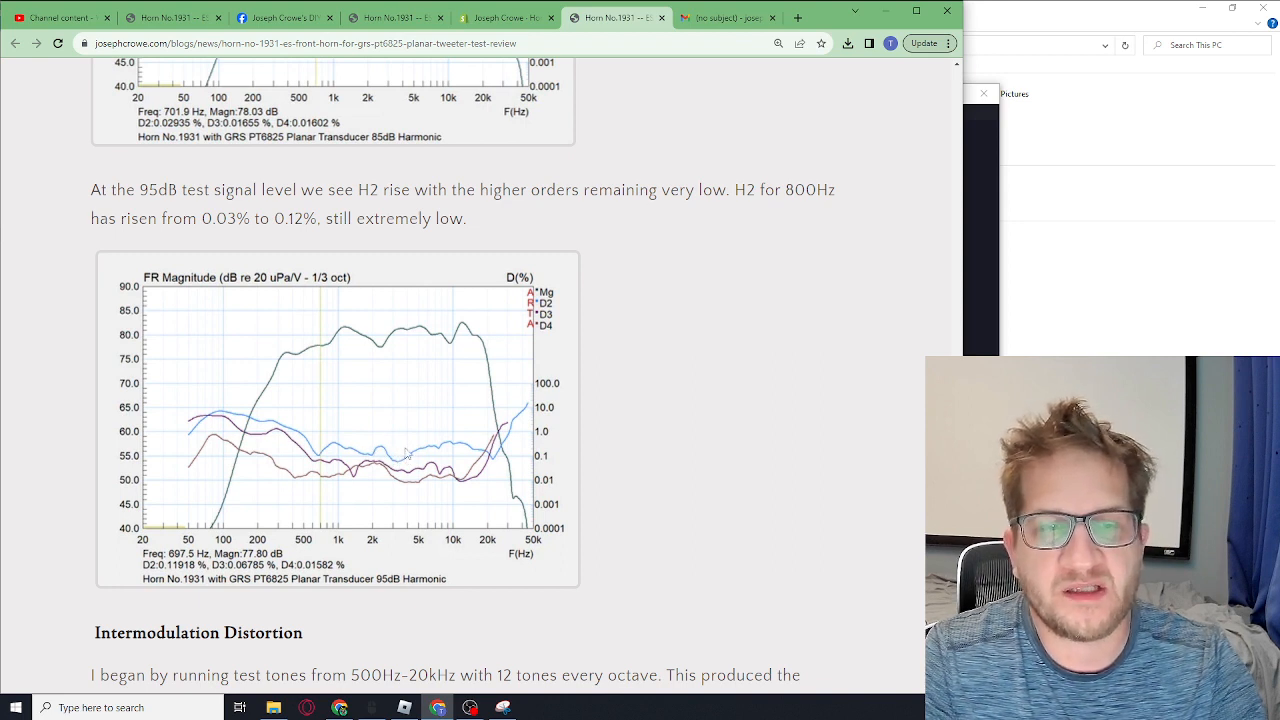
pyautogui.moveTo(449, 450)
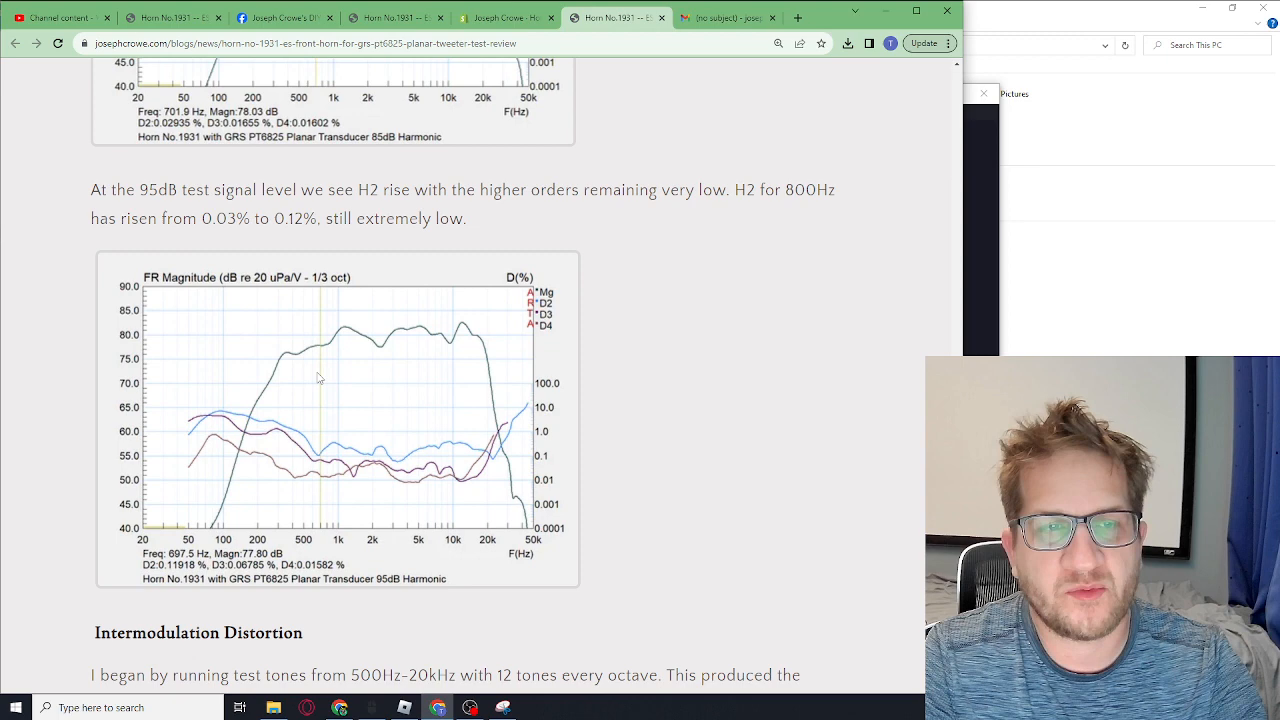
# - Scroll through the 500Hz intermodulation results and mark the -60dB treble figure
pyautogui.scroll(-3)
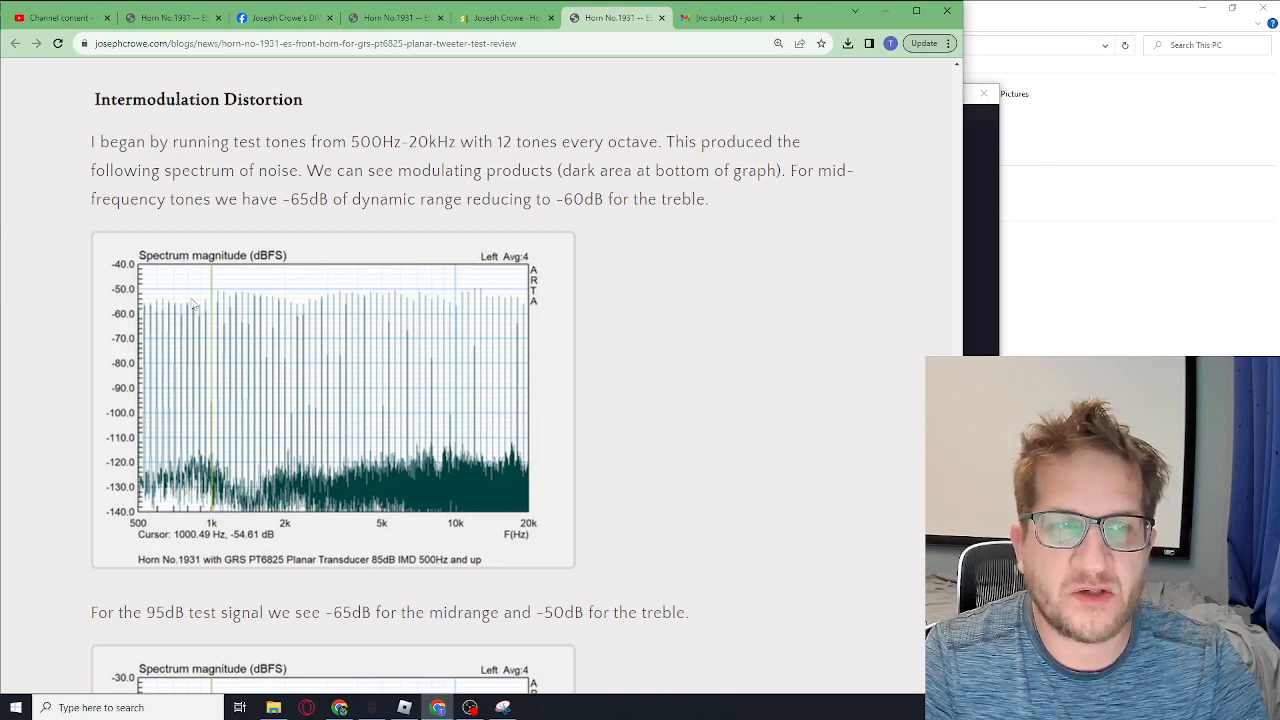
pyautogui.moveTo(140, 468)
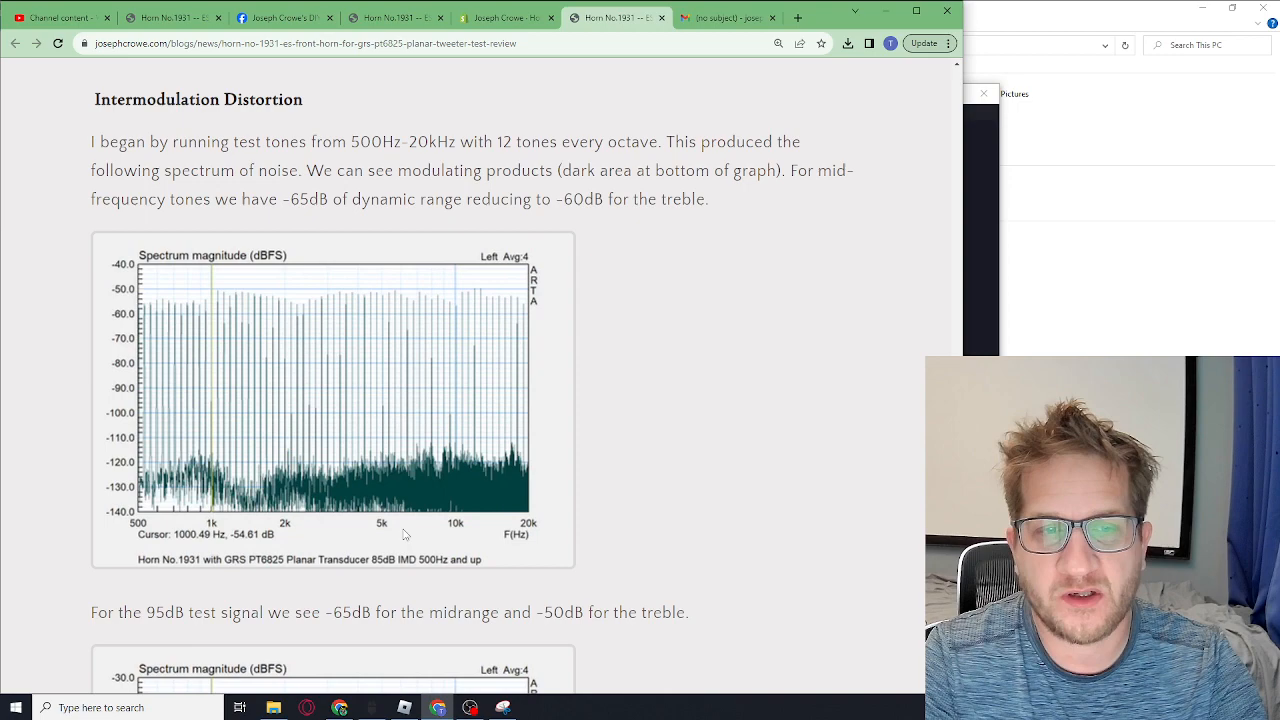
pyautogui.scroll(-3)
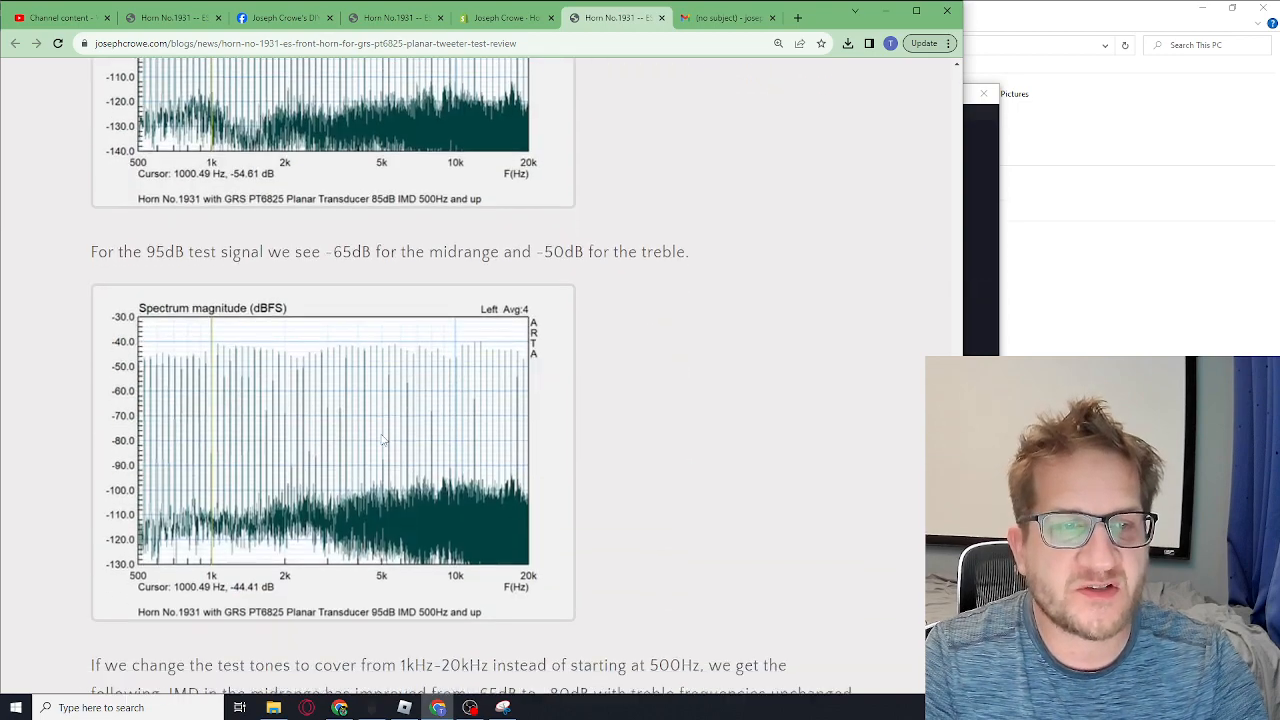
pyautogui.scroll(-3)
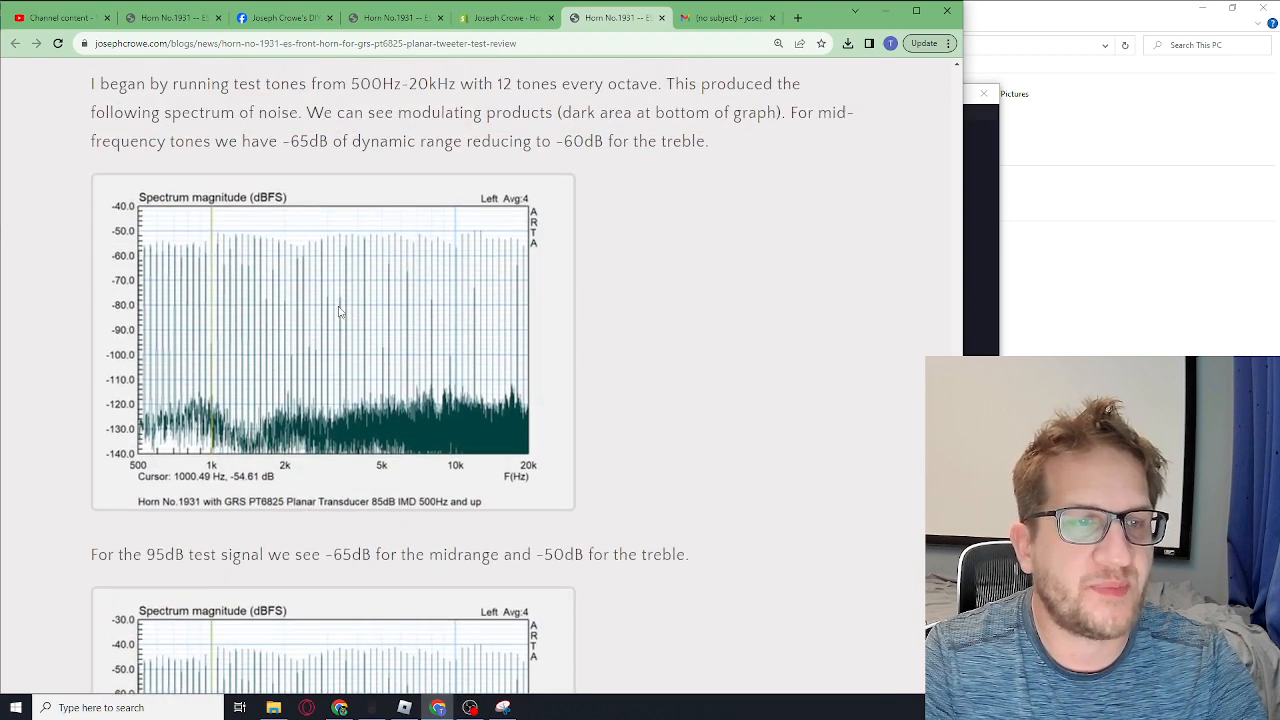
pyautogui.scroll(-3)
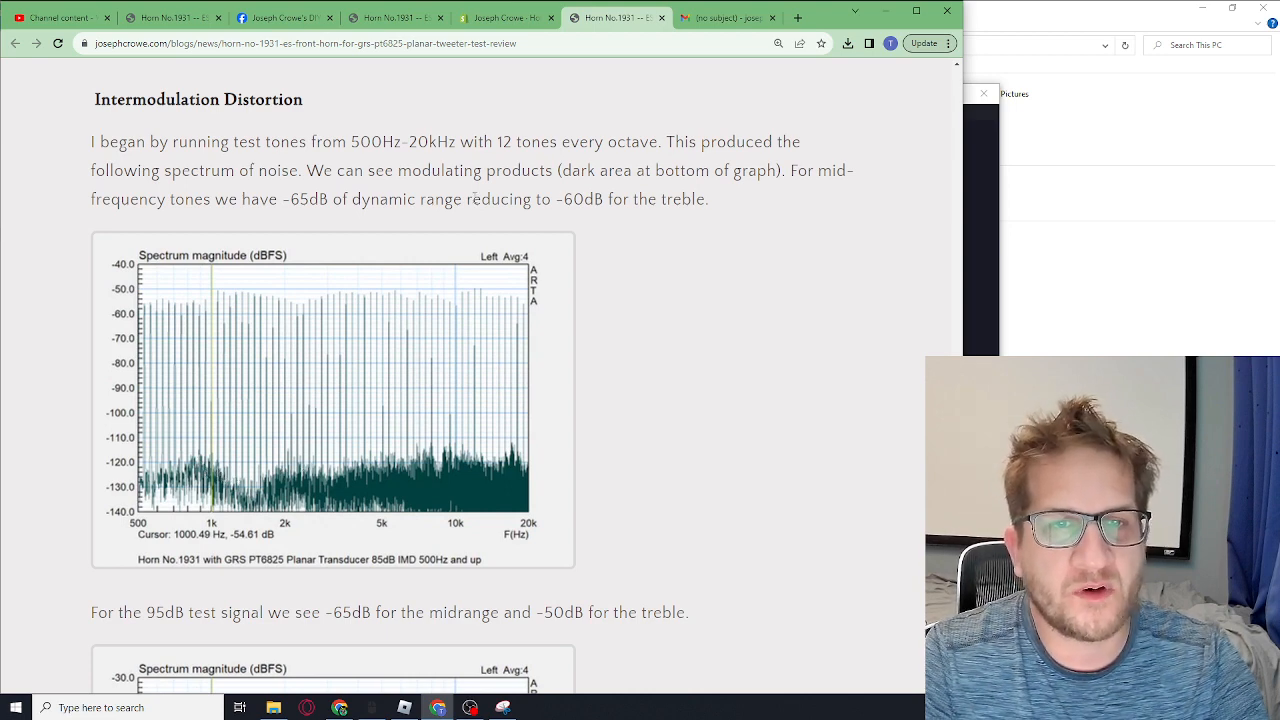
pyautogui.doubleClick(303, 199)
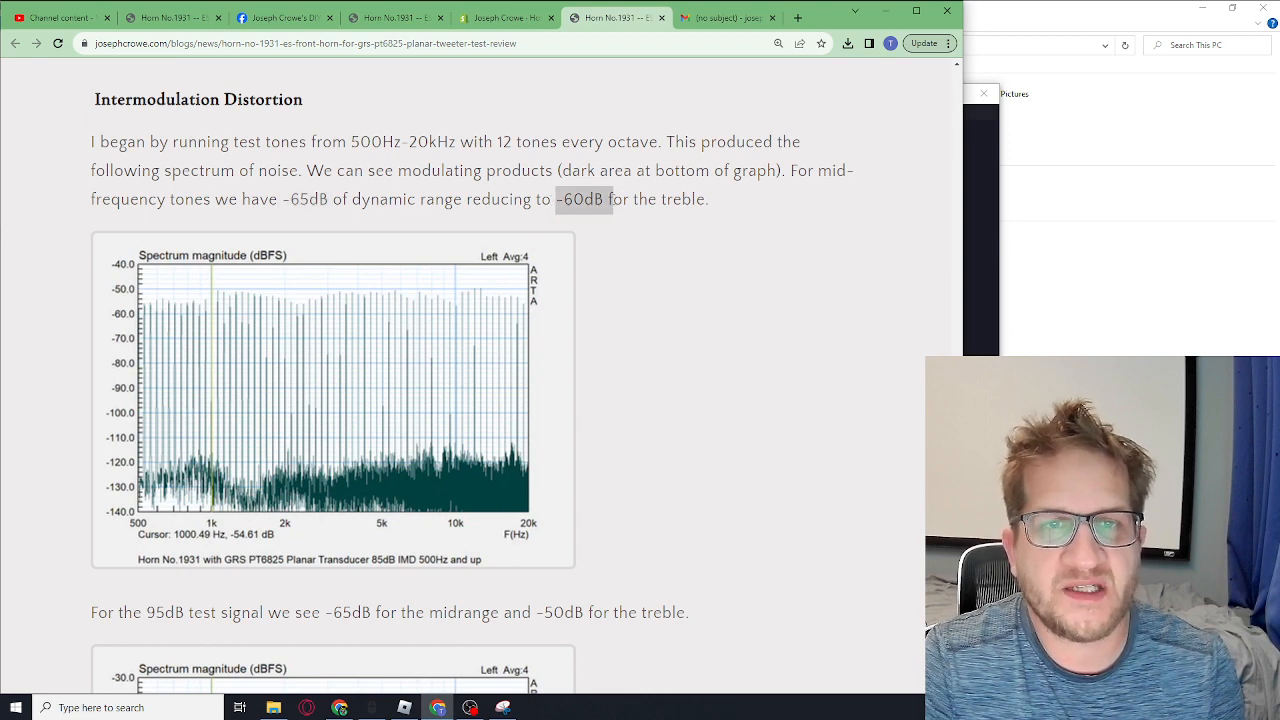
# - Mark the -50dB treble figure for 95dB and reach the 85dB 1kHz IMD graph
pyautogui.scroll(-3)
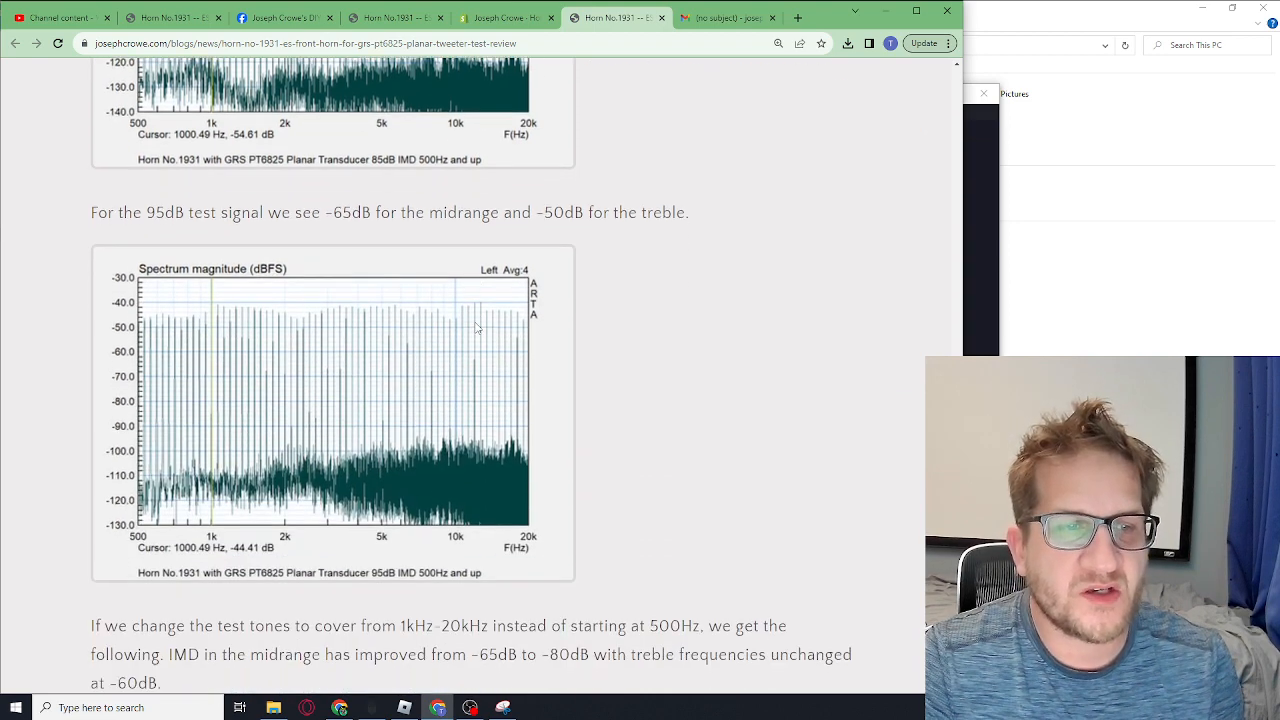
pyautogui.scroll(-3)
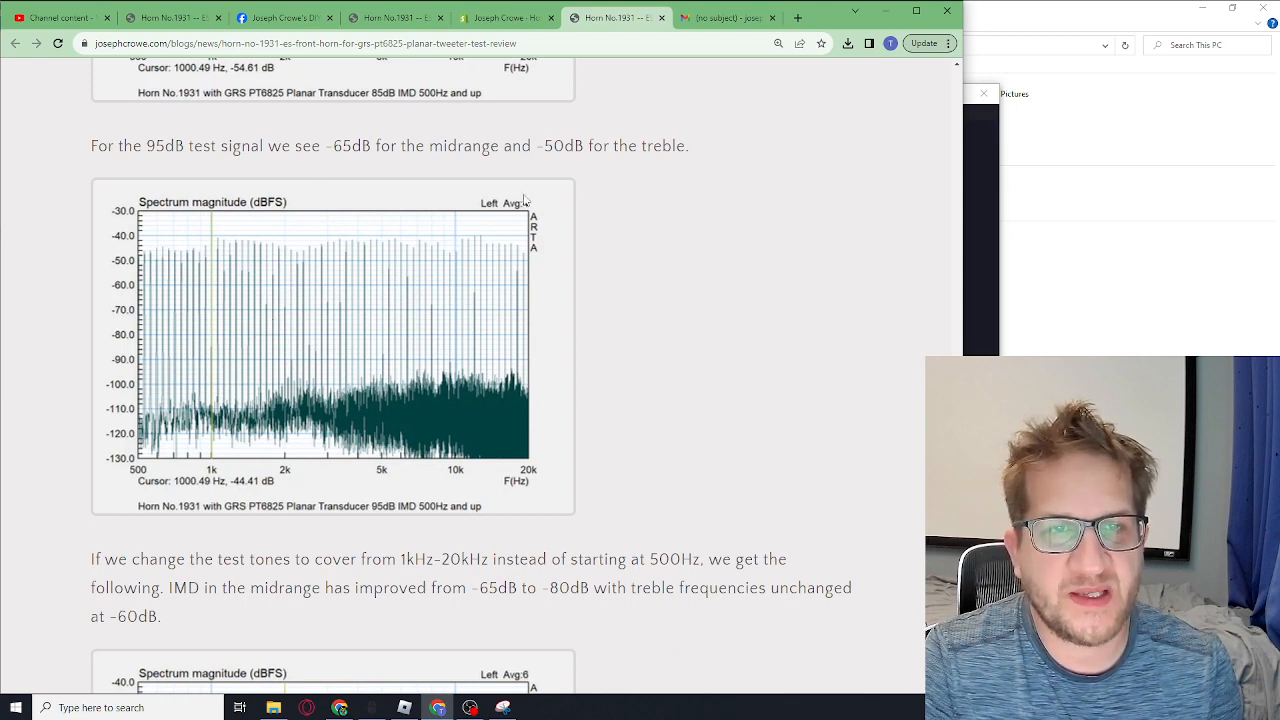
pyautogui.doubleClick(562, 146)
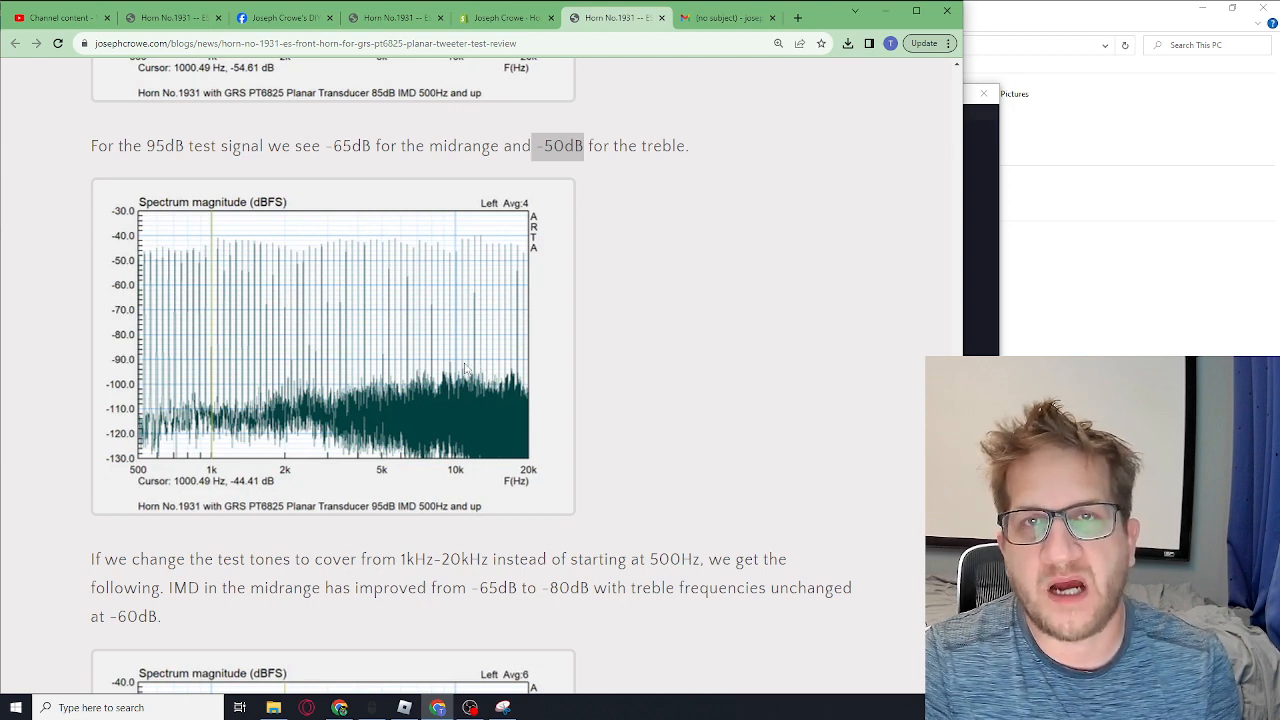
pyautogui.scroll(-3)
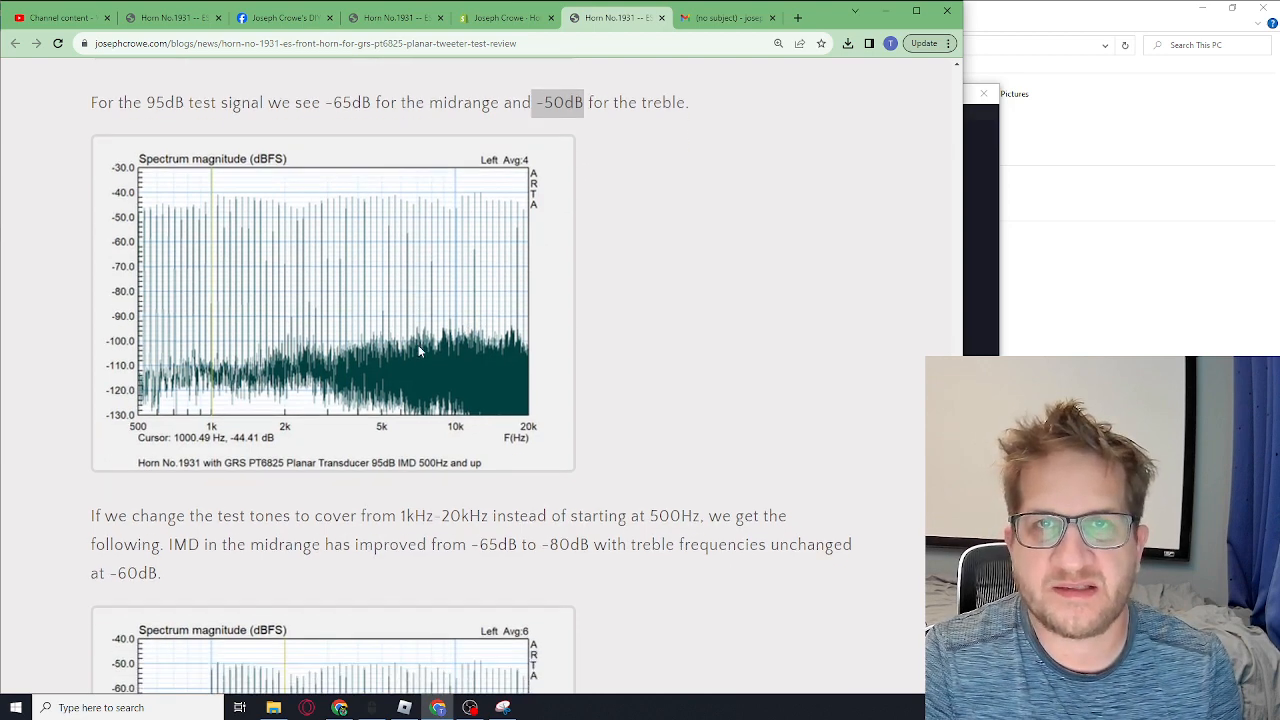
pyautogui.scroll(-3)
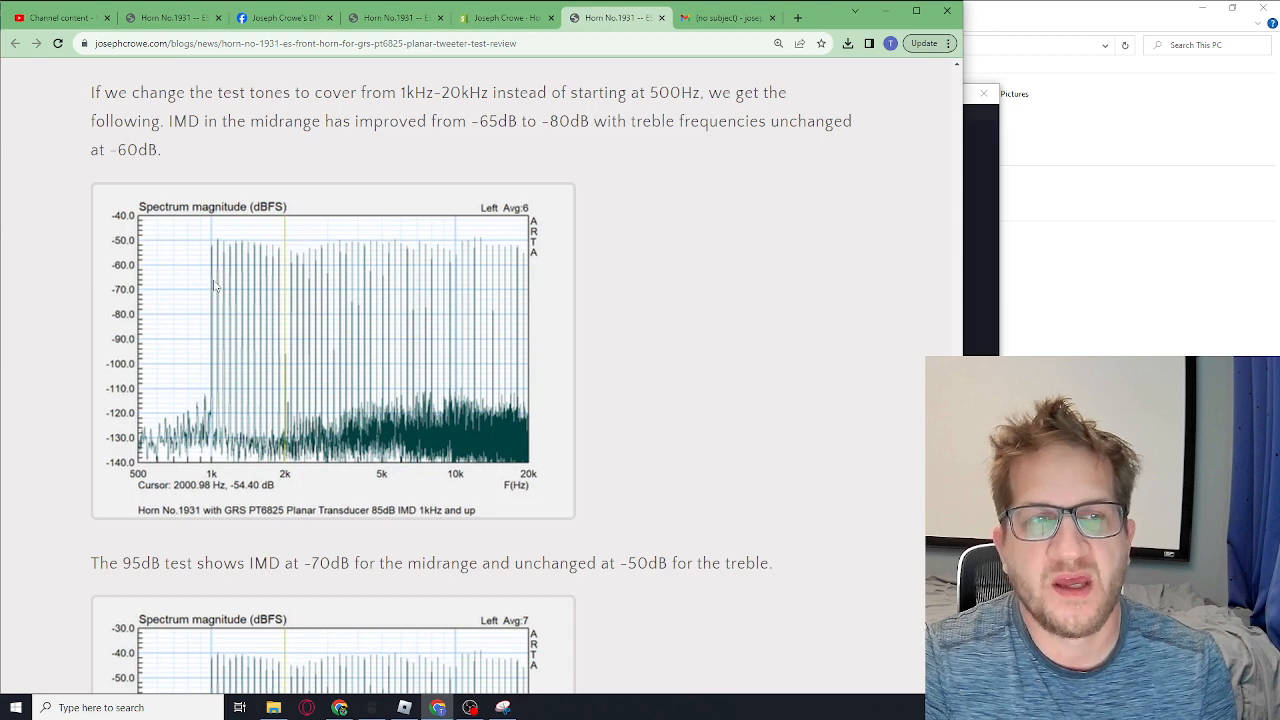
# - Mark the improved -80dB midrange figure and scroll to the 95dB 1kHz IMD graph
pyautogui.scroll(-3)
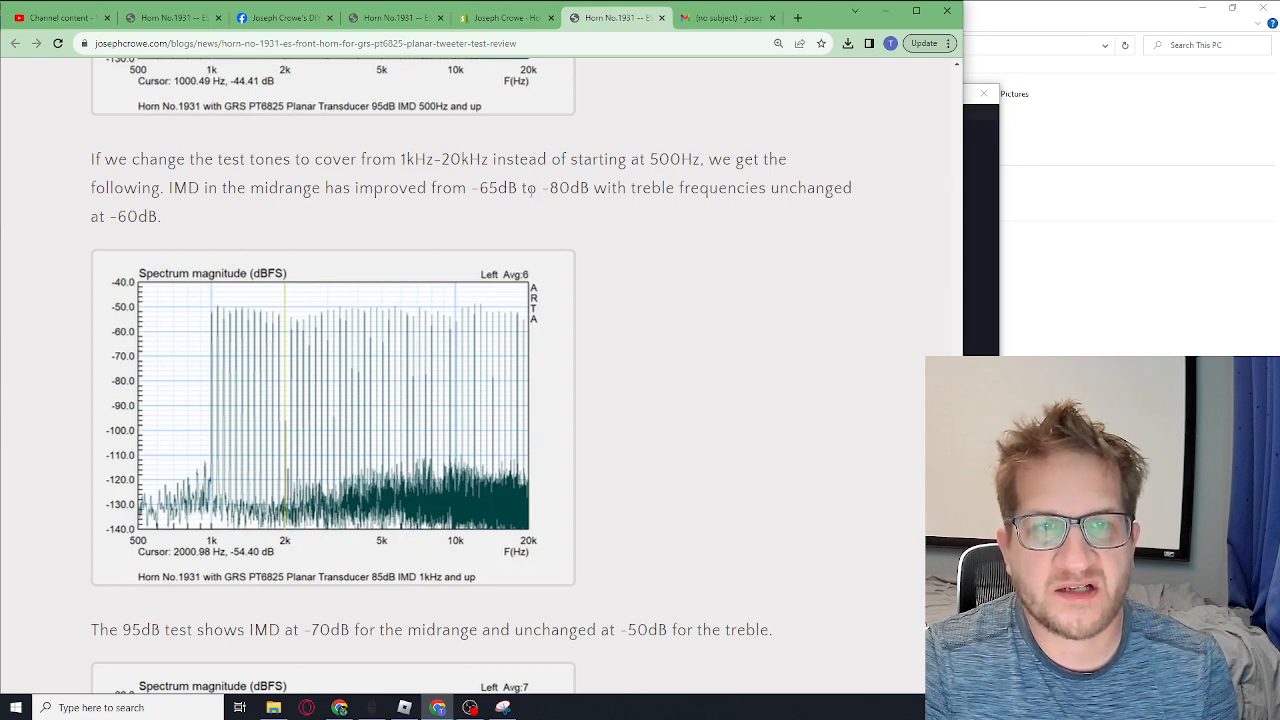
pyautogui.doubleClick(568, 188)
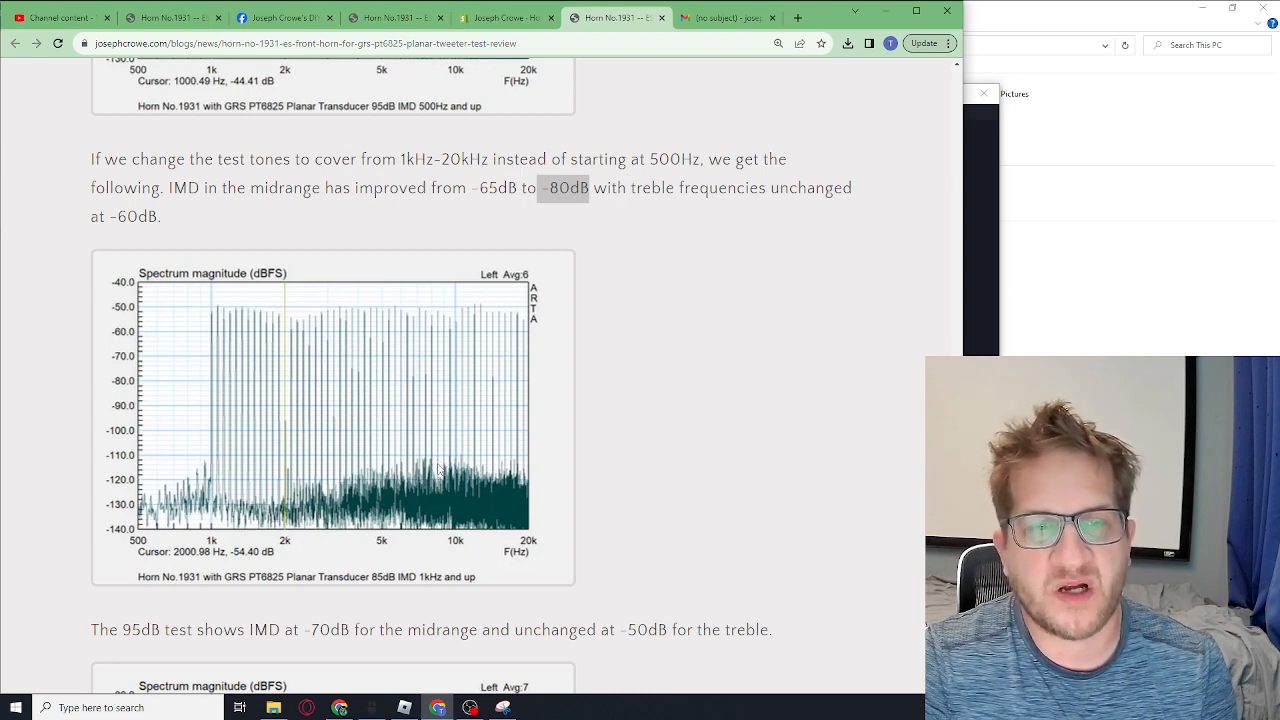
pyautogui.moveTo(404, 451)
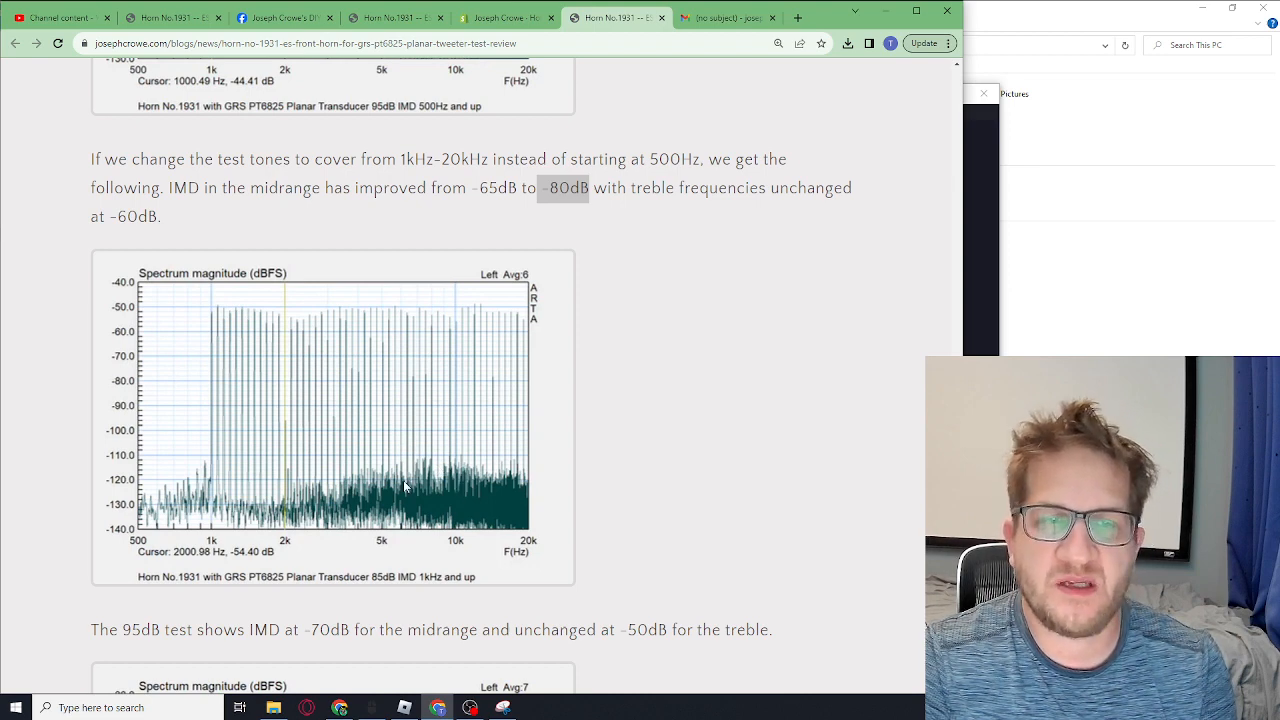
pyautogui.moveTo(407, 470)
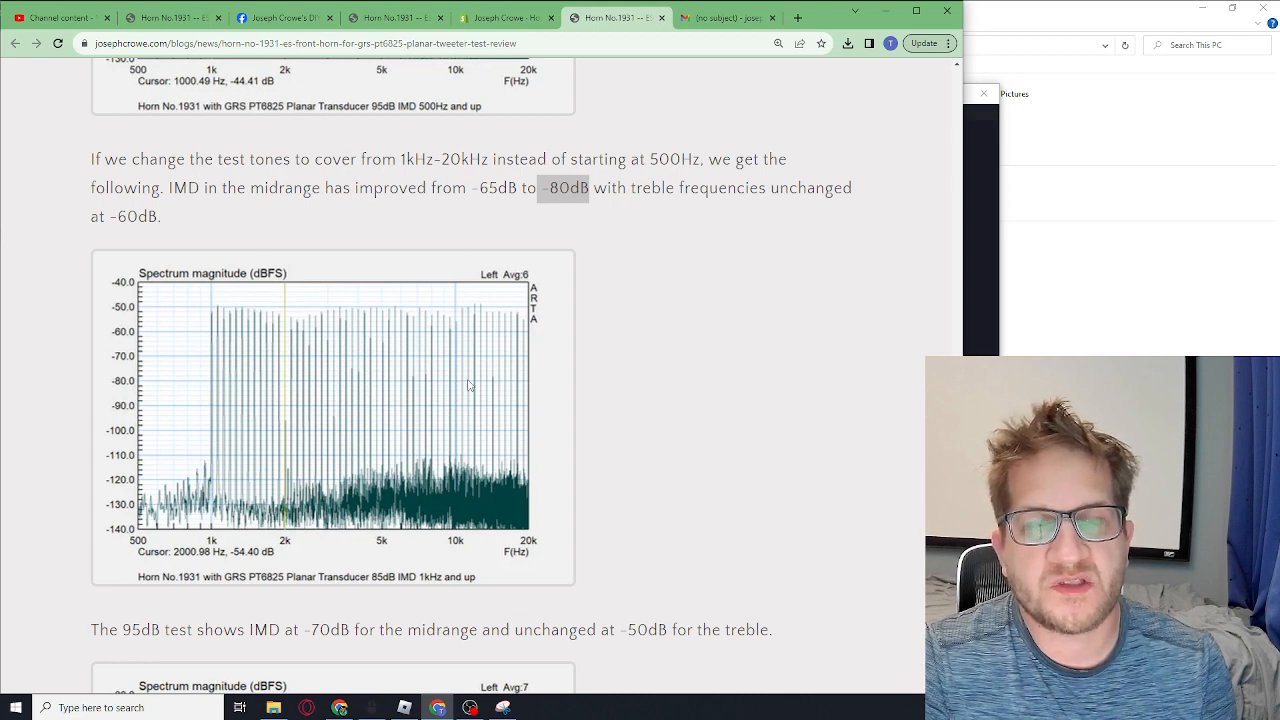
pyautogui.moveTo(421, 387)
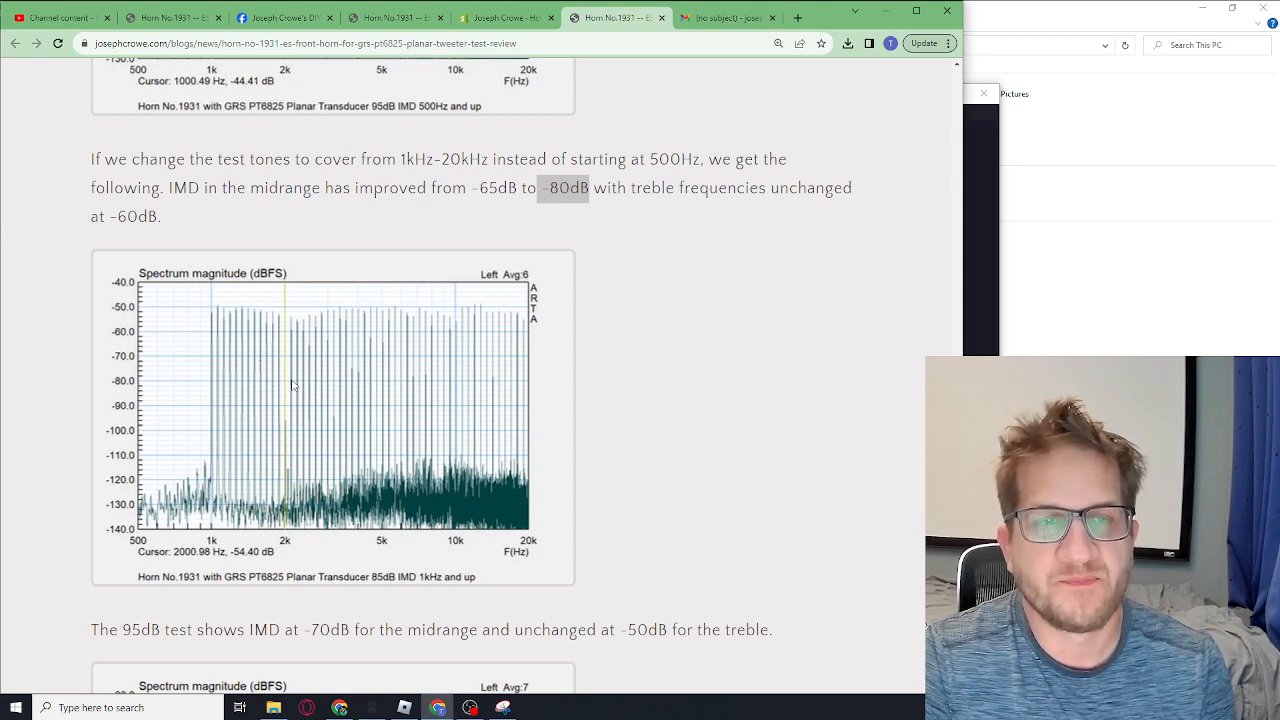
pyautogui.moveTo(313, 393)
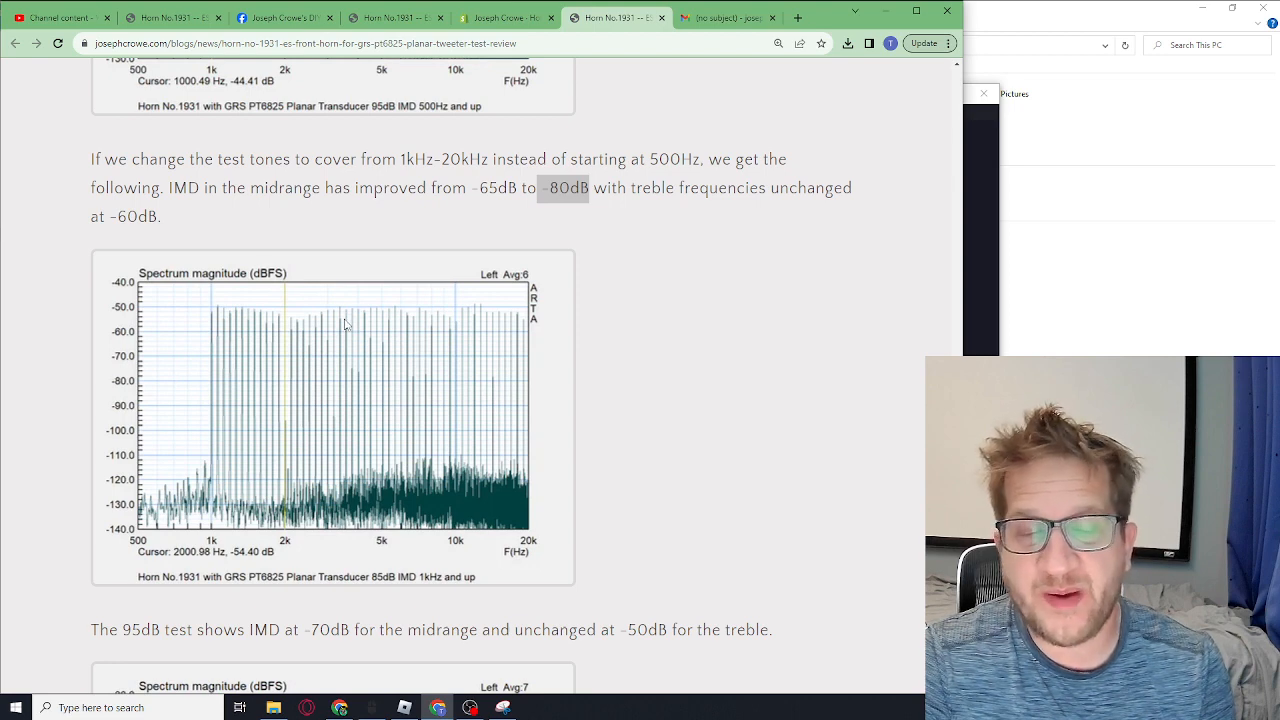
pyautogui.moveTo(210, 300)
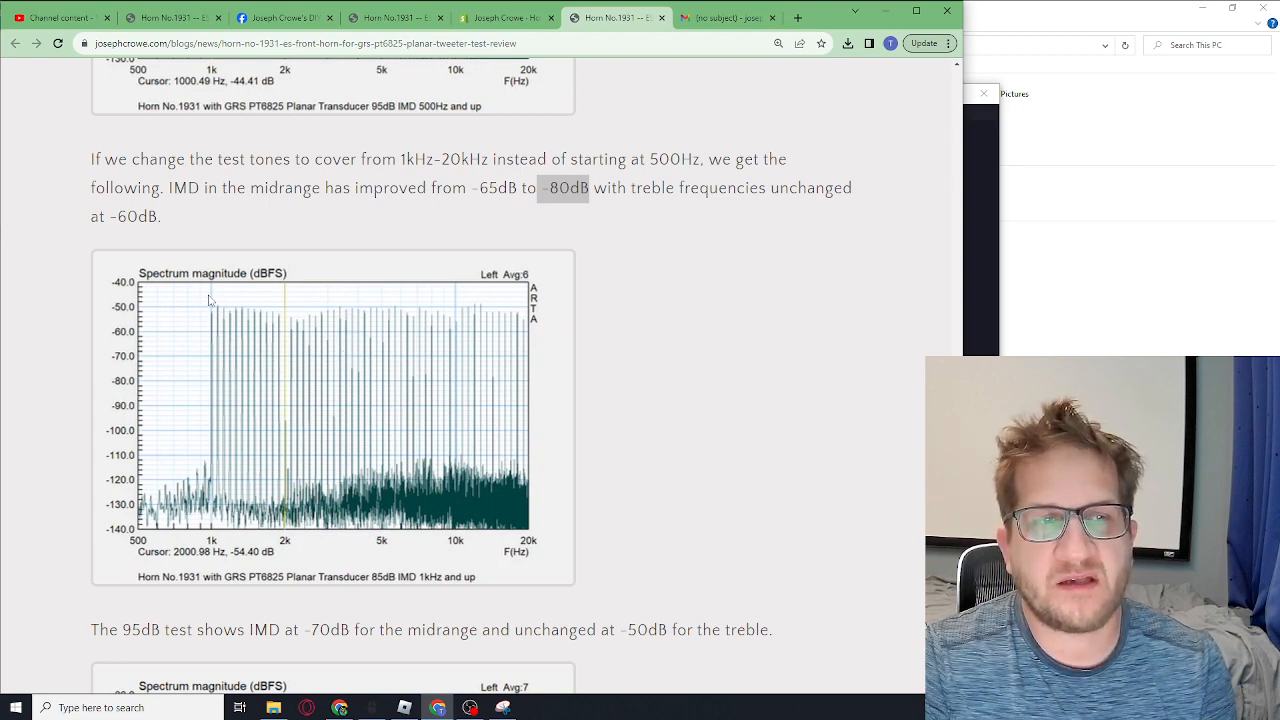
pyautogui.moveTo(225, 313)
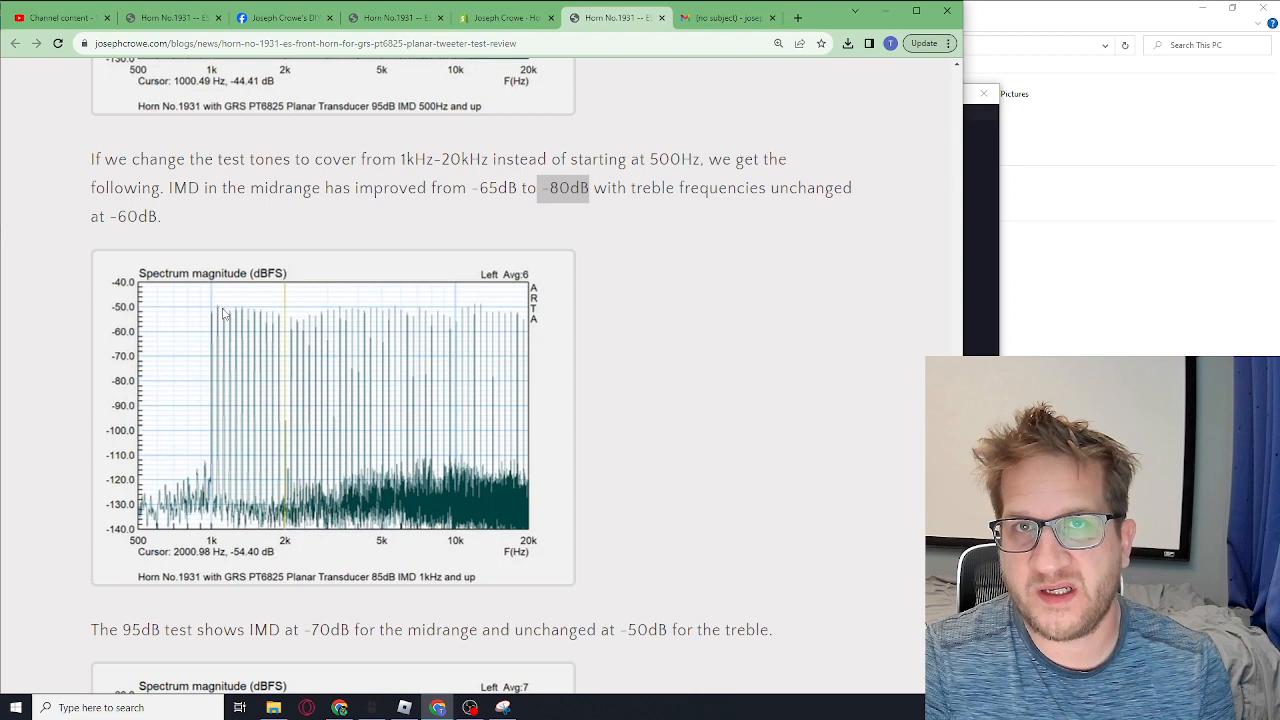
pyautogui.moveTo(153, 331)
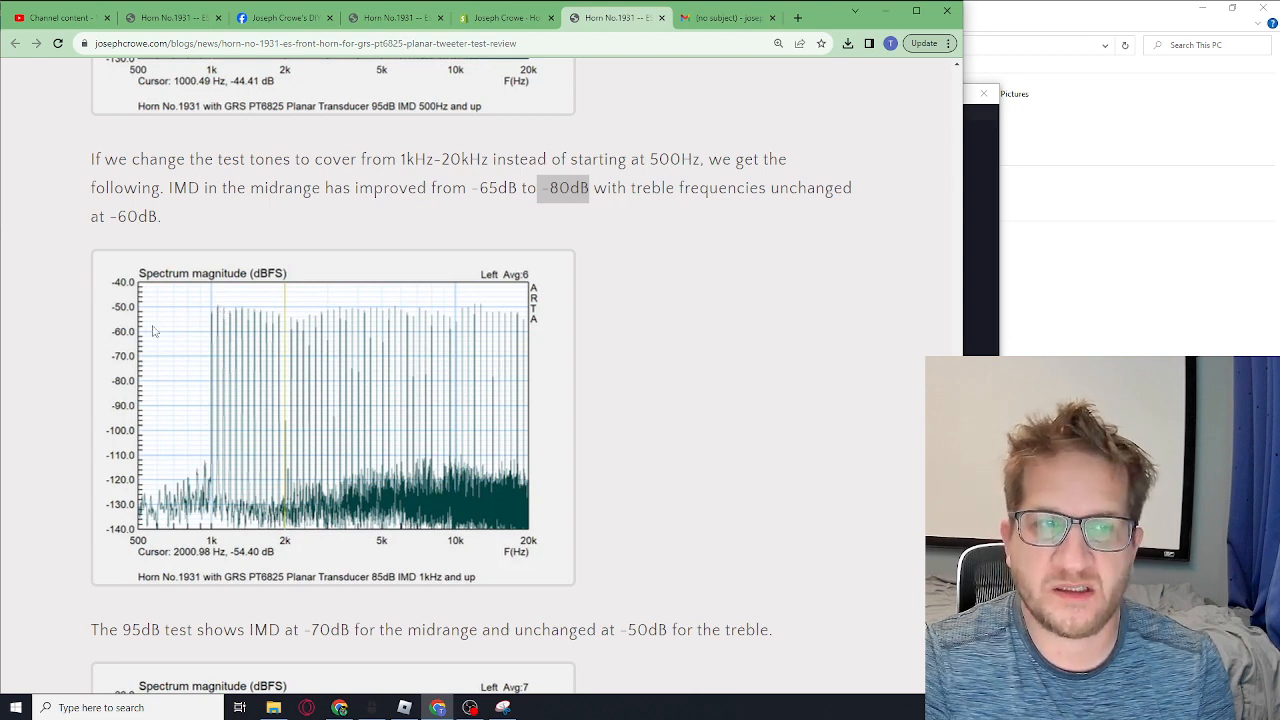
pyautogui.moveTo(380, 360)
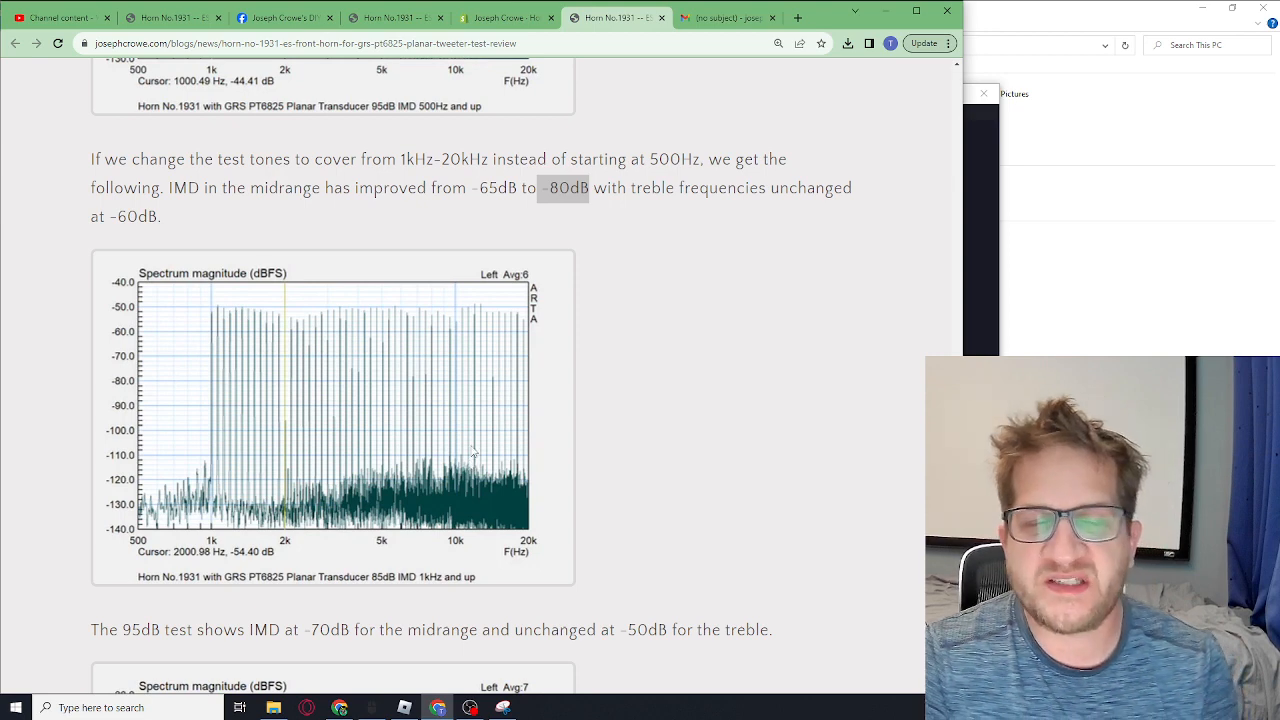
pyautogui.moveTo(460, 467)
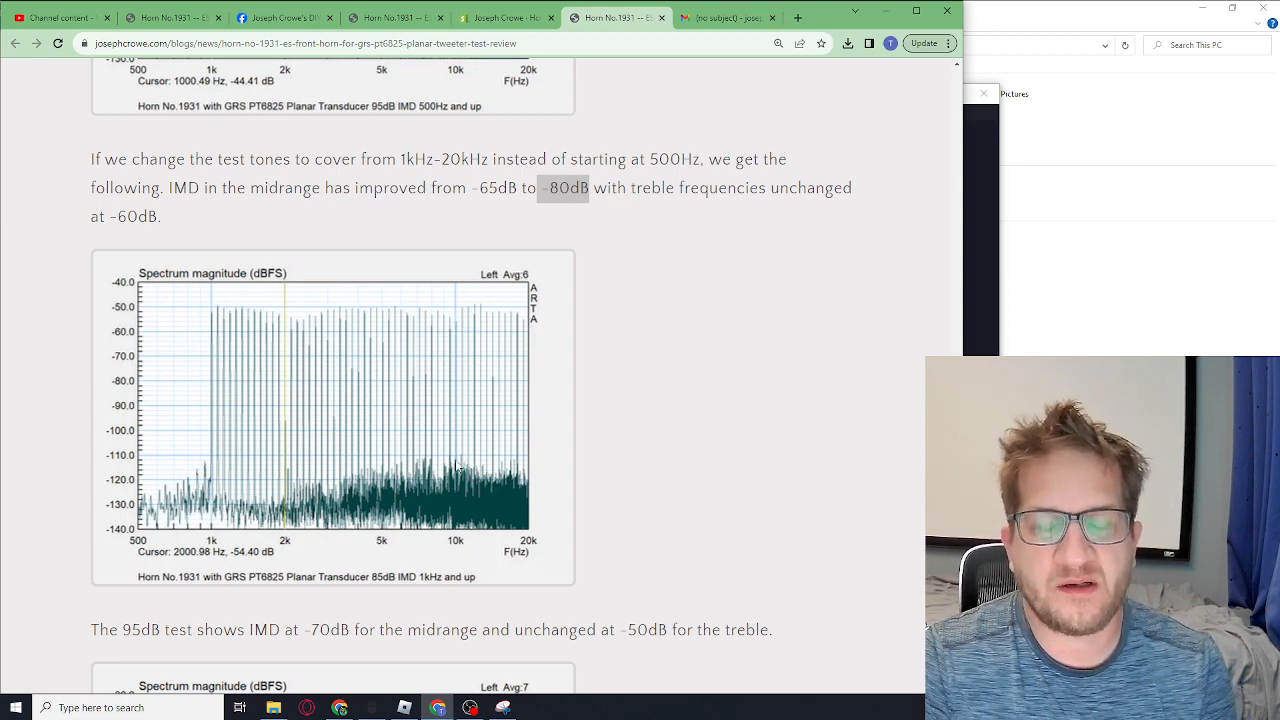
pyautogui.moveTo(449, 410)
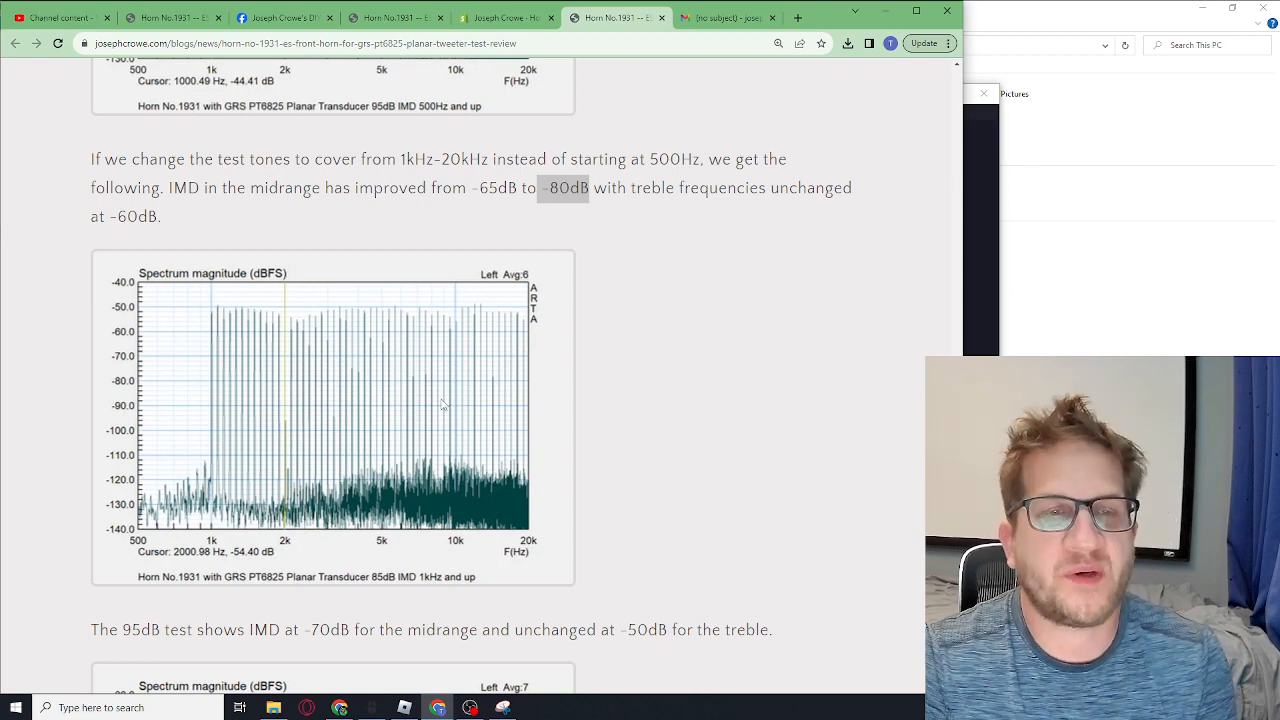
pyautogui.scroll(-3)
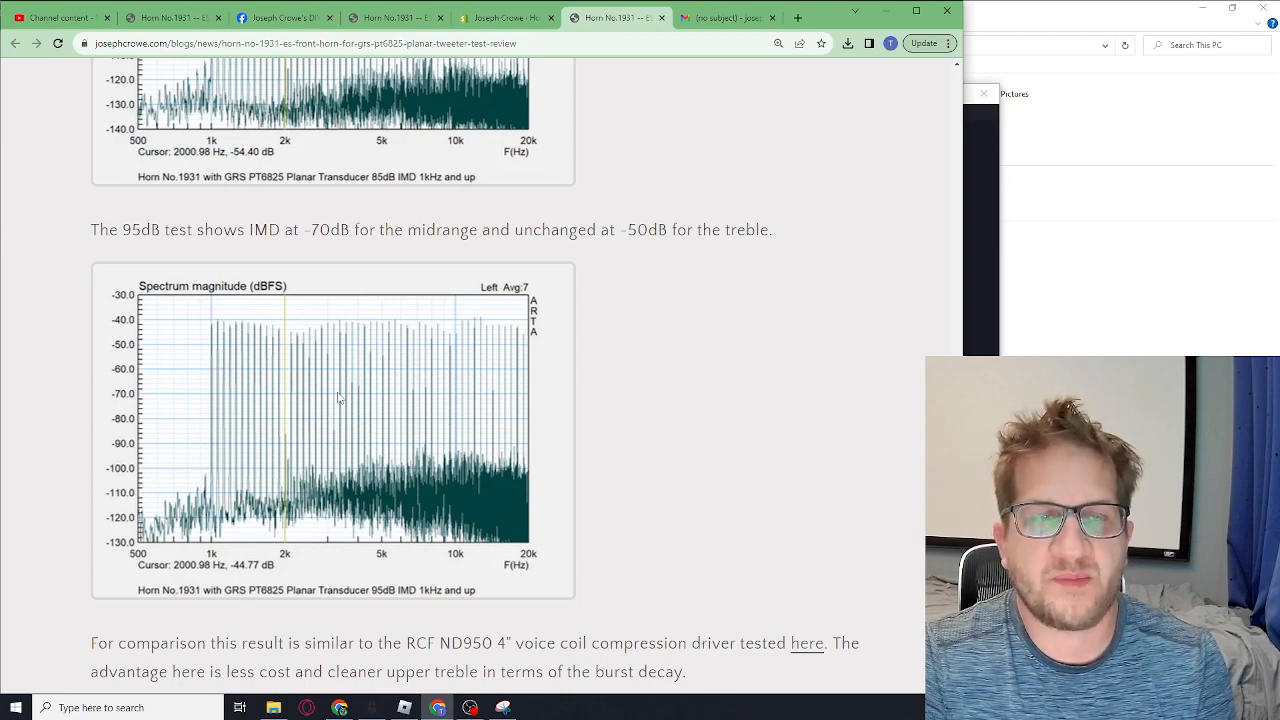
pyautogui.scroll(-3)
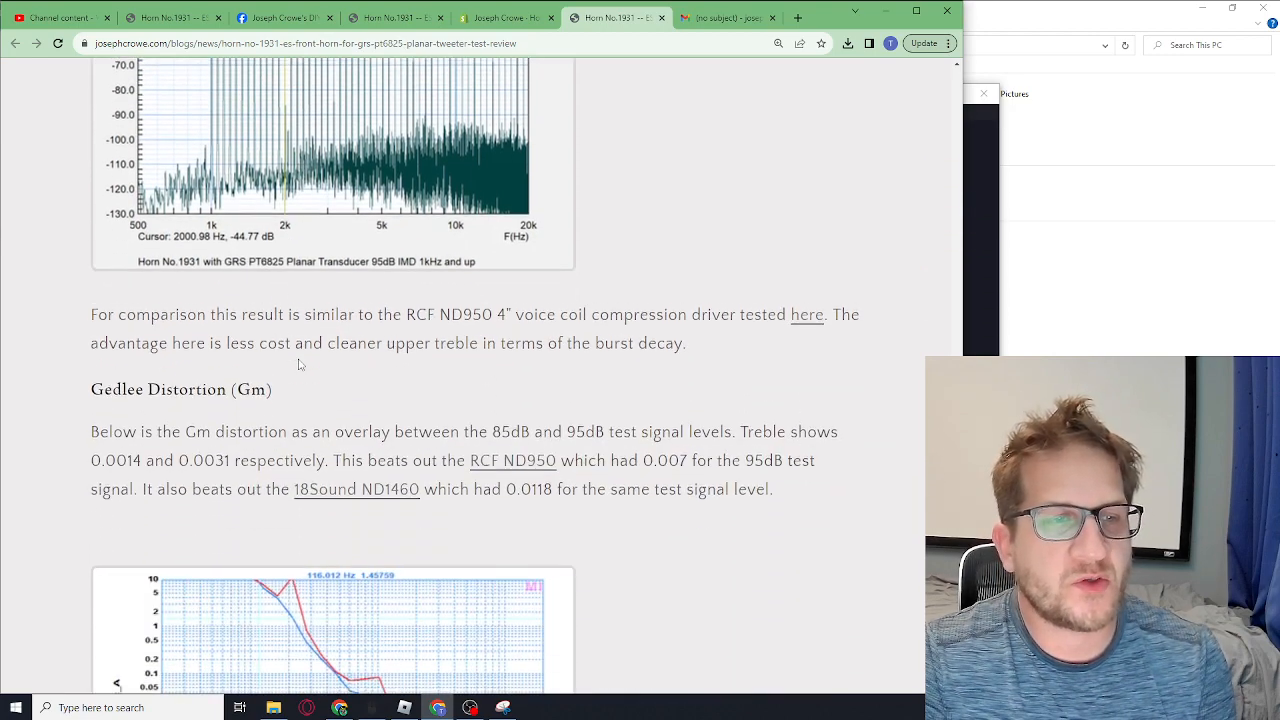
pyautogui.scroll(-3)
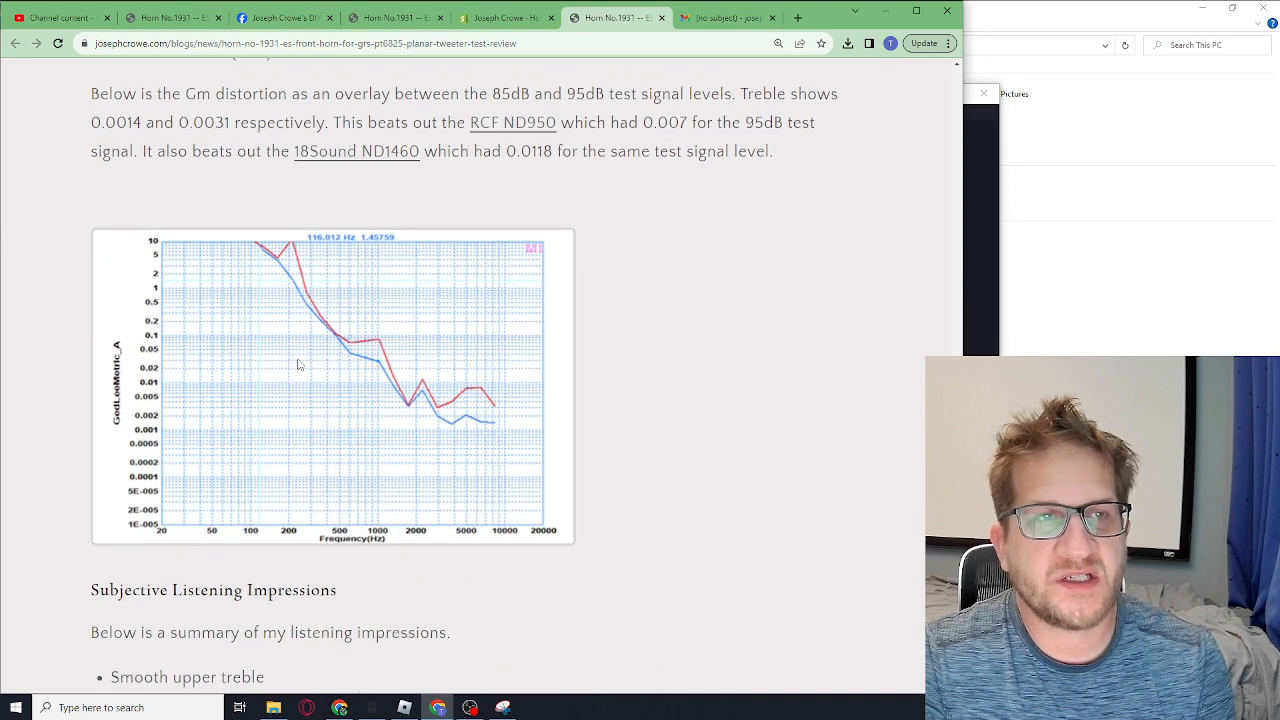
pyautogui.scroll(3)
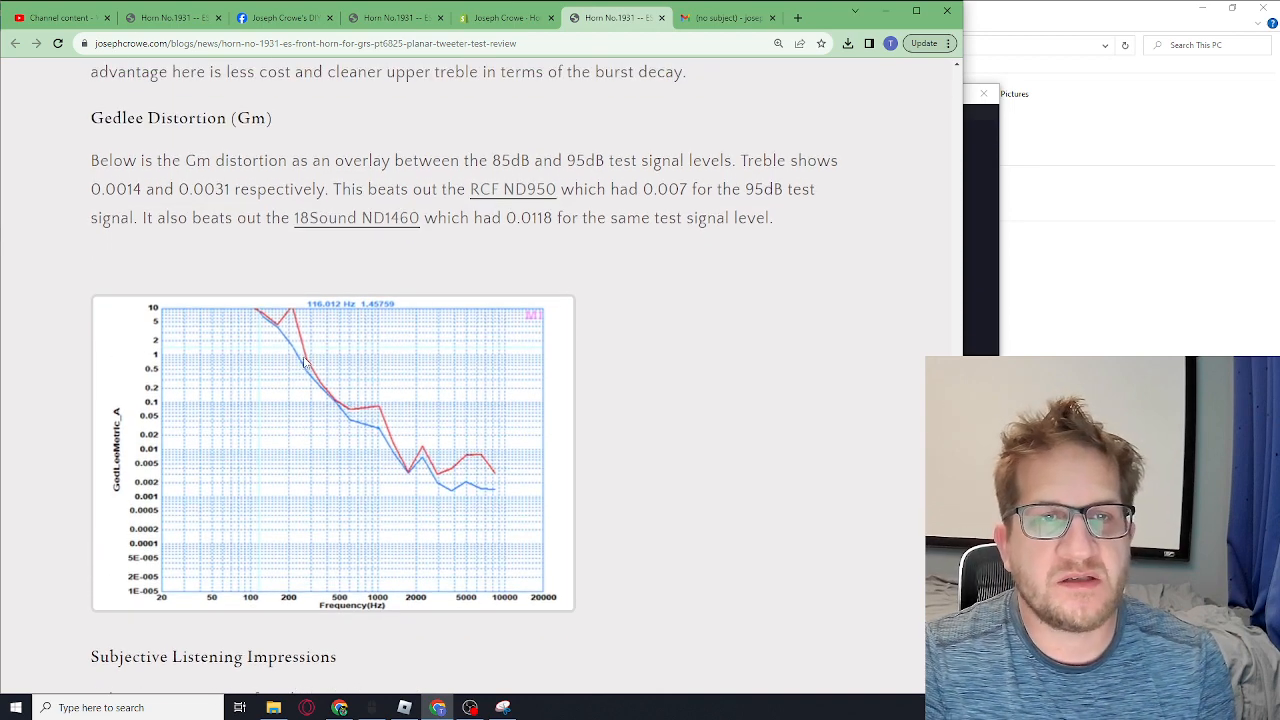
pyautogui.moveTo(303, 361)
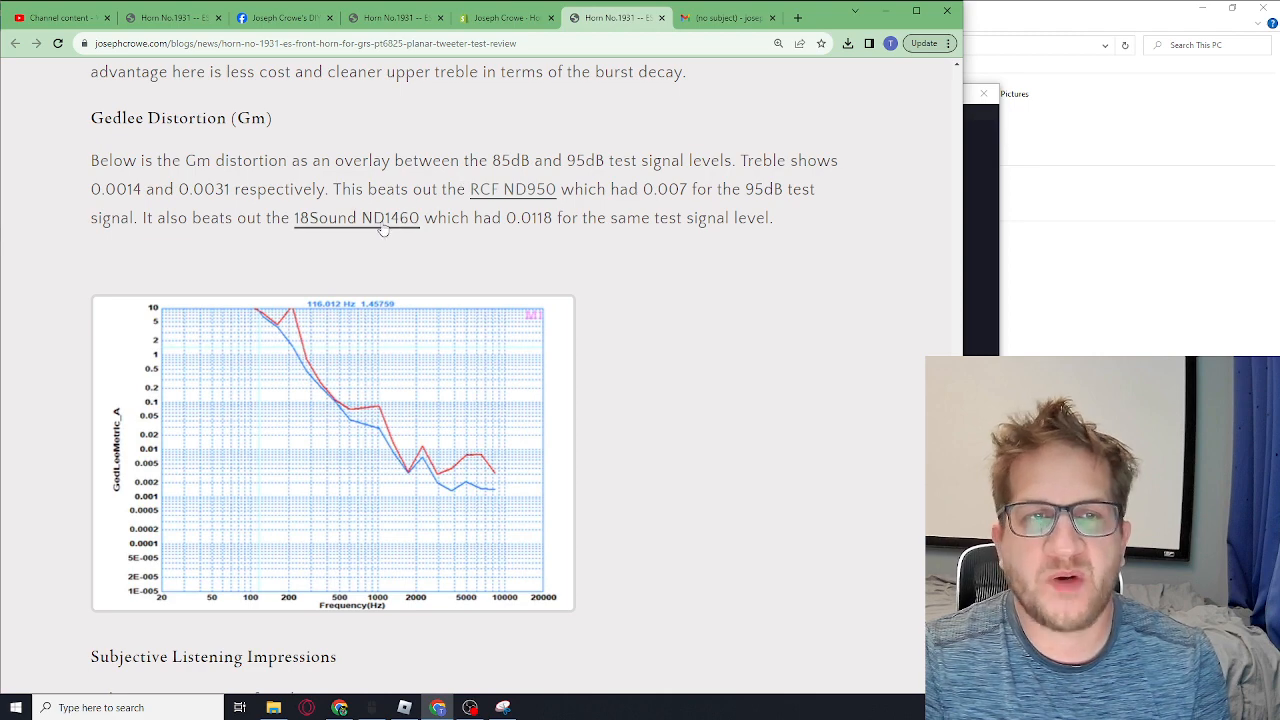
pyautogui.moveTo(405, 268)
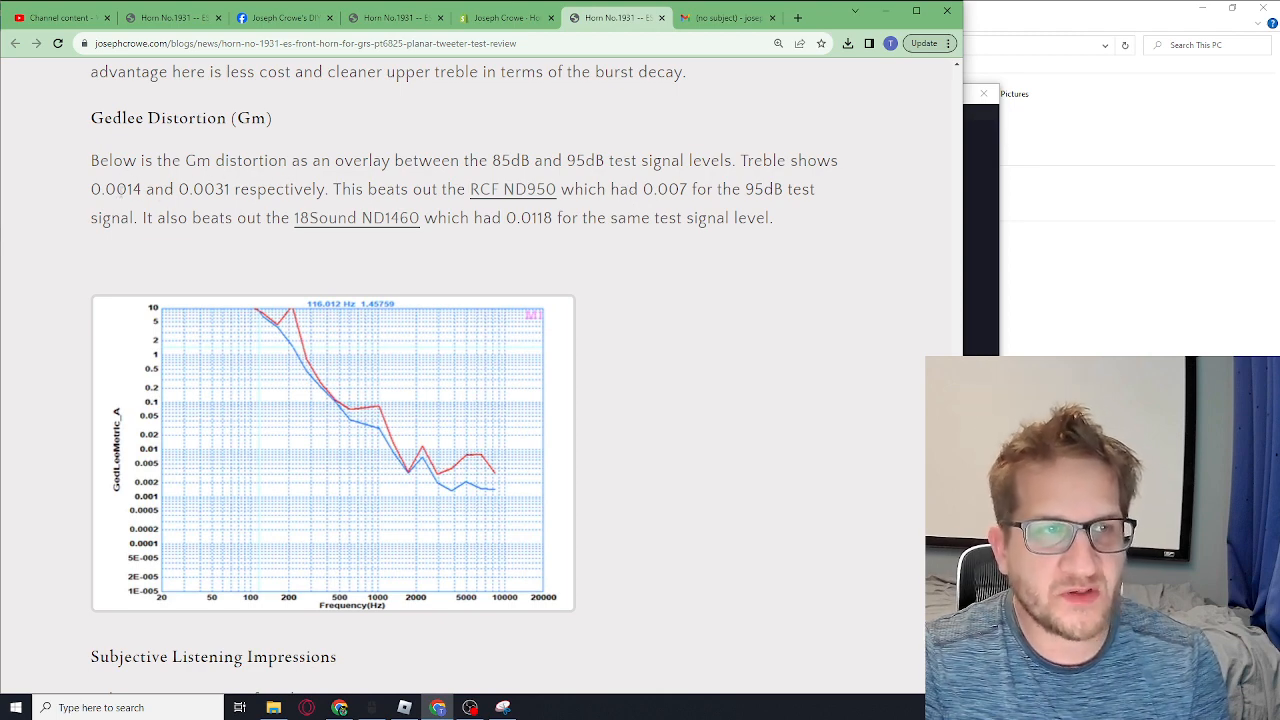
pyautogui.doubleClick(204, 190)
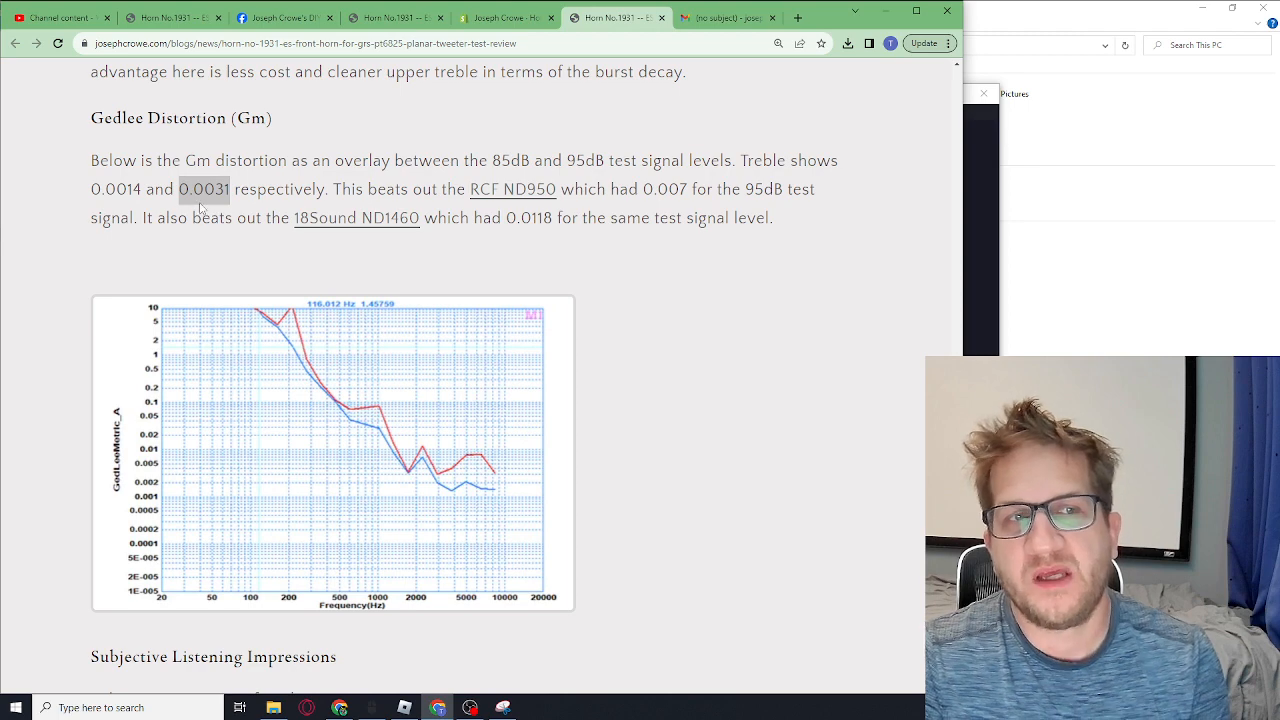
pyautogui.moveTo(308, 350)
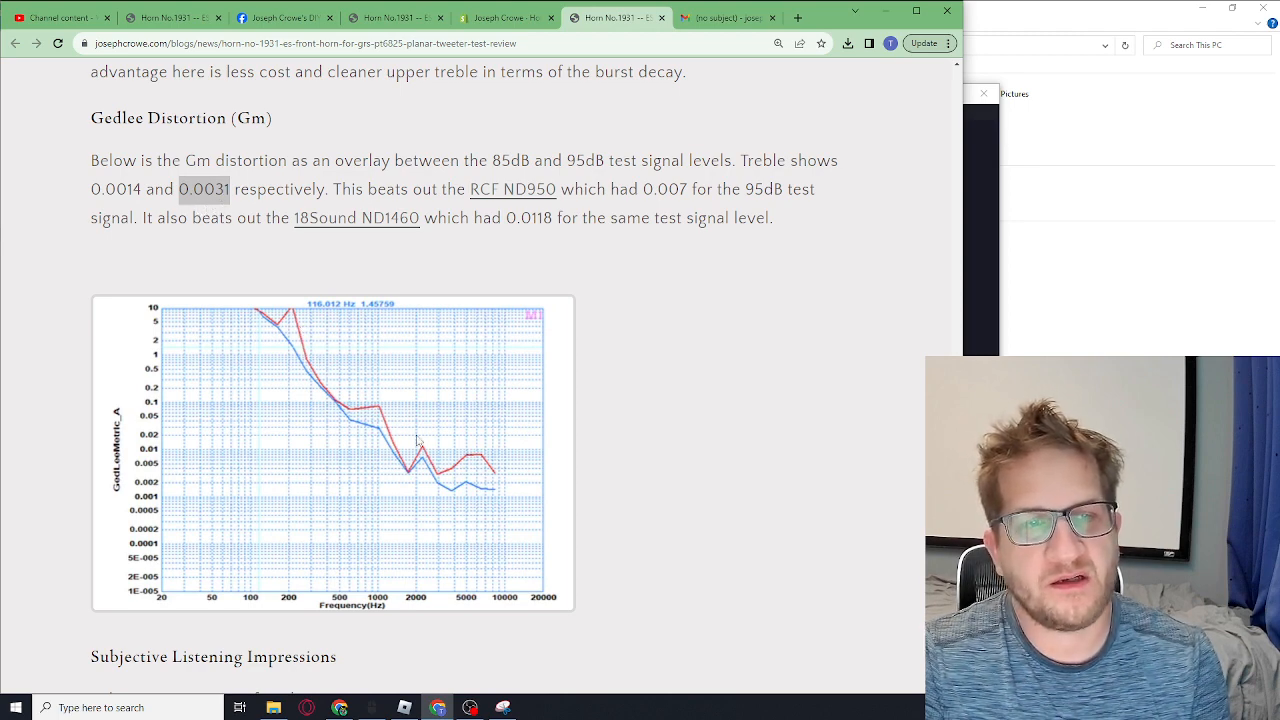
pyautogui.moveTo(499, 480)
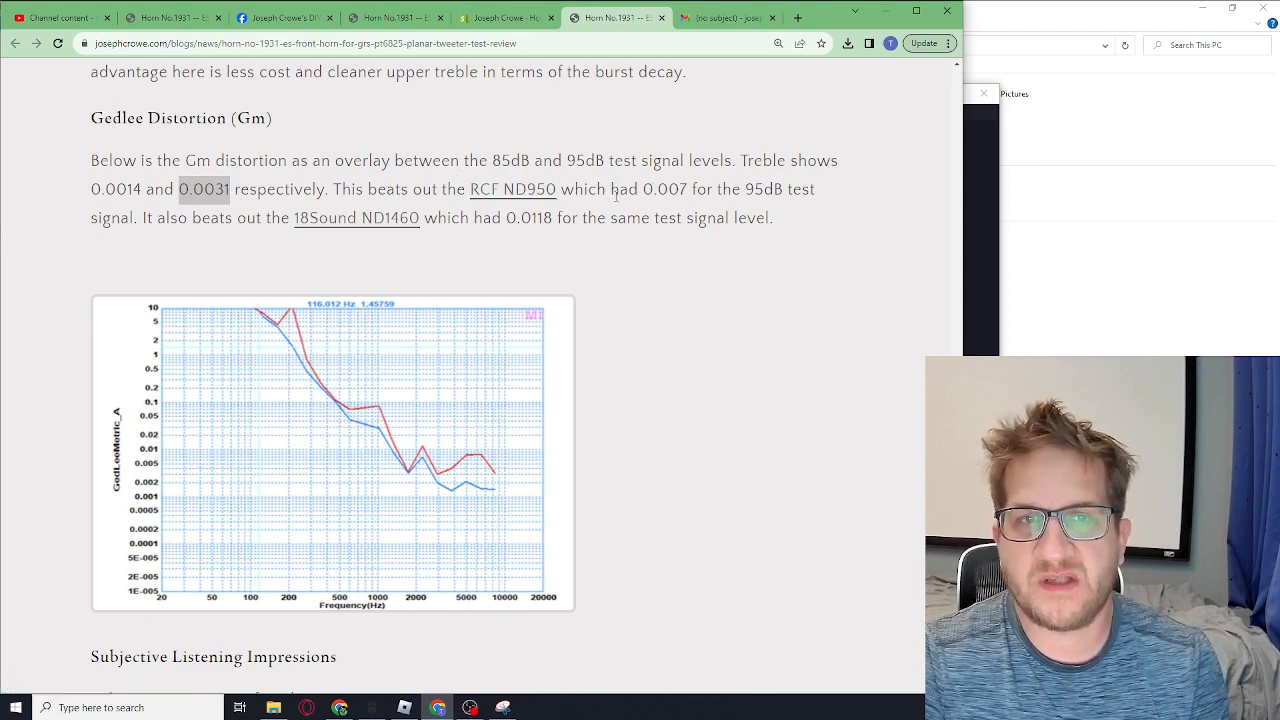
pyautogui.doubleClick(664, 189)
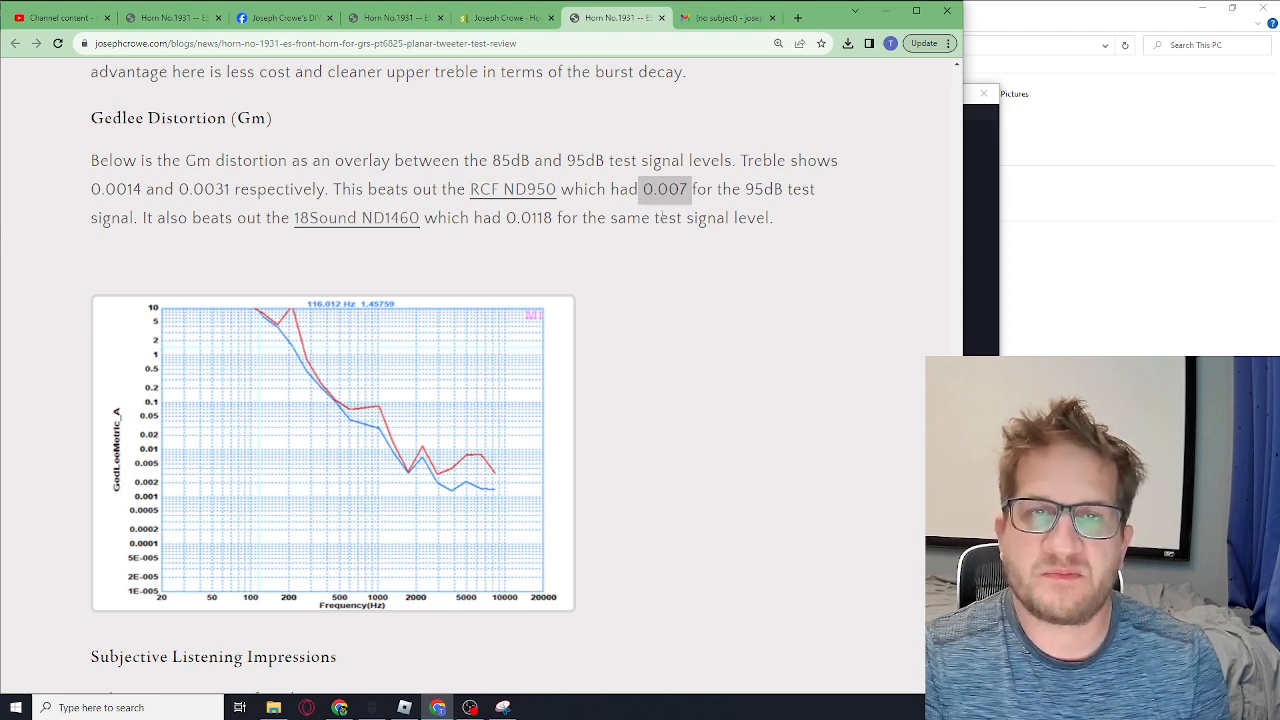
pyautogui.moveTo(294, 184)
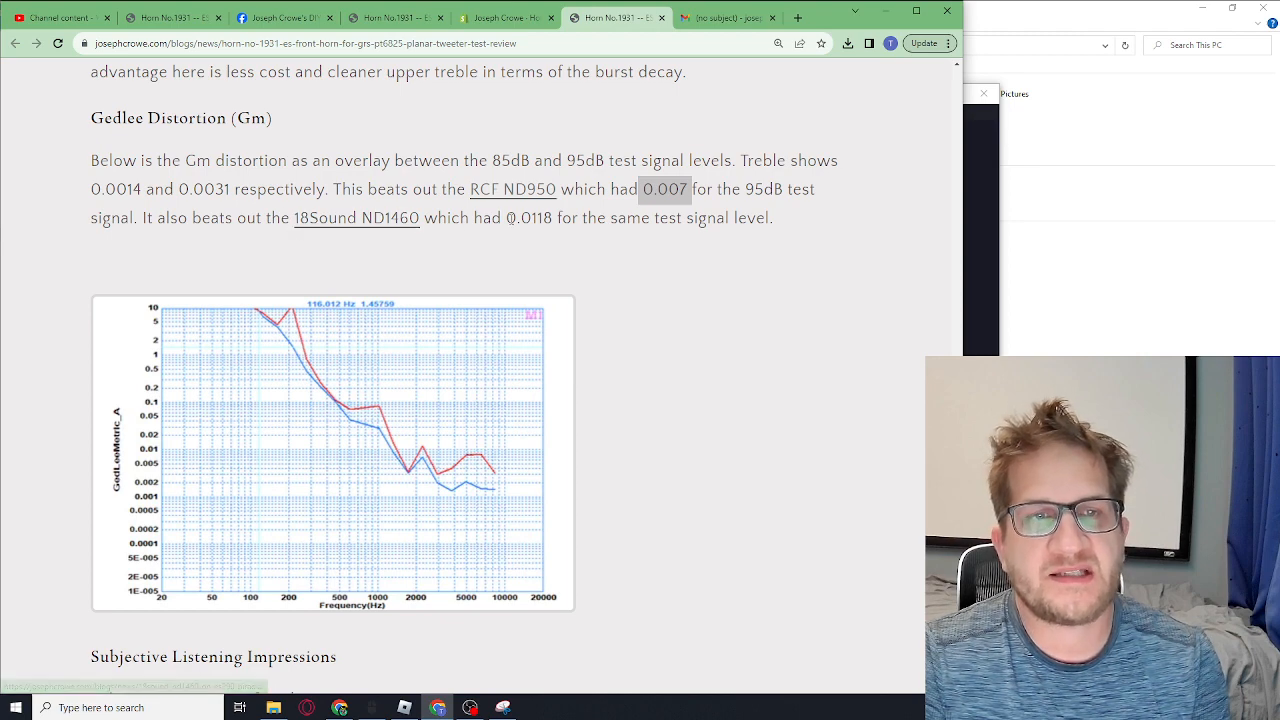
pyautogui.doubleClick(528, 218)
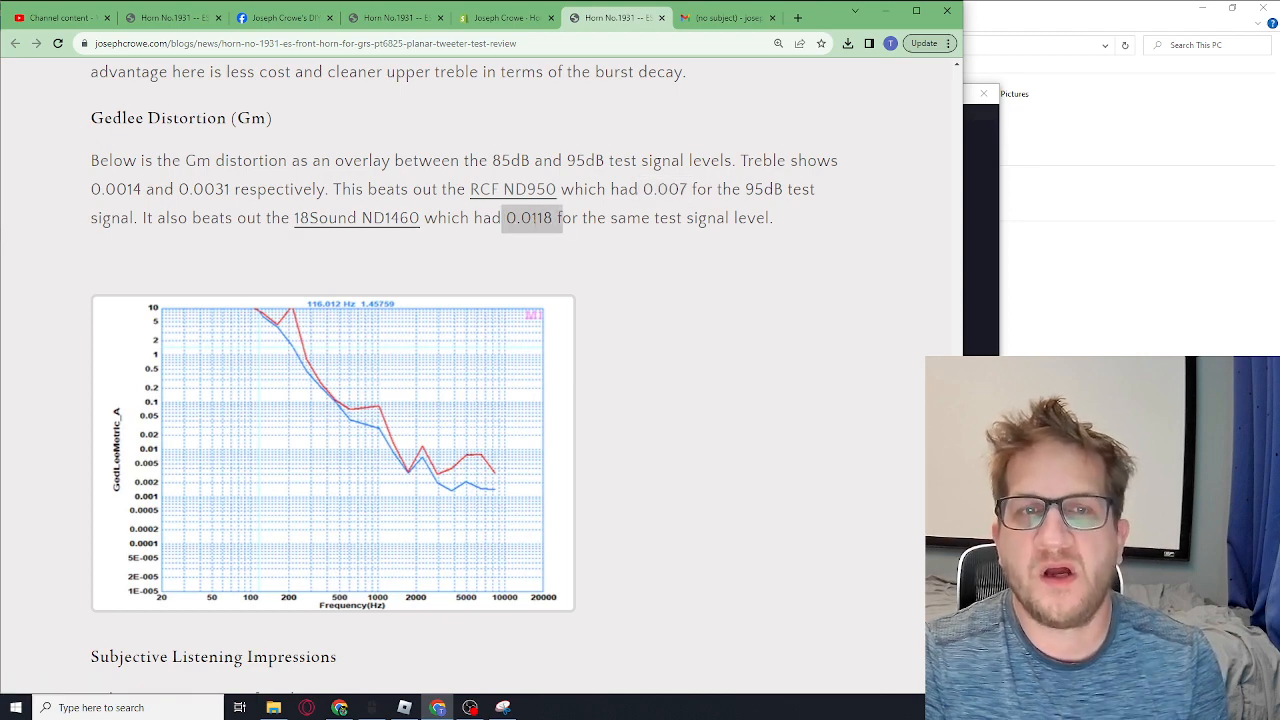
pyautogui.moveTo(549, 261)
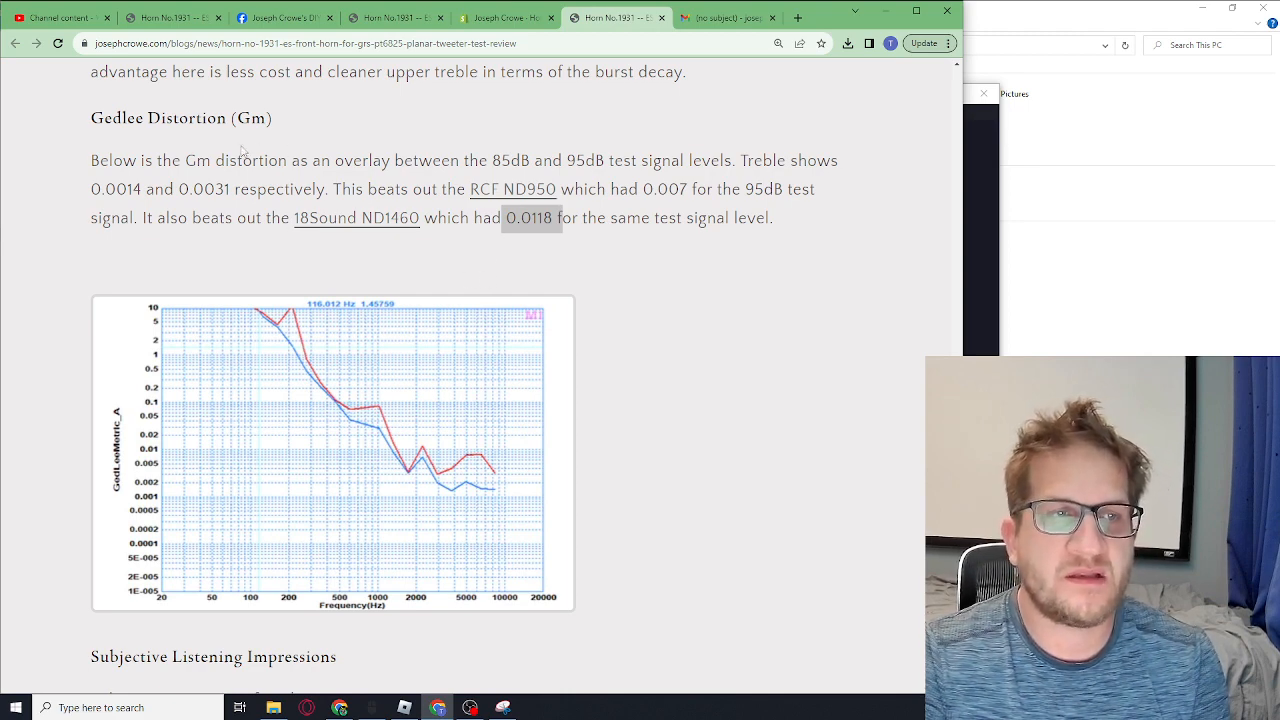
pyautogui.moveTo(218, 278)
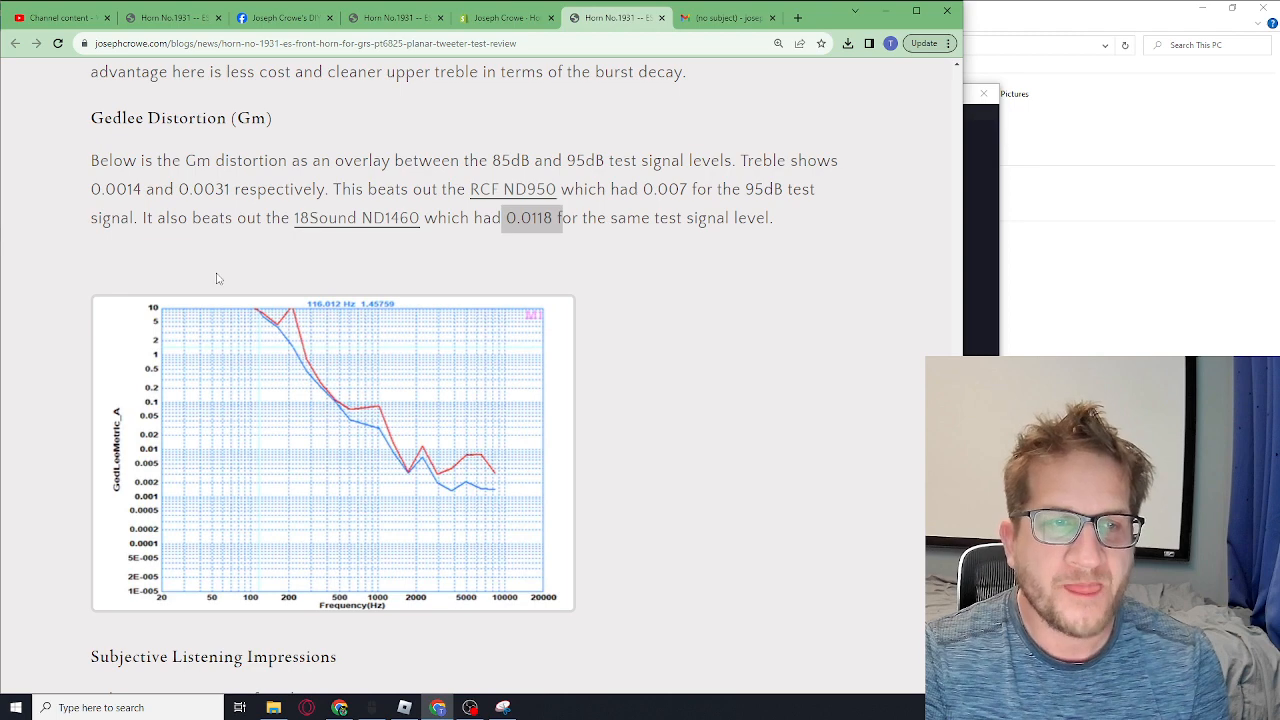
# - Scroll past the Gm distortion chart to the Subjective Listening Impressions bullet list
pyautogui.scroll(-3)
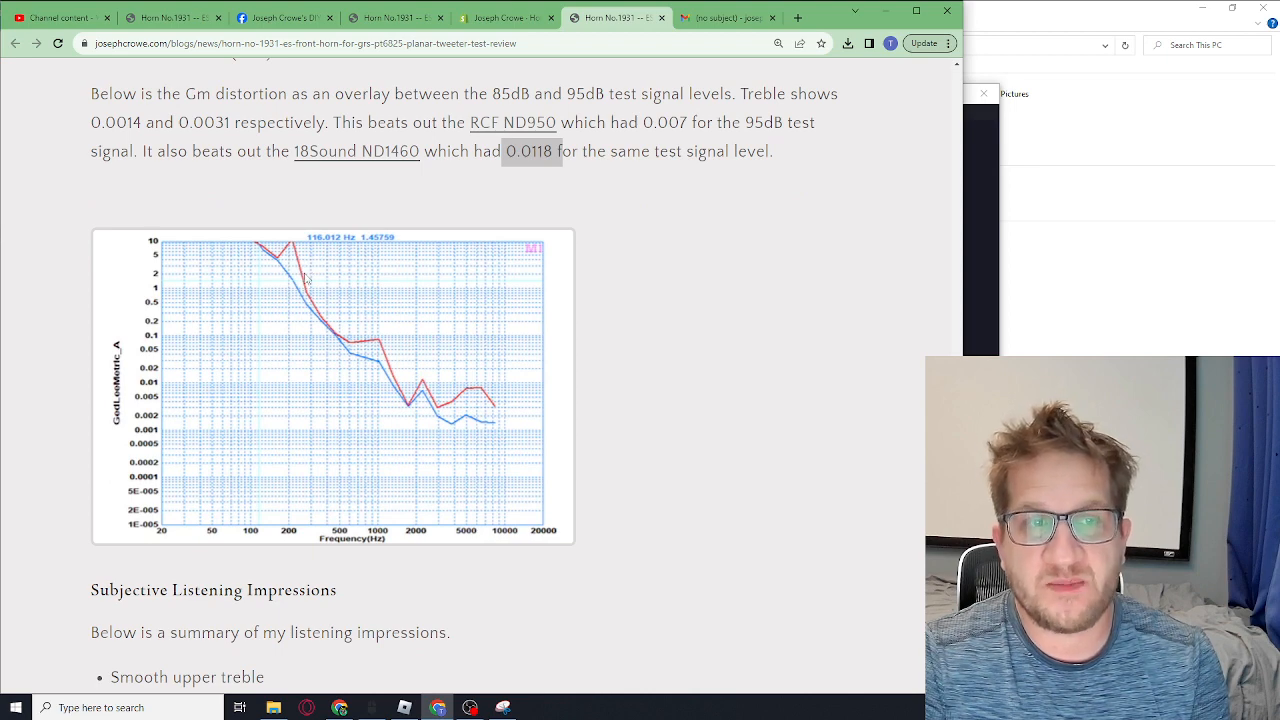
pyautogui.moveTo(335, 280)
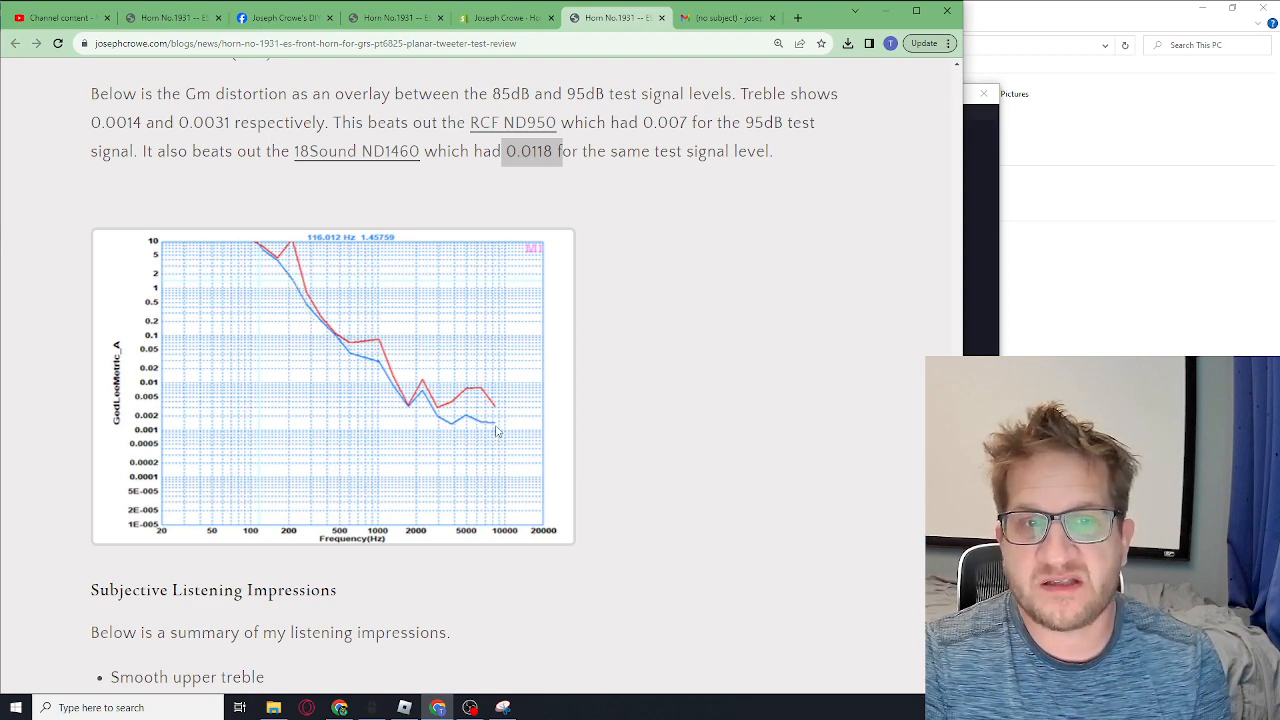
pyautogui.scroll(3)
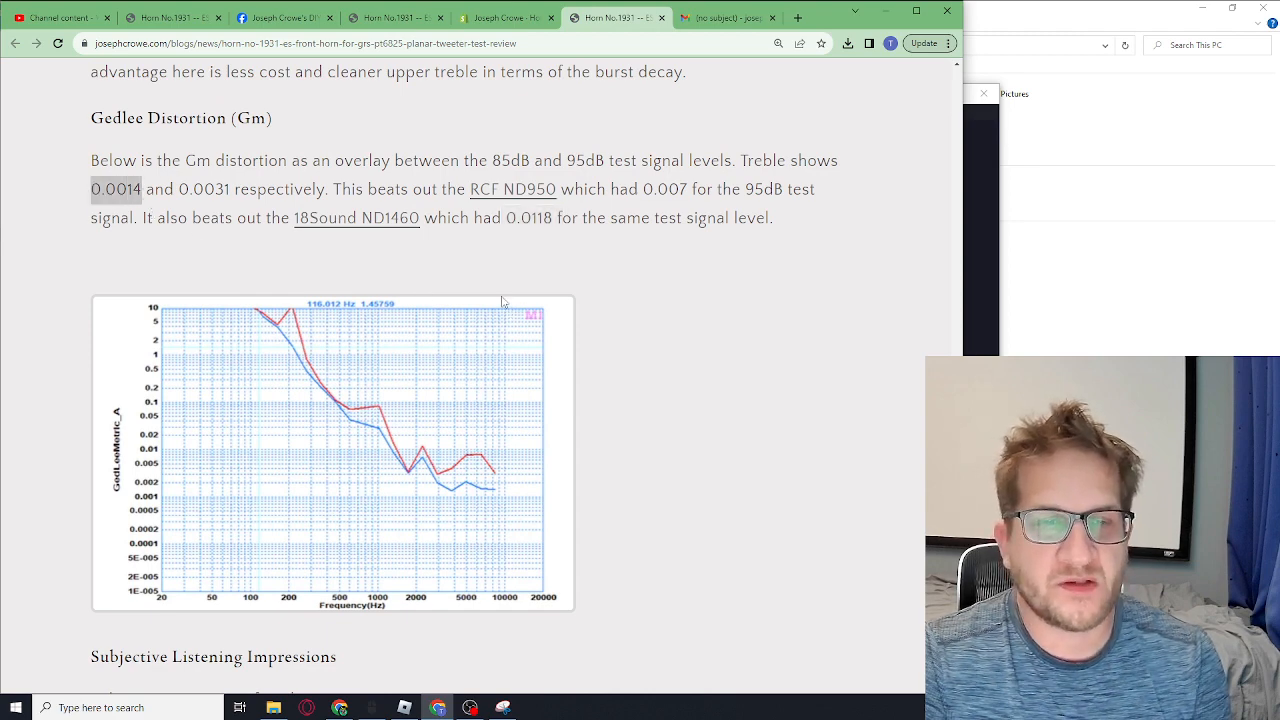
pyautogui.scroll(-3)
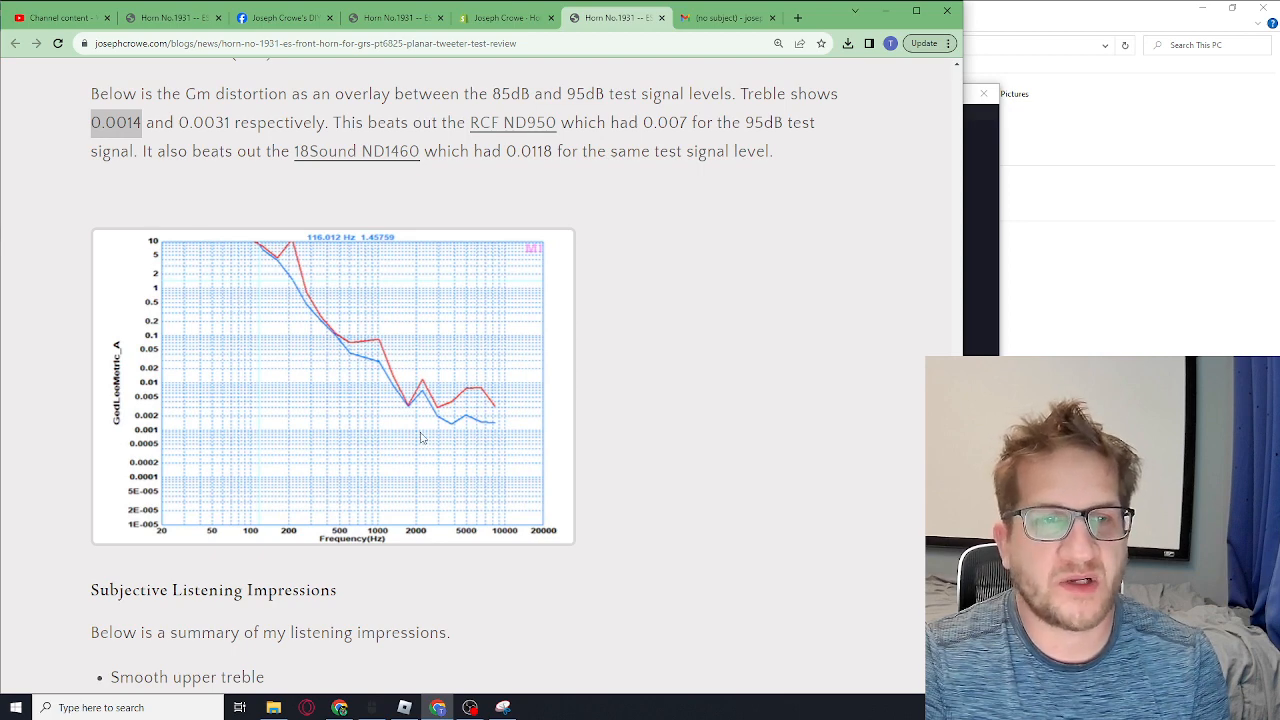
pyautogui.scroll(-3)
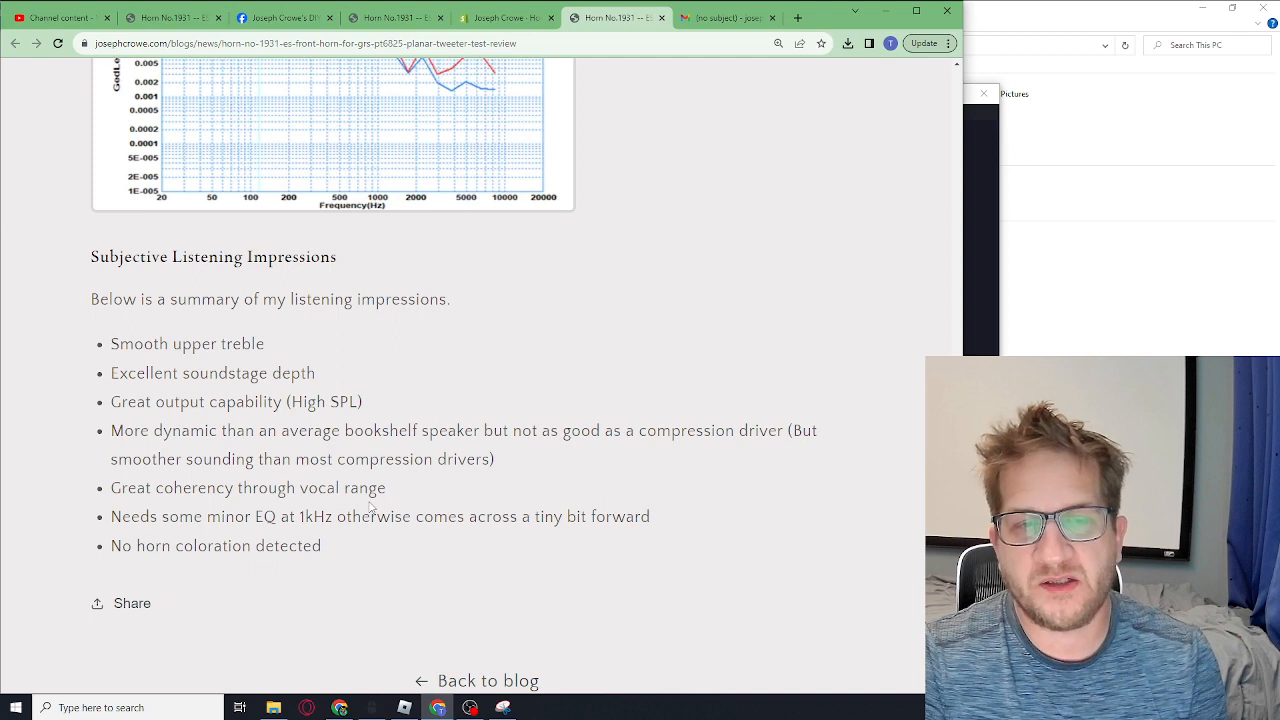
pyautogui.moveTo(349, 505)
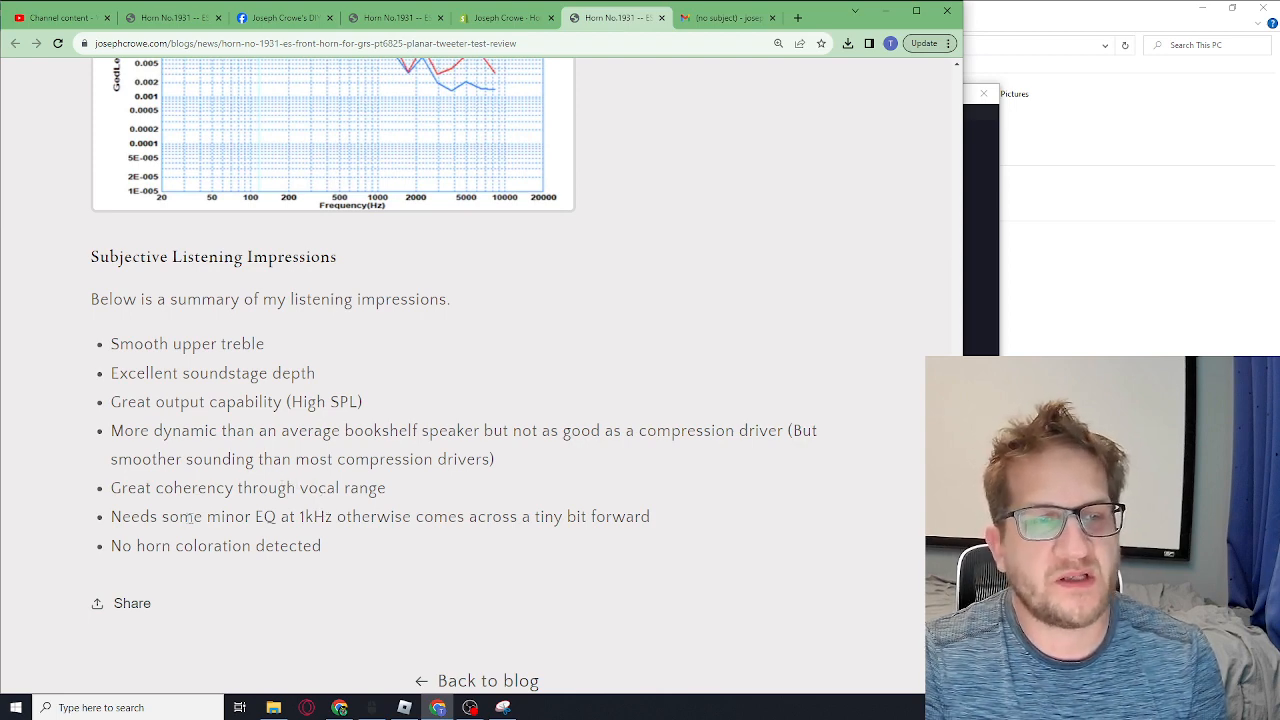
# - Highlight the 'minor EQ at 1kHz' bullet and scroll further down the post
pyautogui.moveTo(192, 516); pyautogui.dragTo(605, 516)
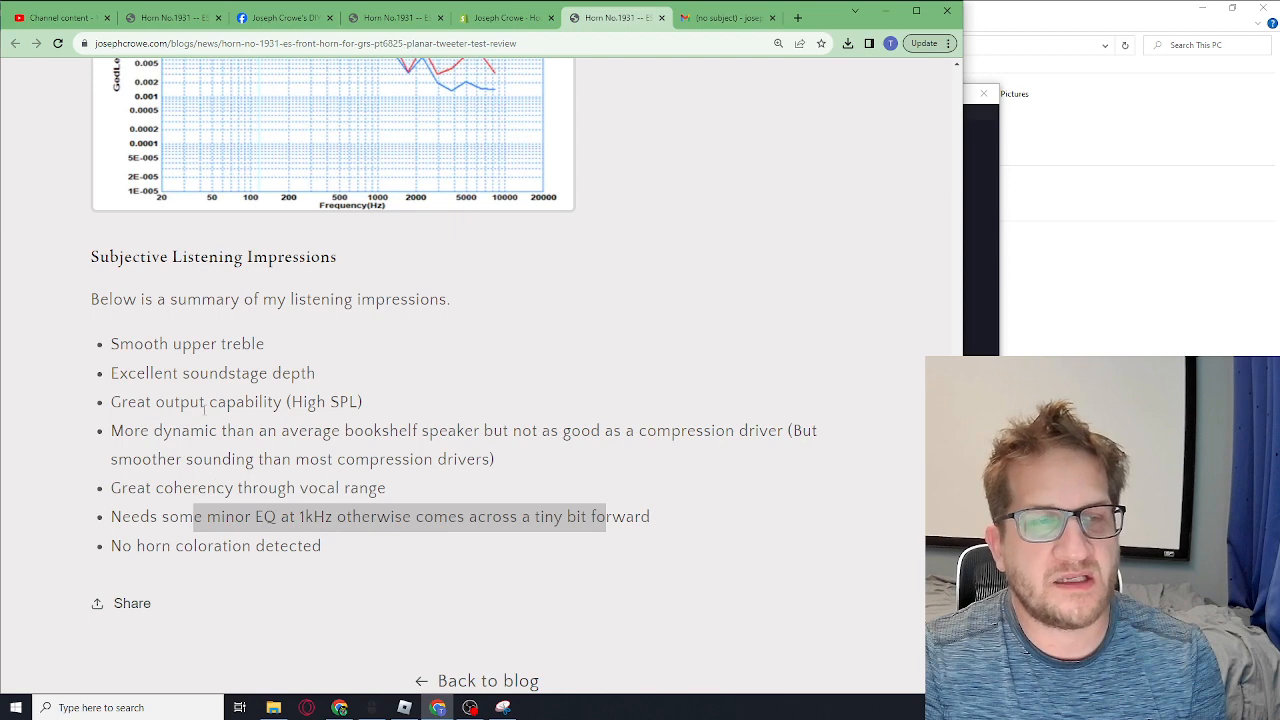
pyautogui.scroll(-3)
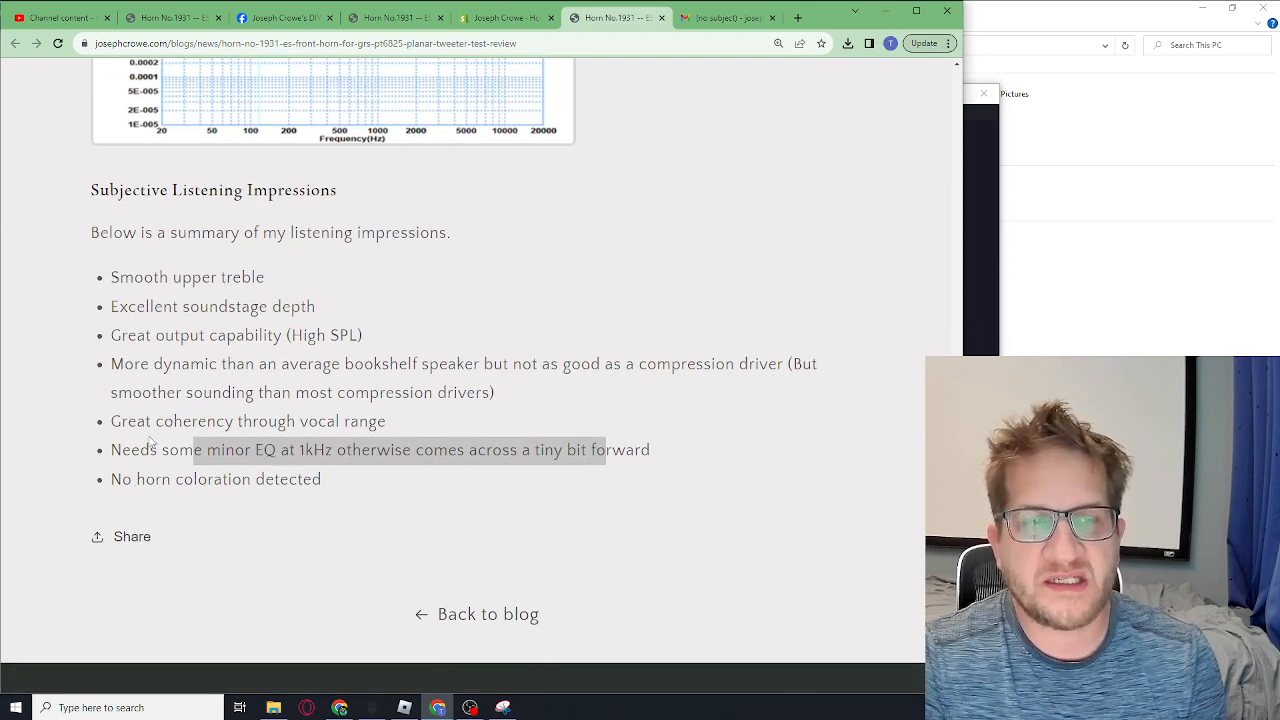
pyautogui.scroll(-3)
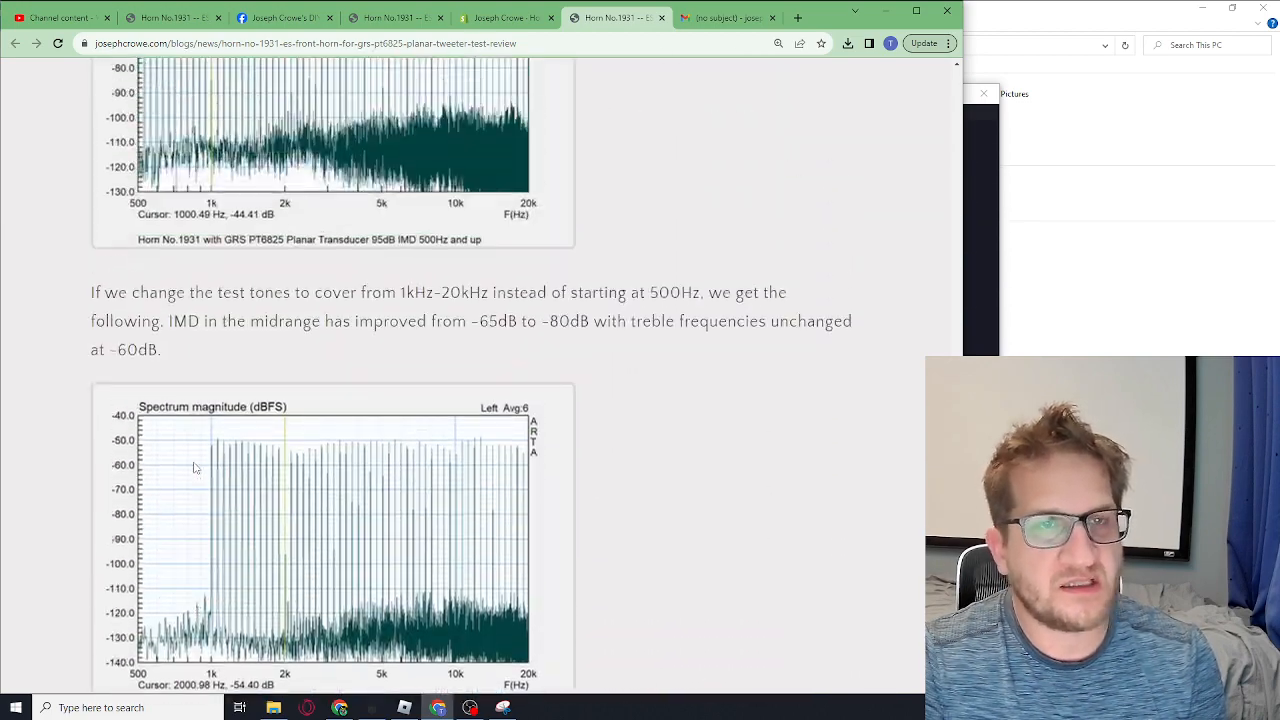
# - Scroll past the measurement charts up to the Horn No.1931 title, date and opening horn photo
pyautogui.scroll(-3)
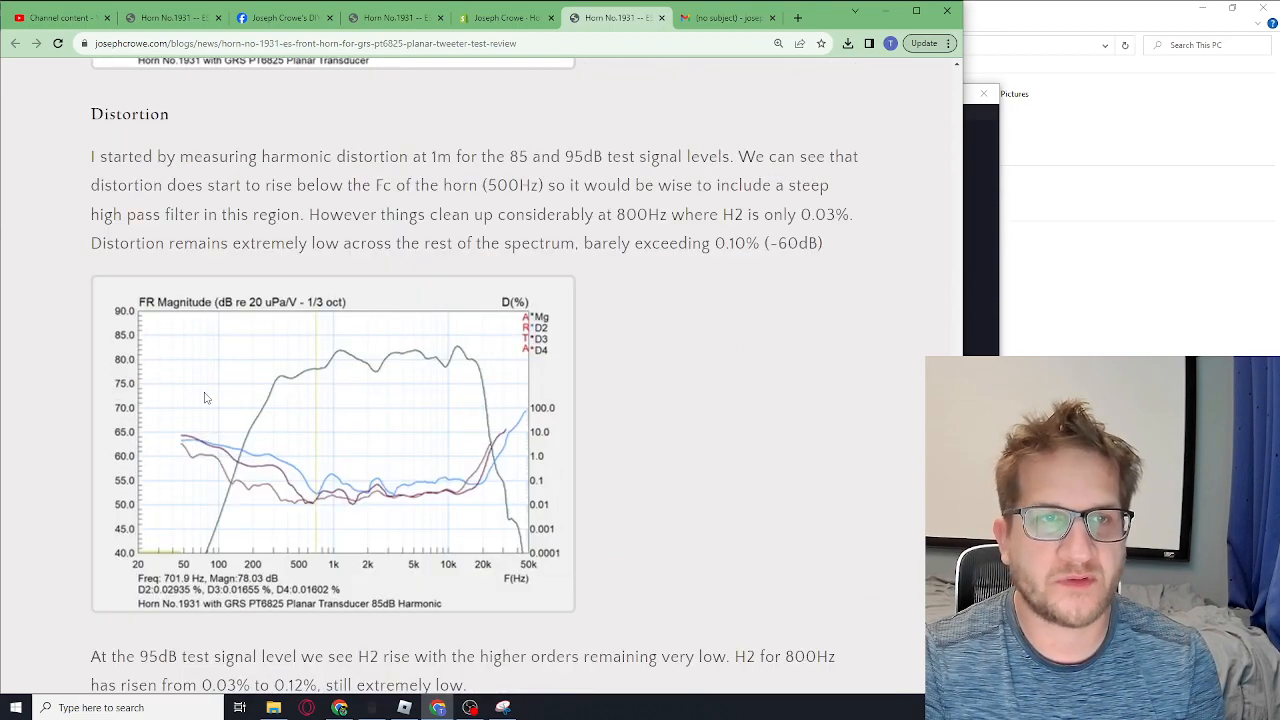
pyautogui.scroll(-3)
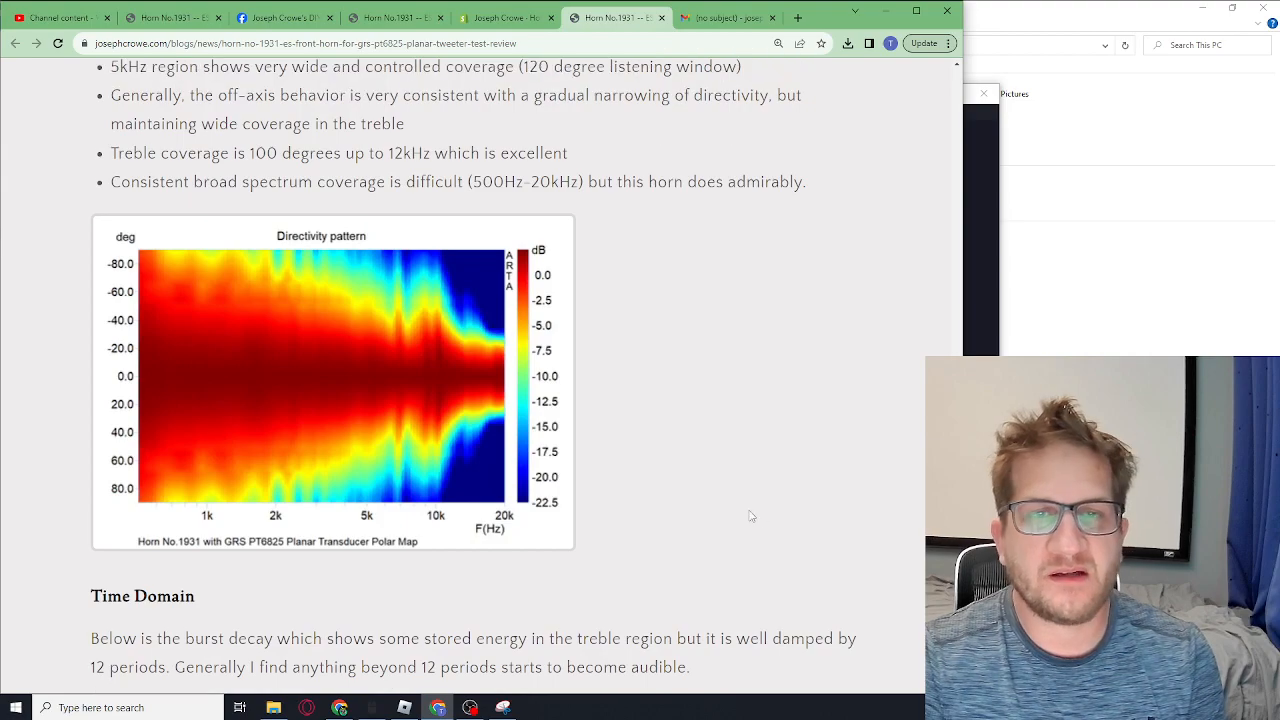
pyautogui.scroll(-3)
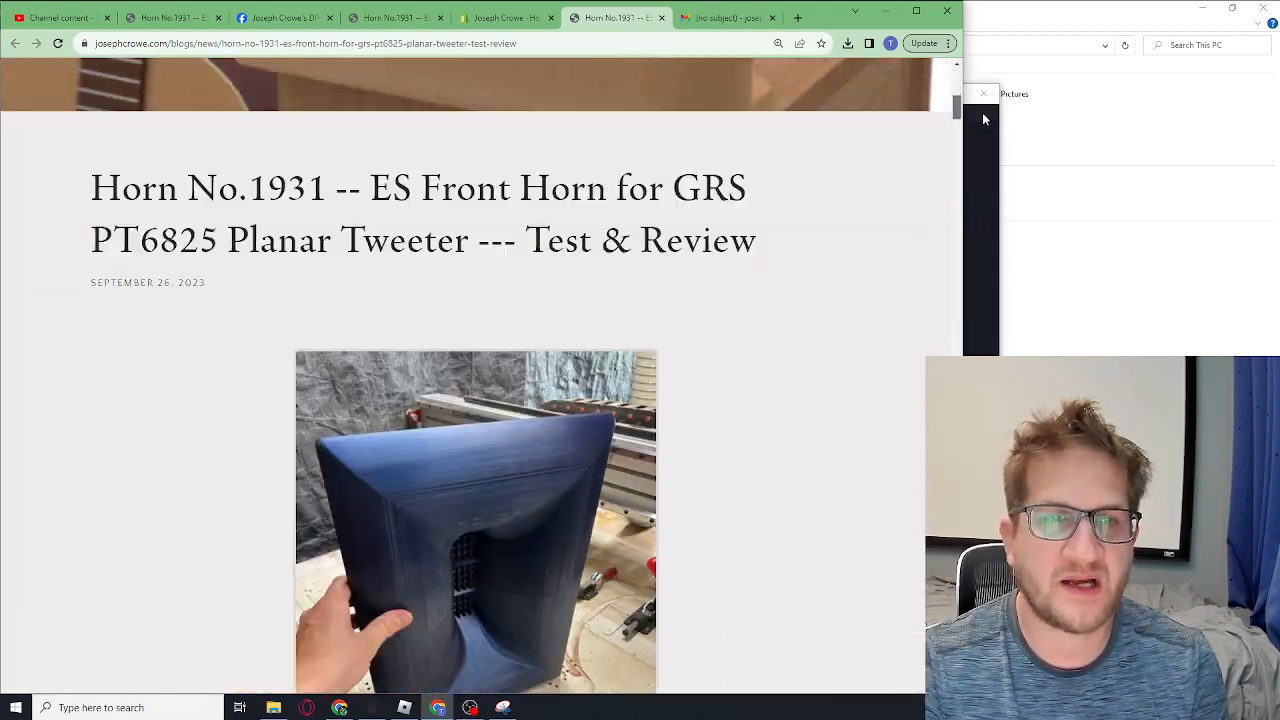
pyautogui.scroll(-3)
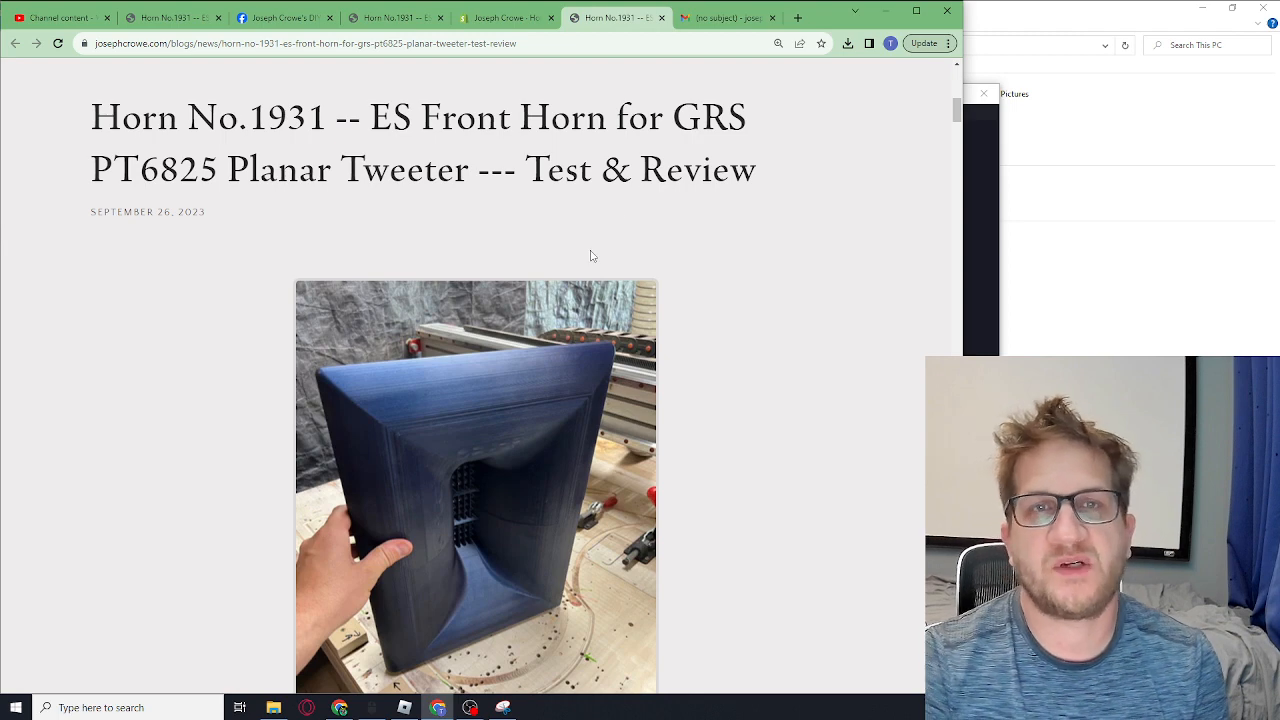